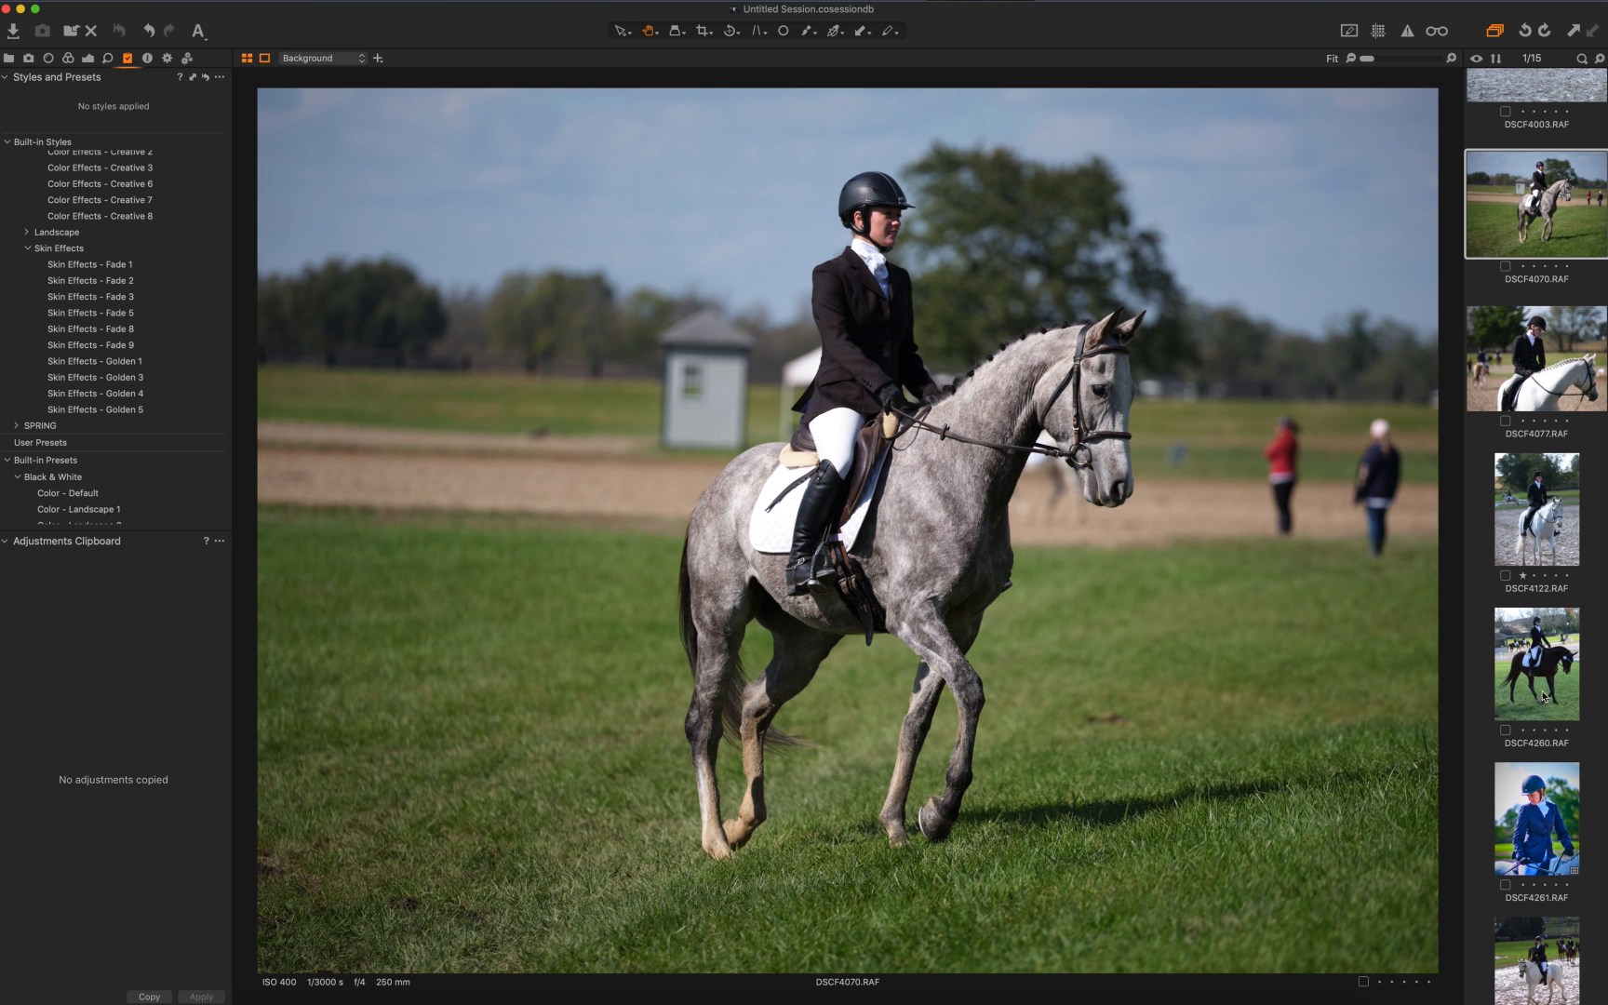
View DSCF4260 and DSCF4291 in turn, then settle on DSCF4003, the two riders side by side
click(1535, 660)
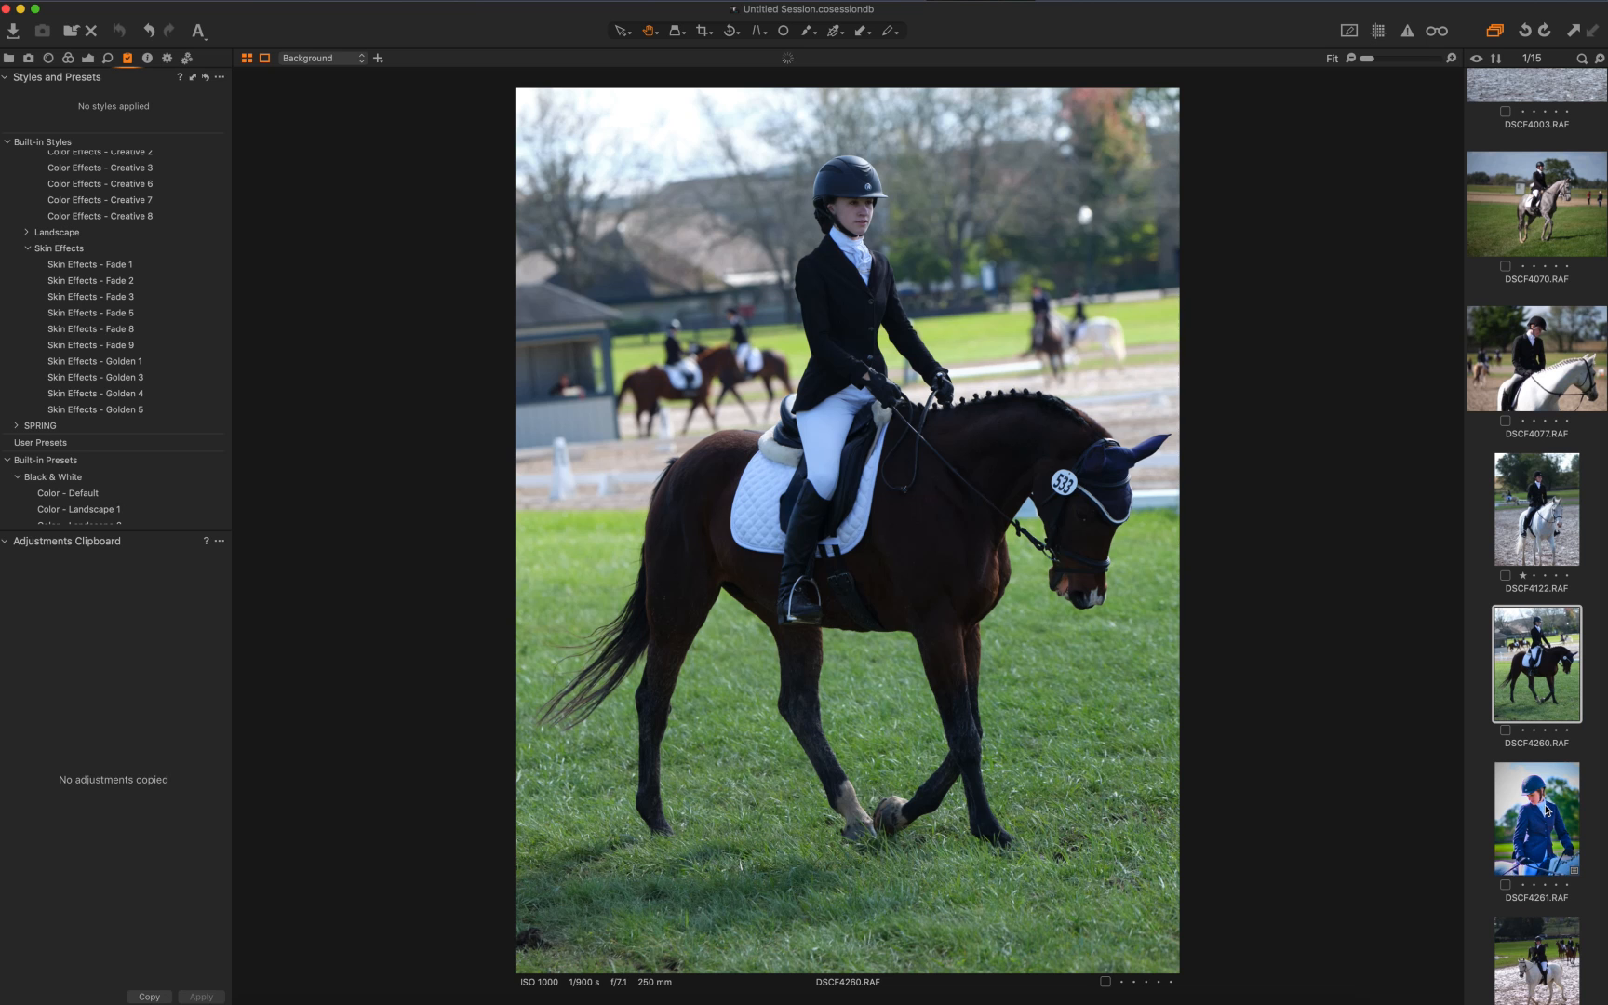
click(1535, 817)
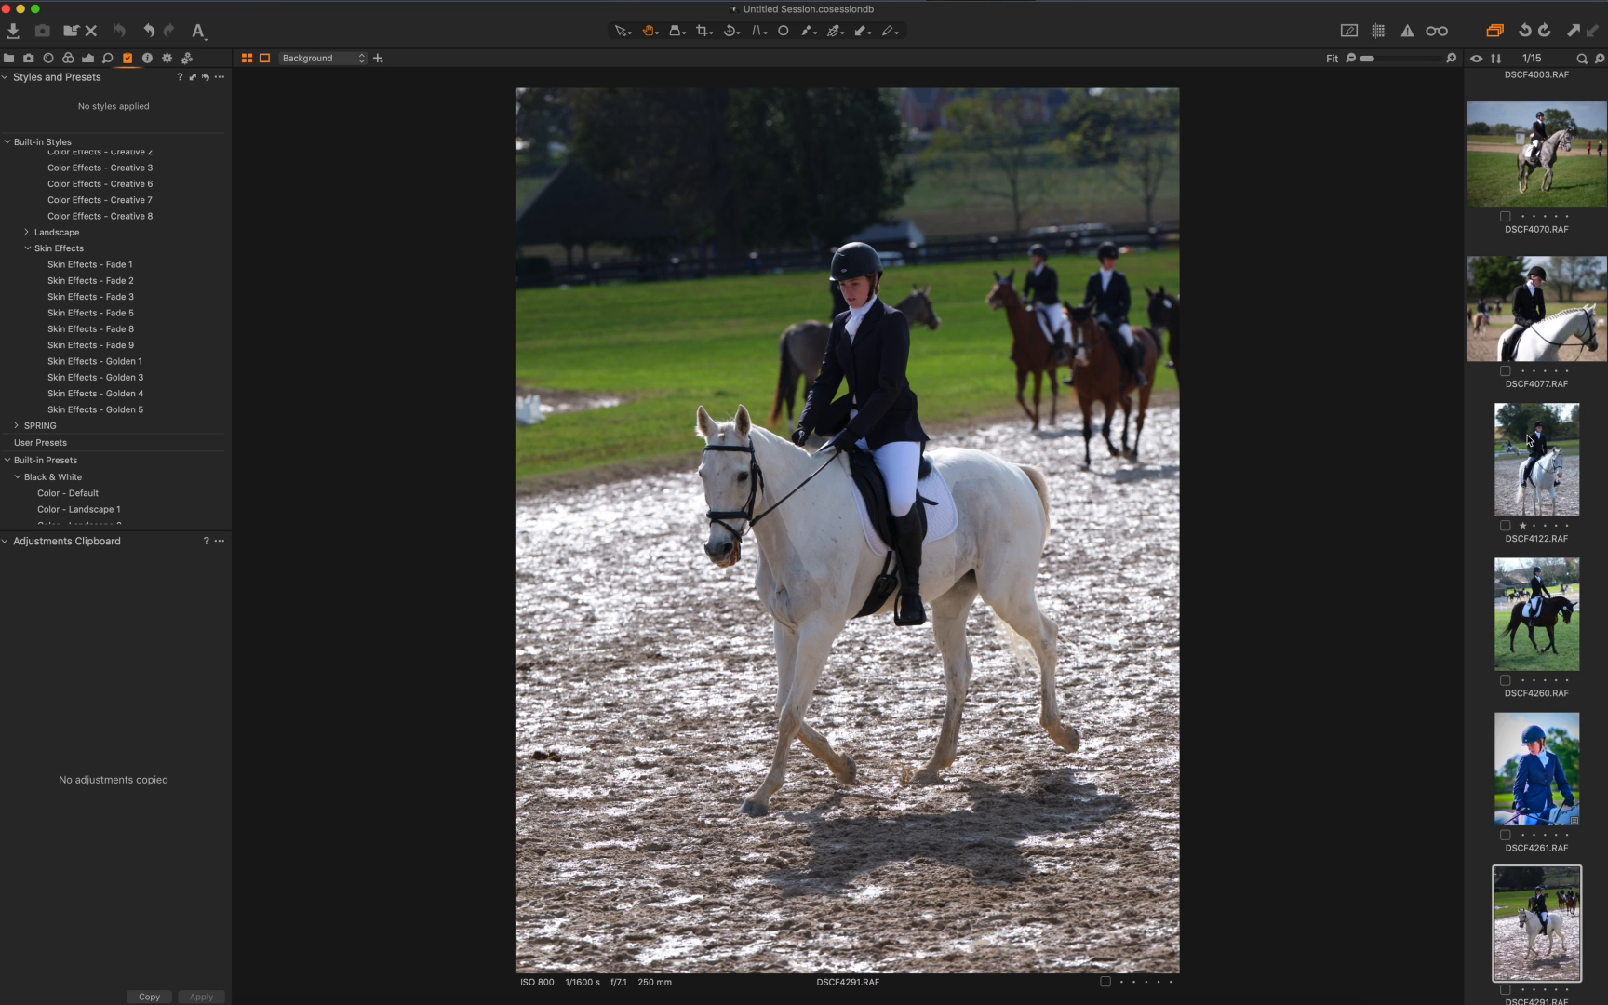
click(1535, 418)
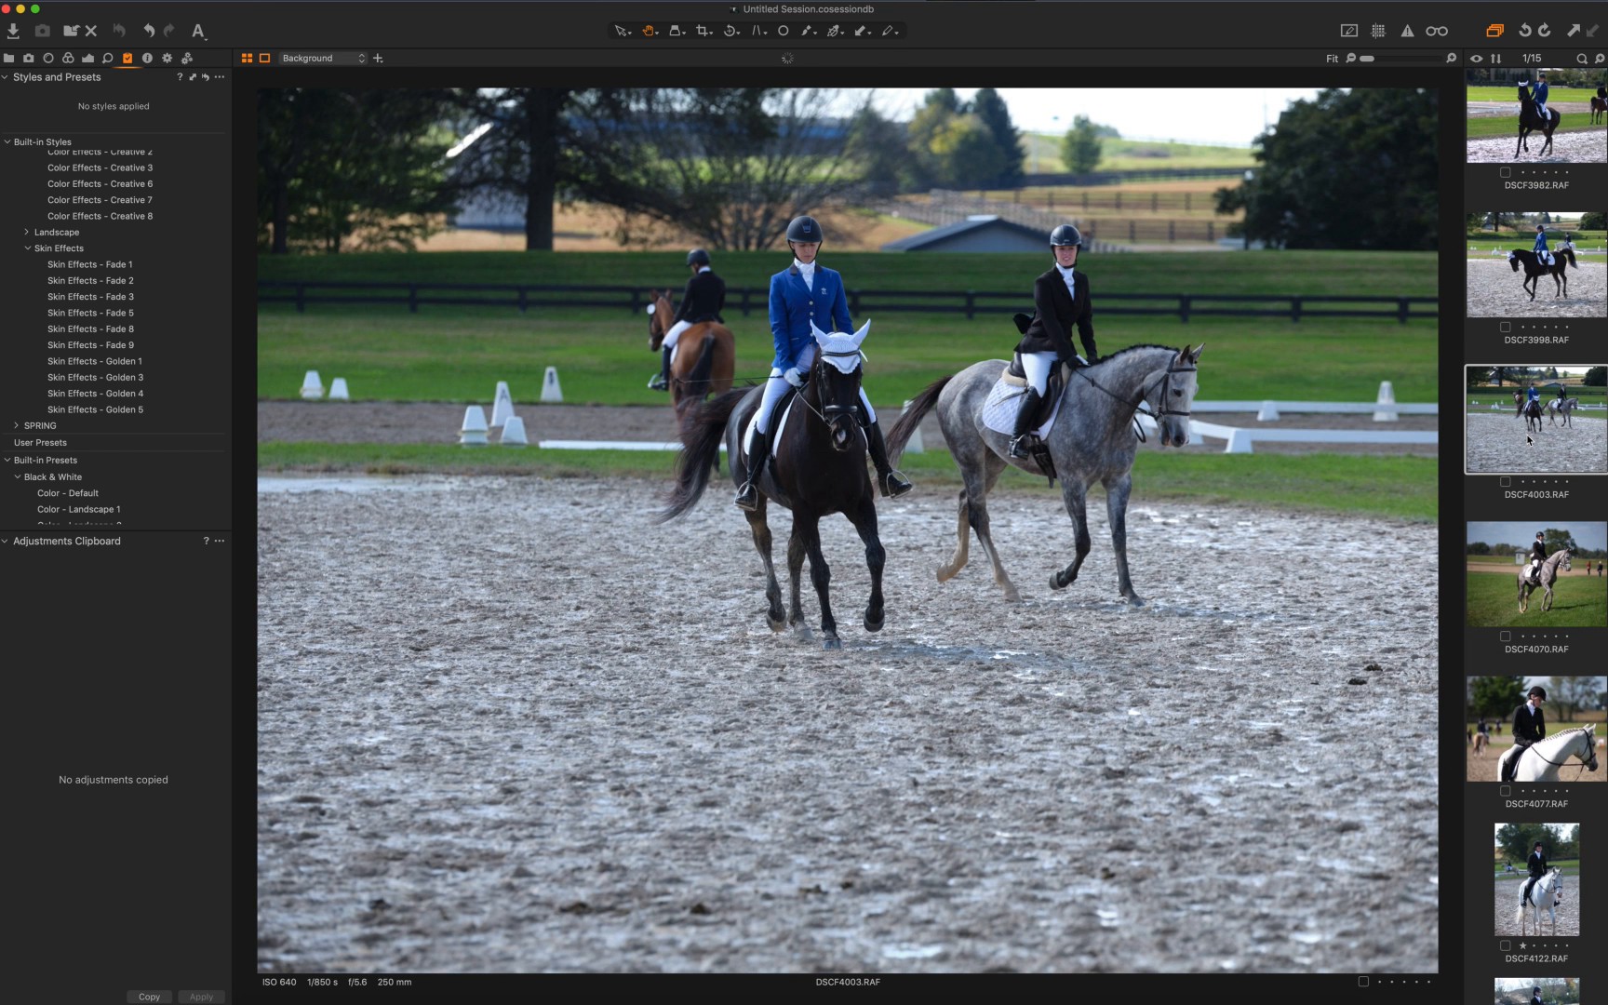
Look through the Lens and Color tool sets, ending on Exposure with HDR, levels and curve
click(52, 58)
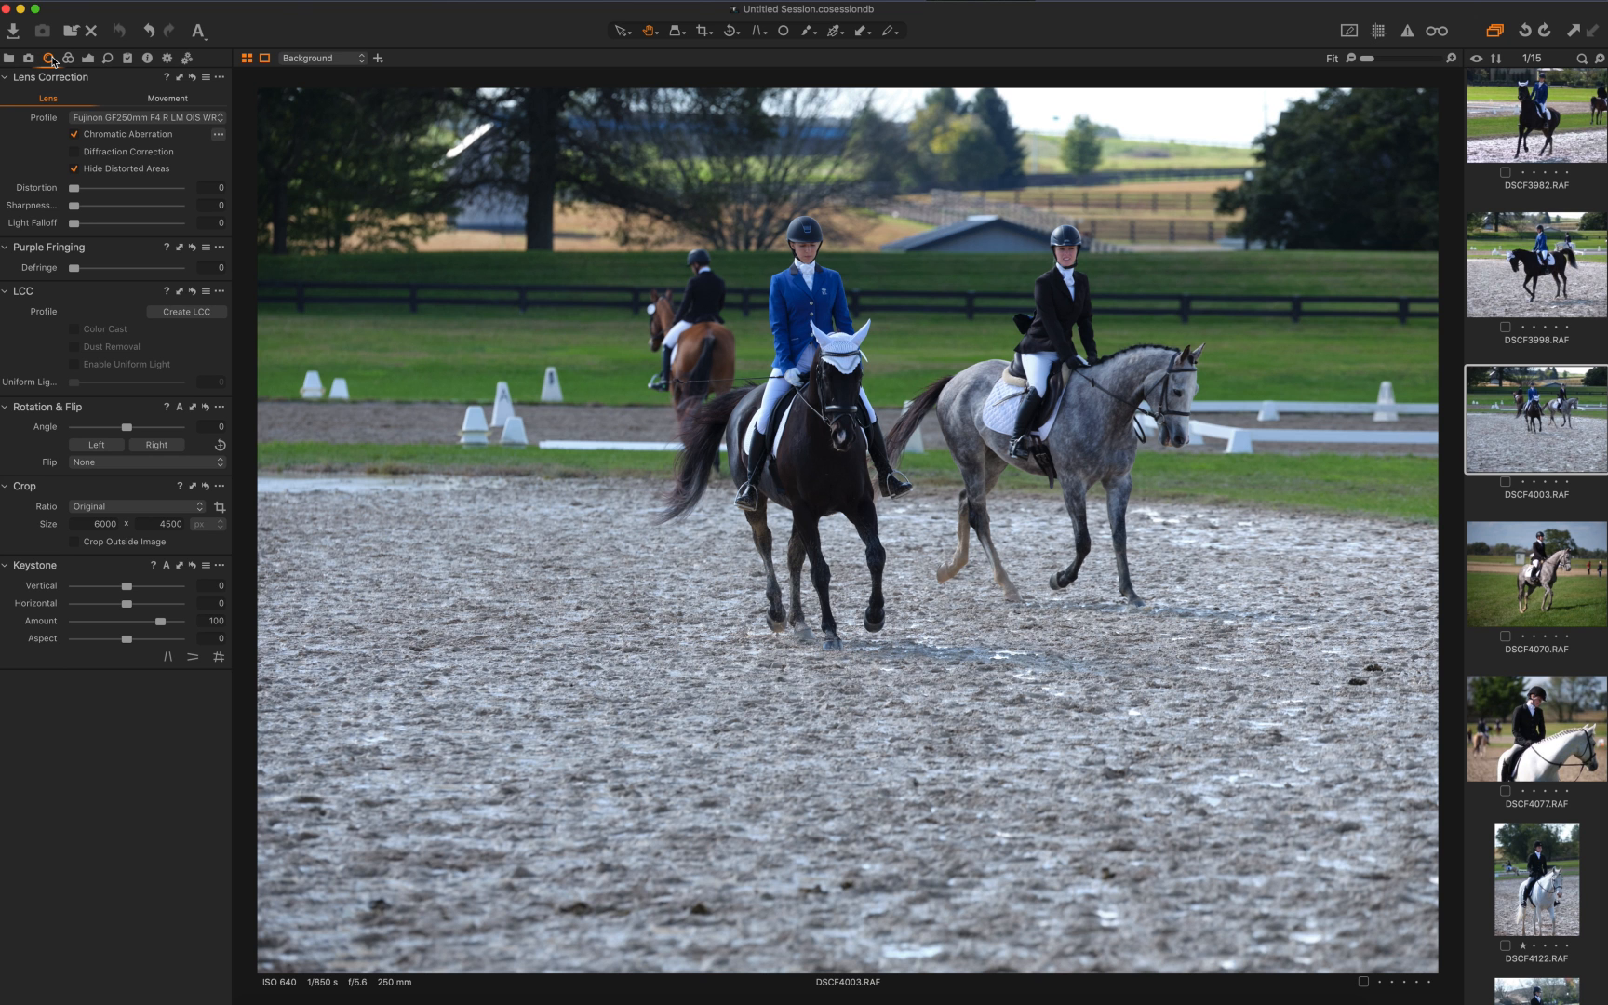
click(67, 58)
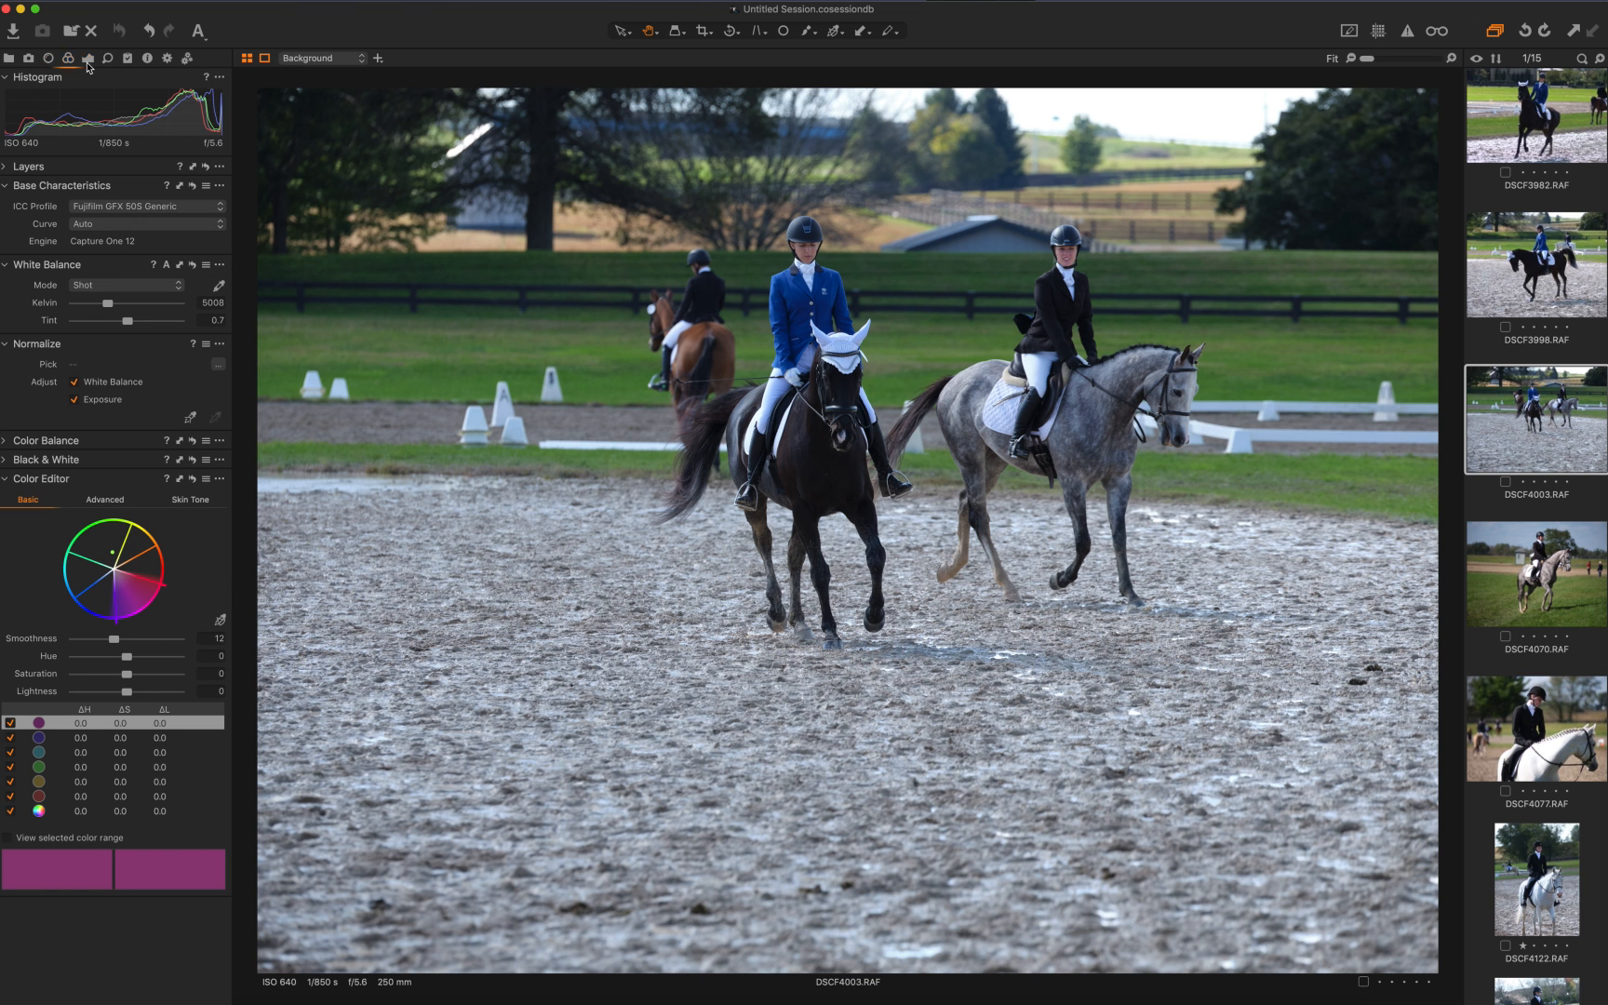
click(88, 58)
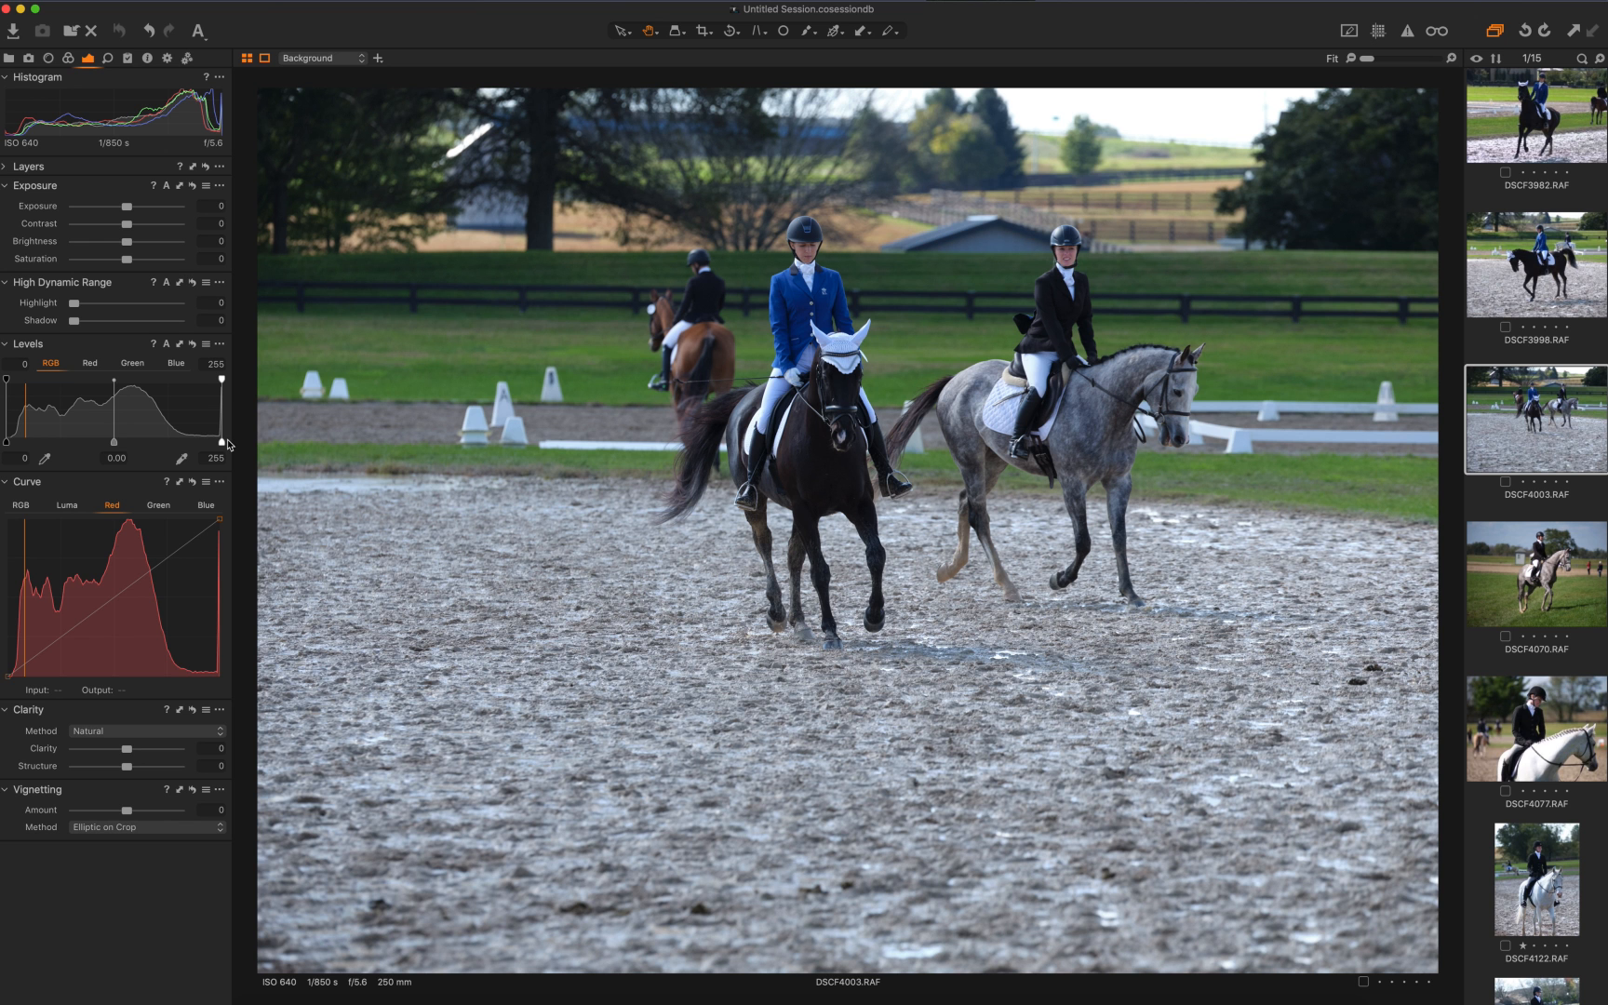
mouse_move(136, 106)
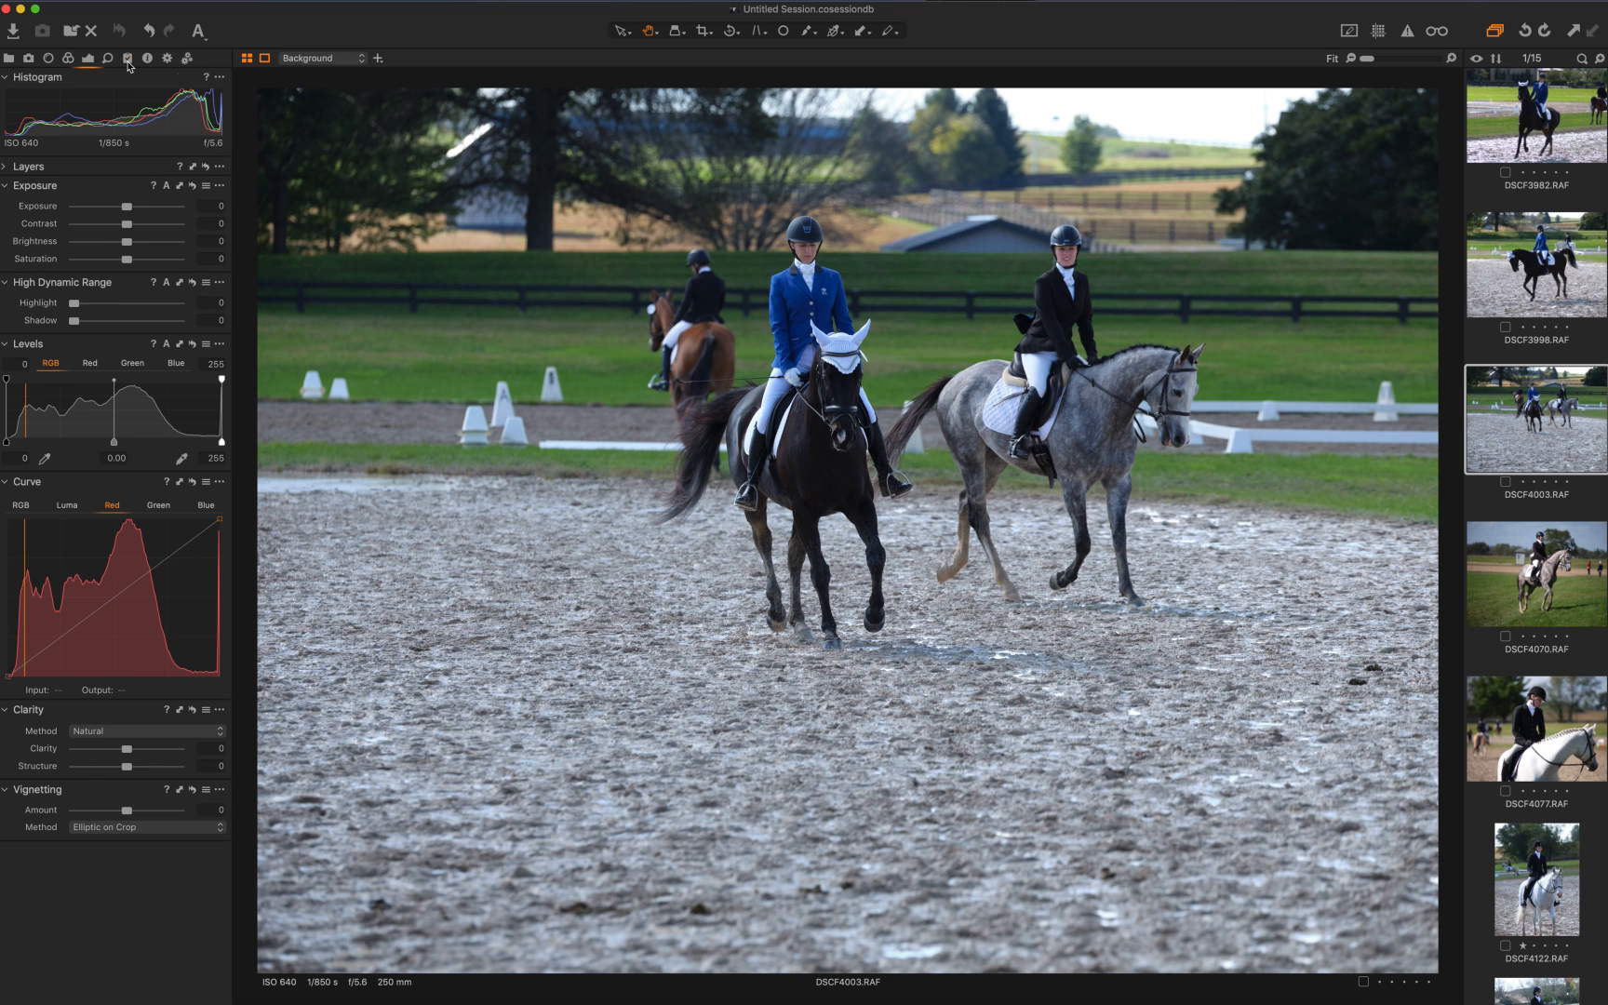
Show Styles and Presets and bring up the close-up rider portrait DSCF4281
click(126, 58)
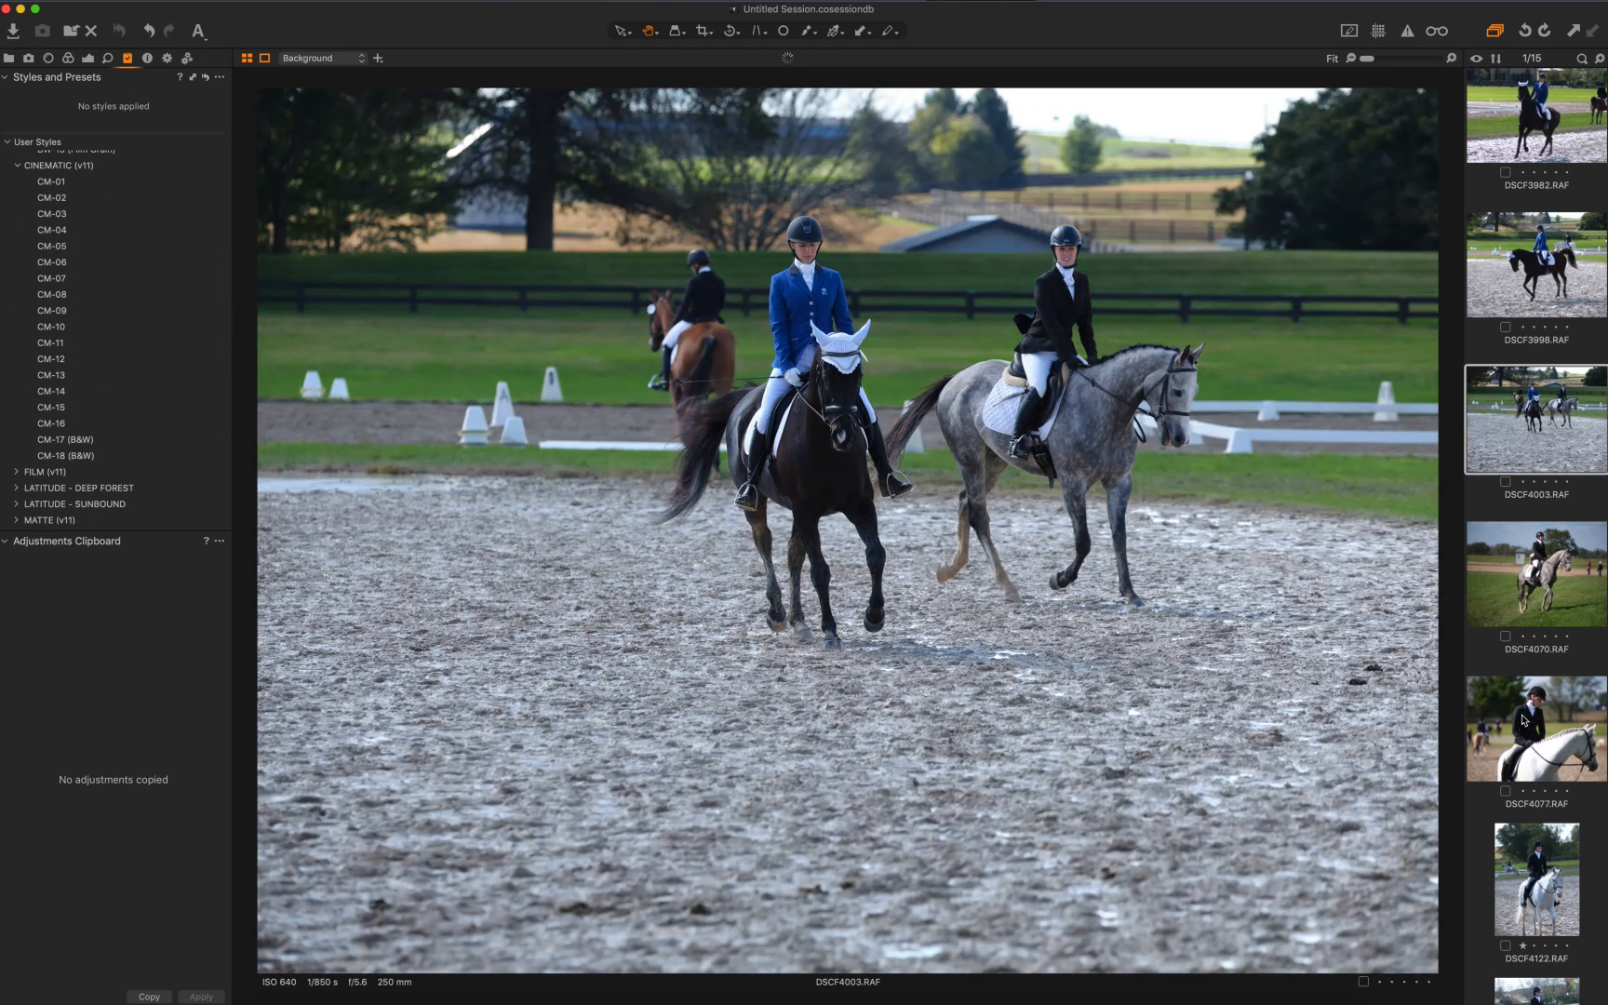
click(1536, 769)
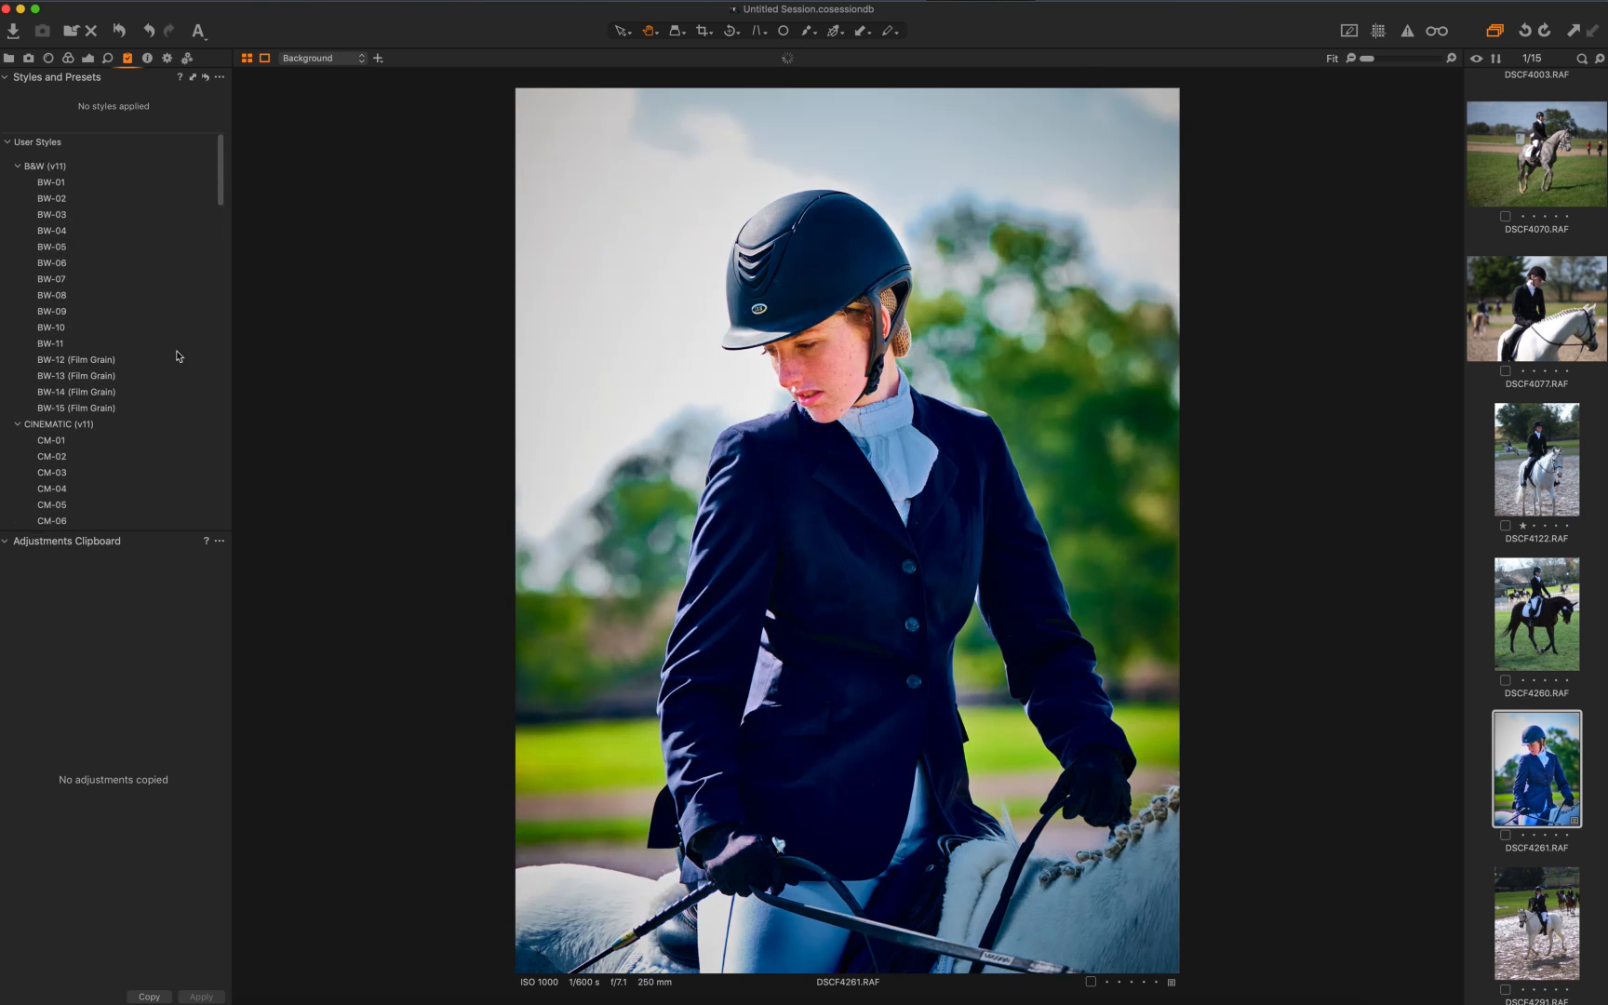
Preview the user B&W styles BW-07 and BW-08 on the portrait without applying them
click(52, 270)
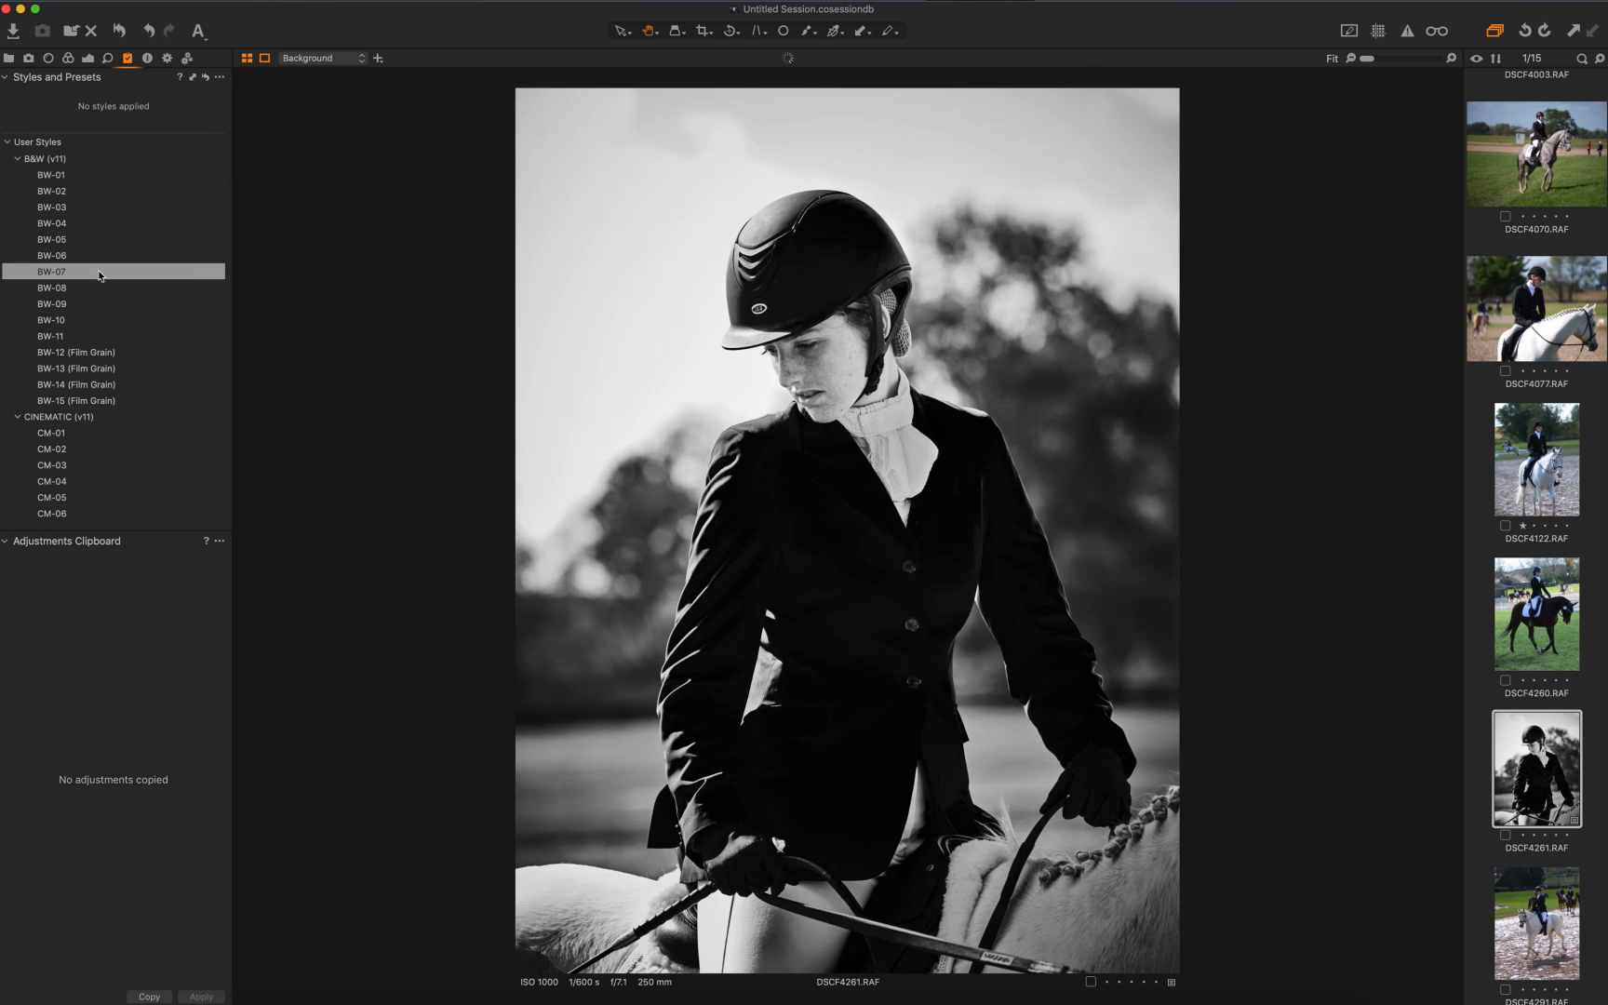
mouse_move(77, 272)
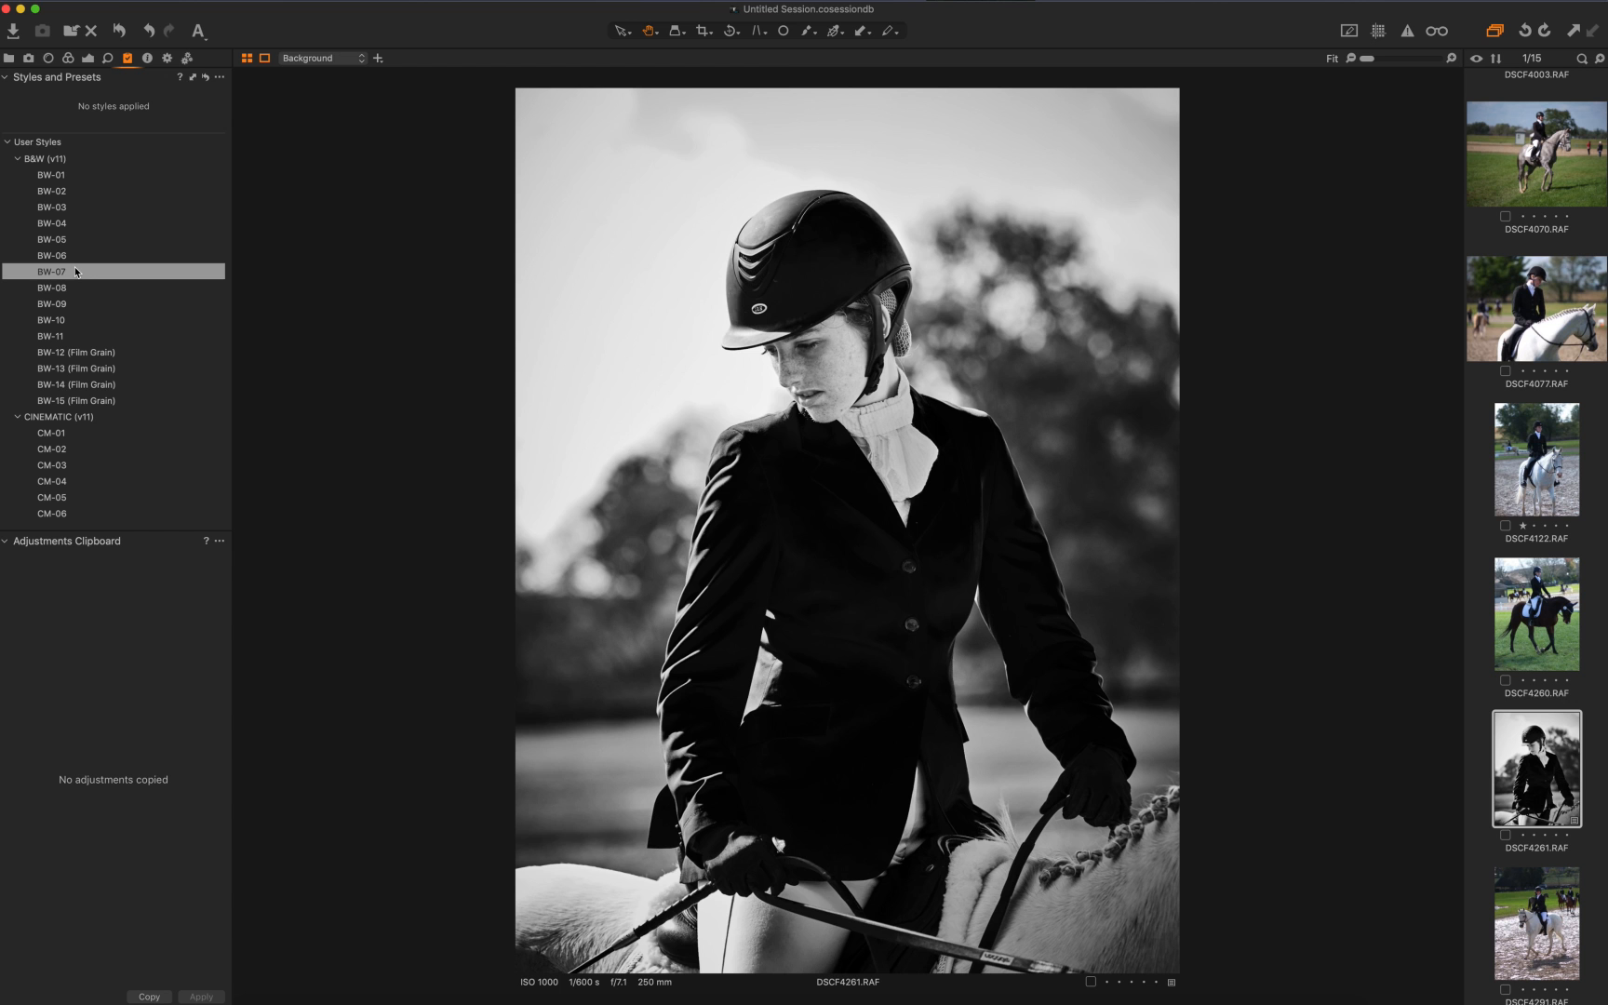
click(50, 288)
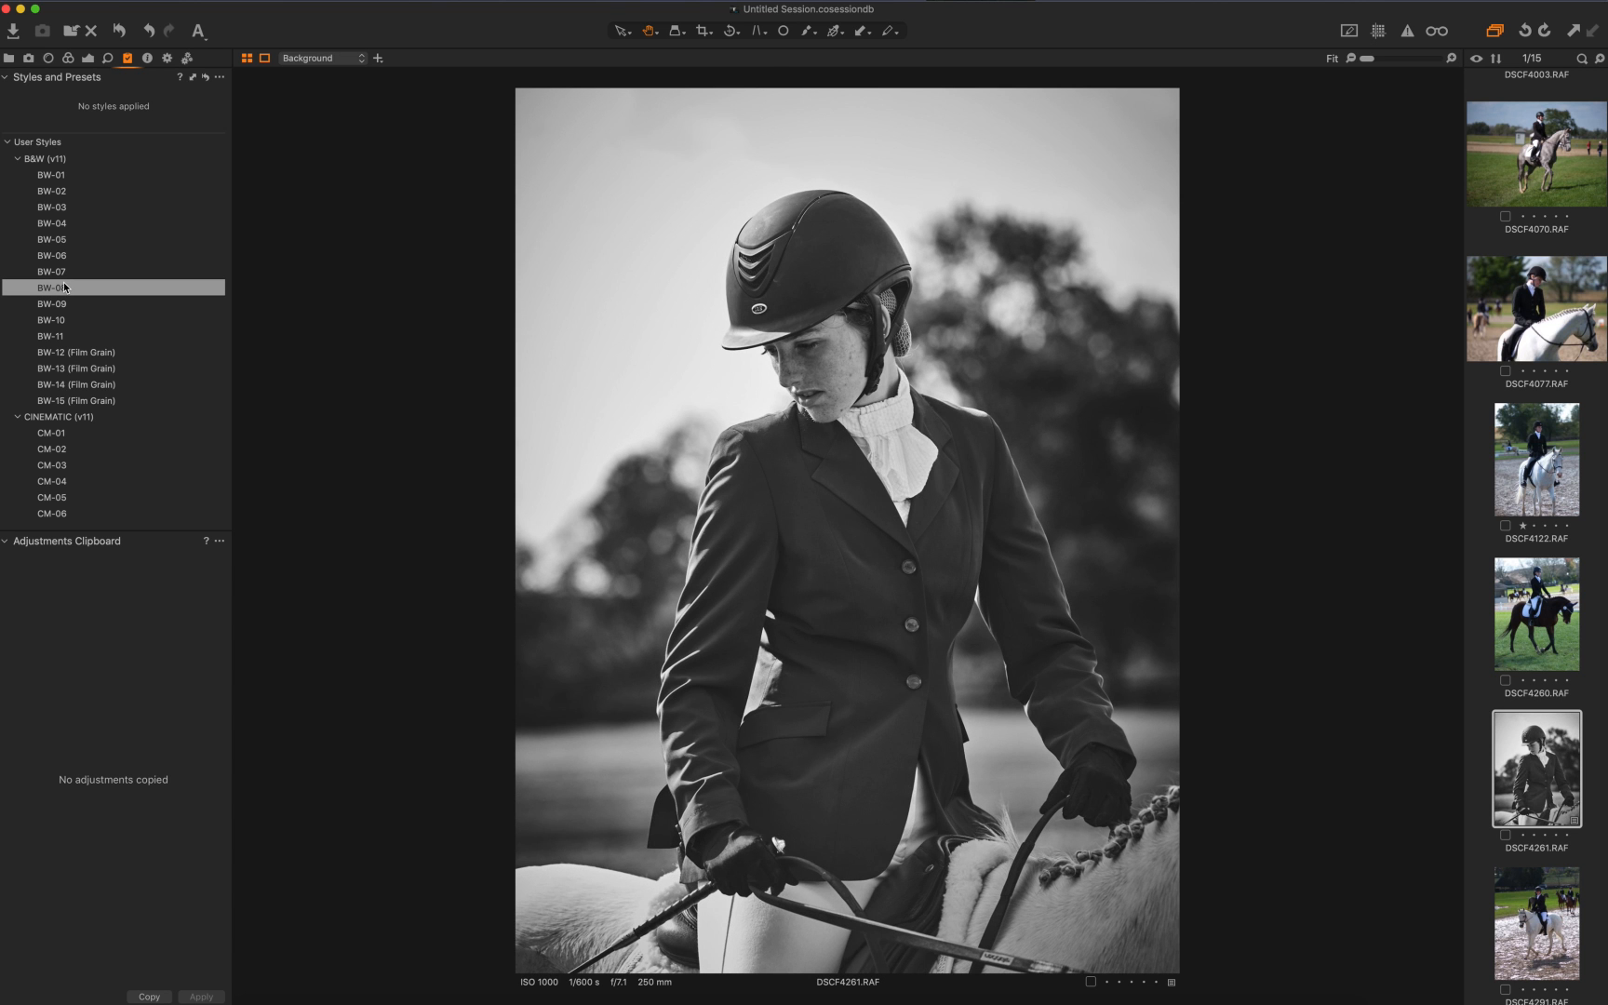
click(53, 304)
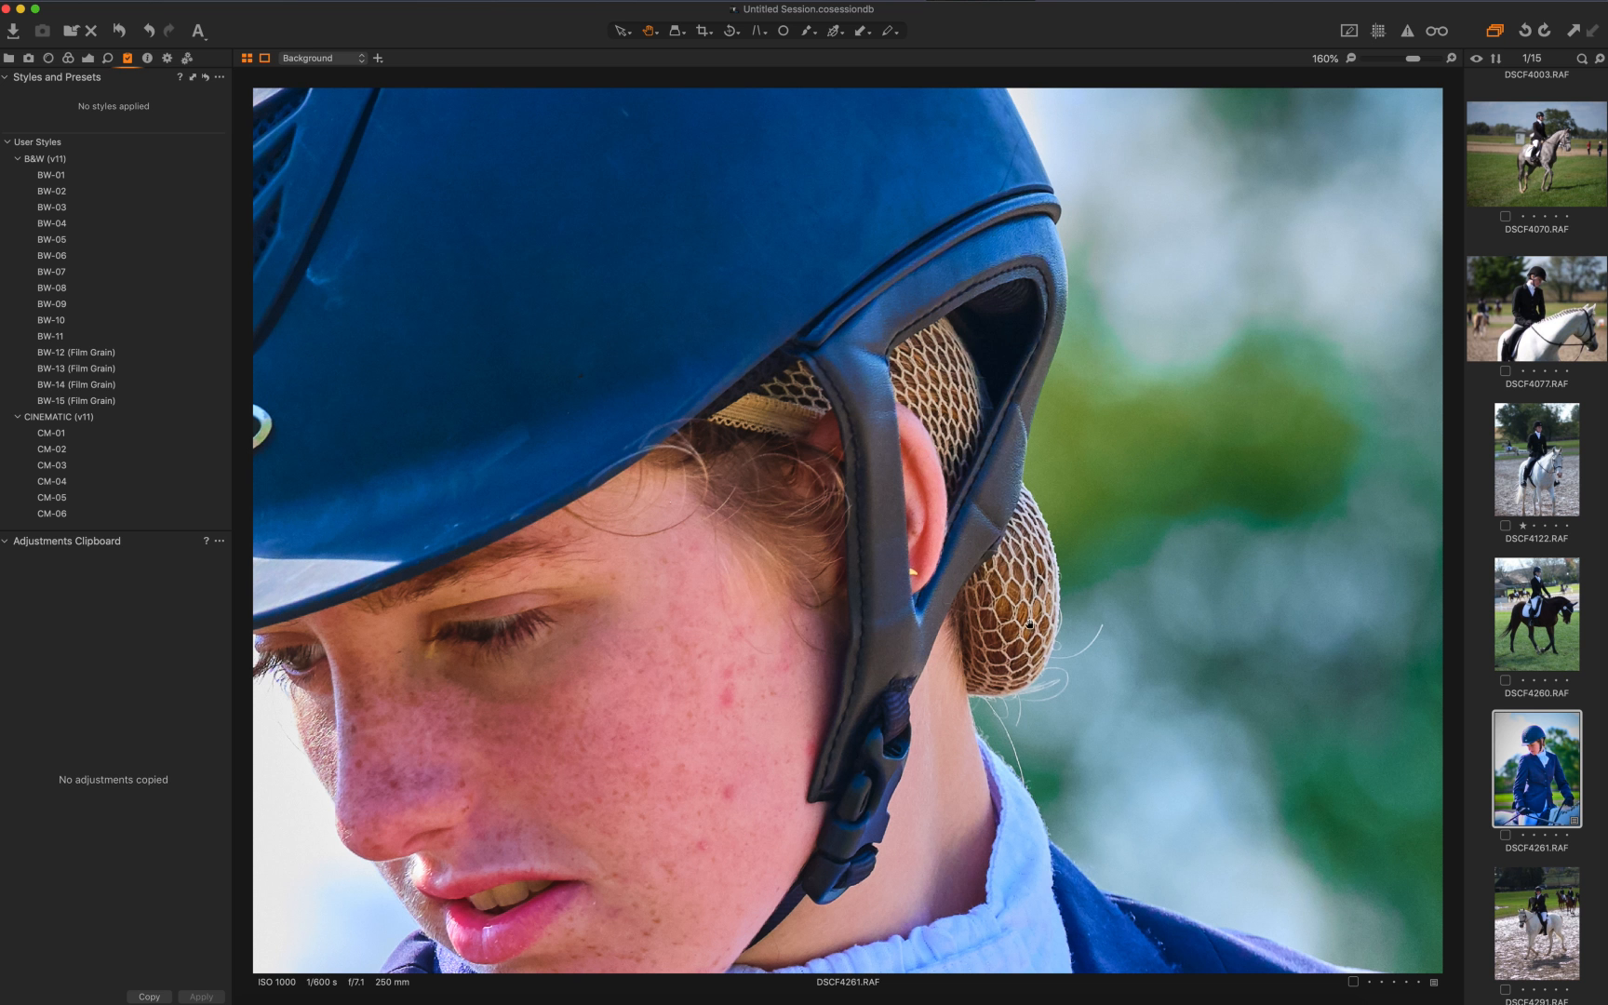
mouse_move(1020, 614)
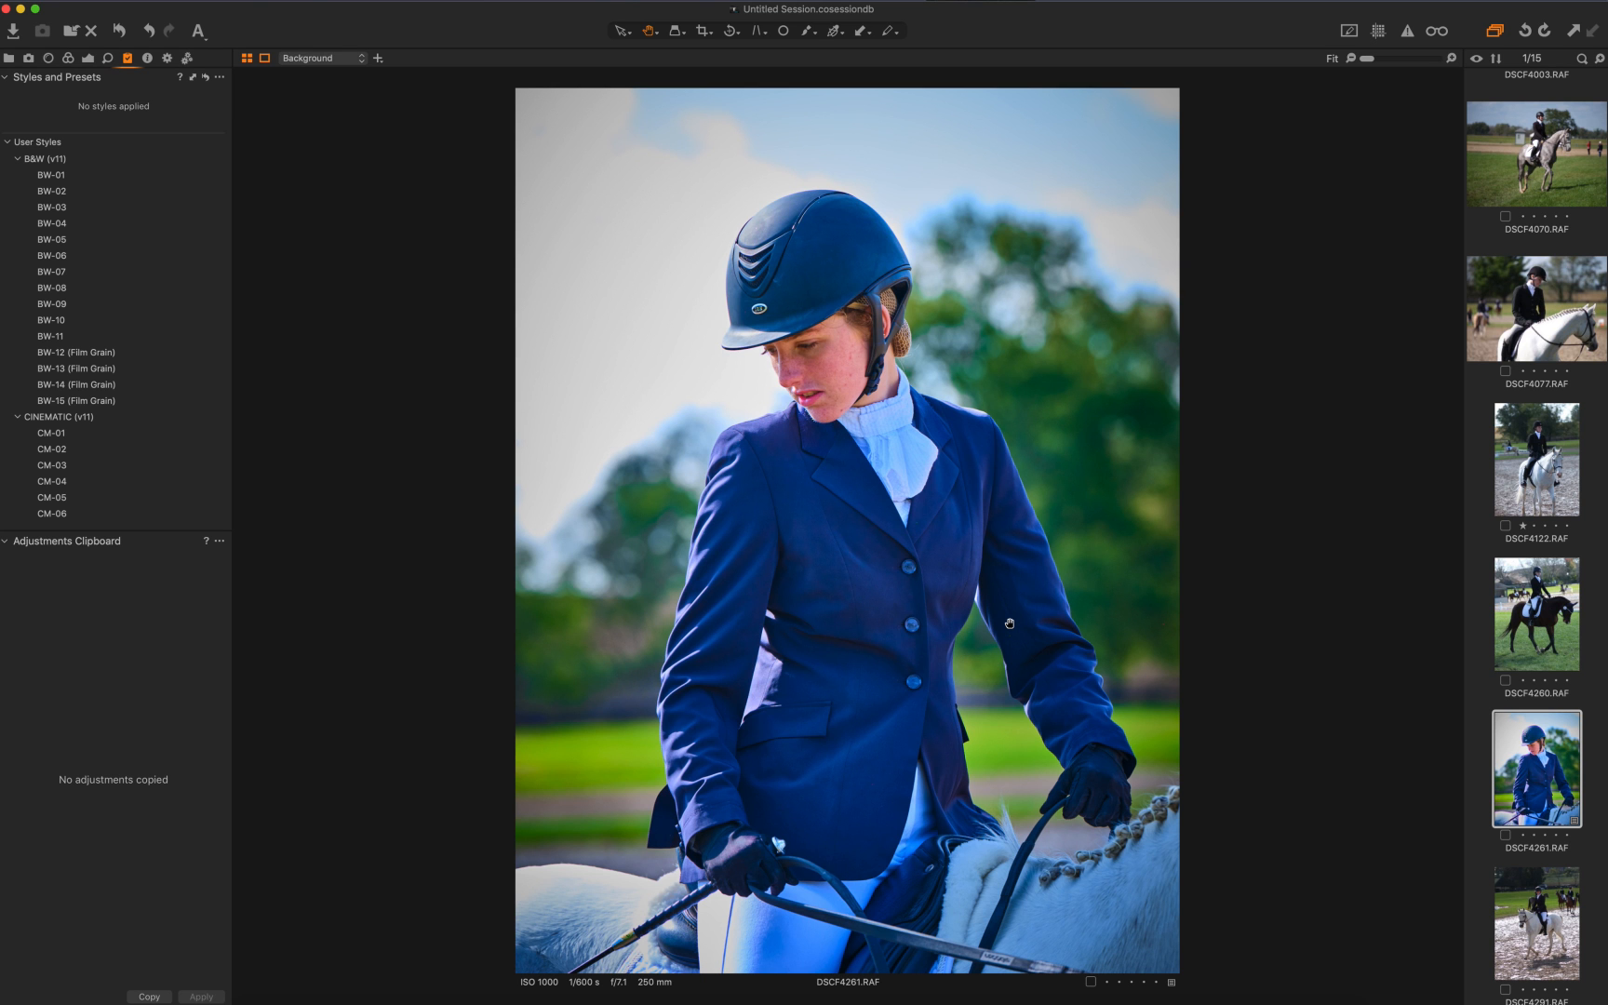
Reach Built-in Styles > Skin Effects, preview Fade 1, and apply Skin Effects - Fade 2
click(74, 383)
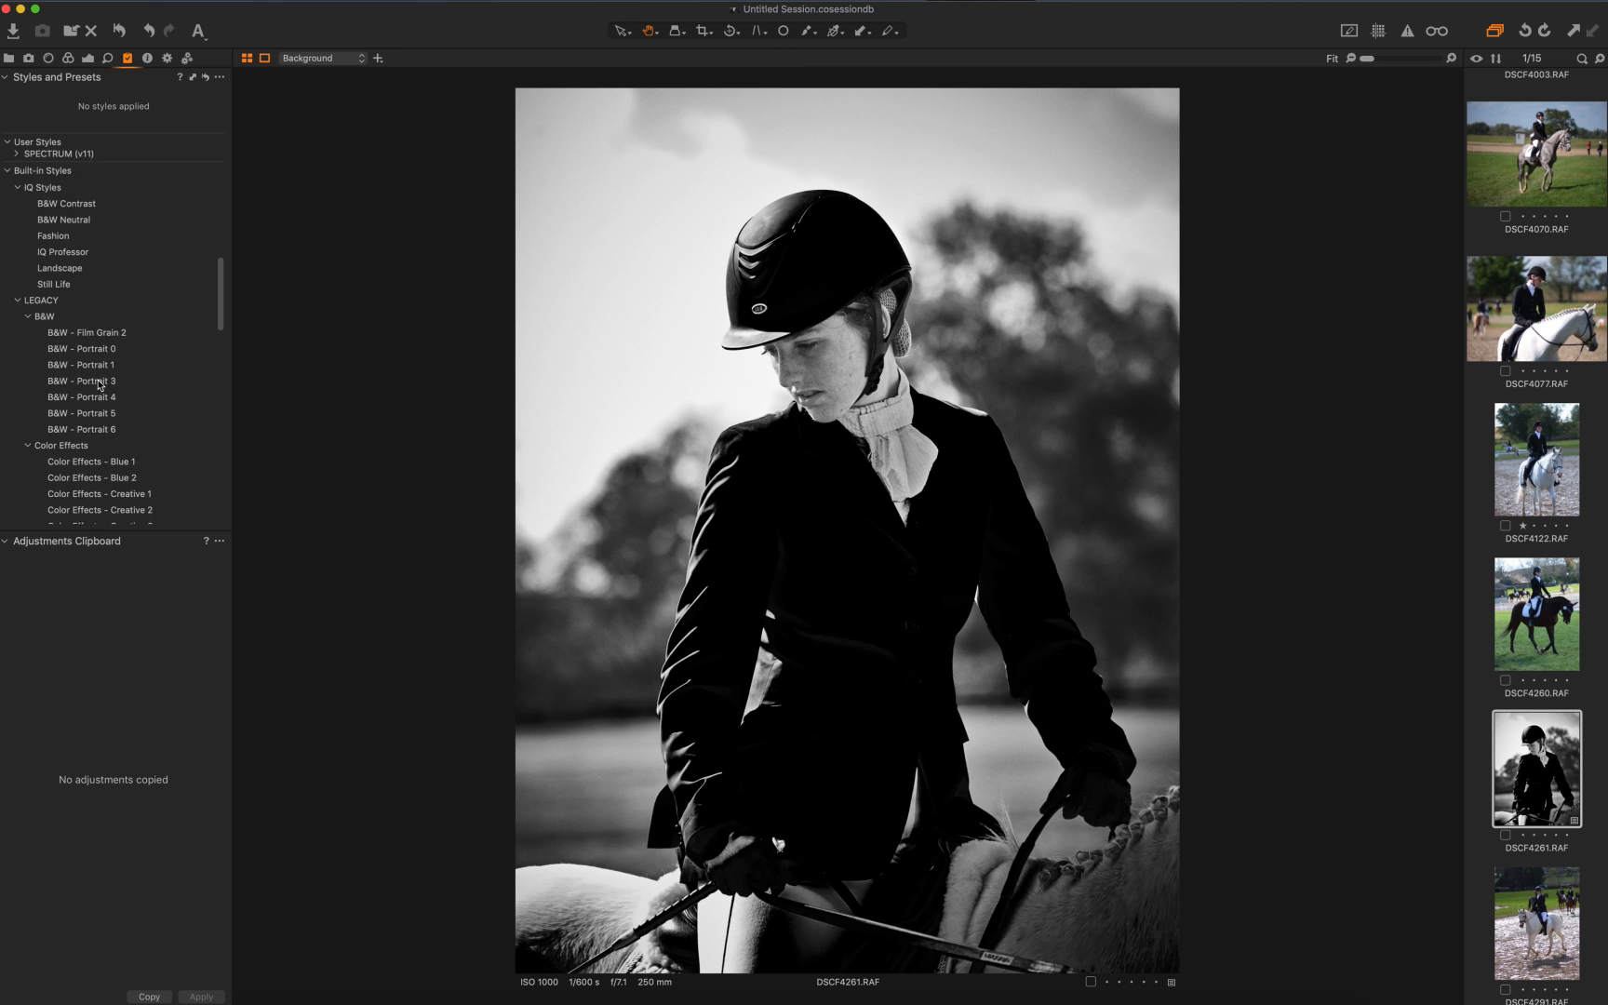
scroll(down, 3)
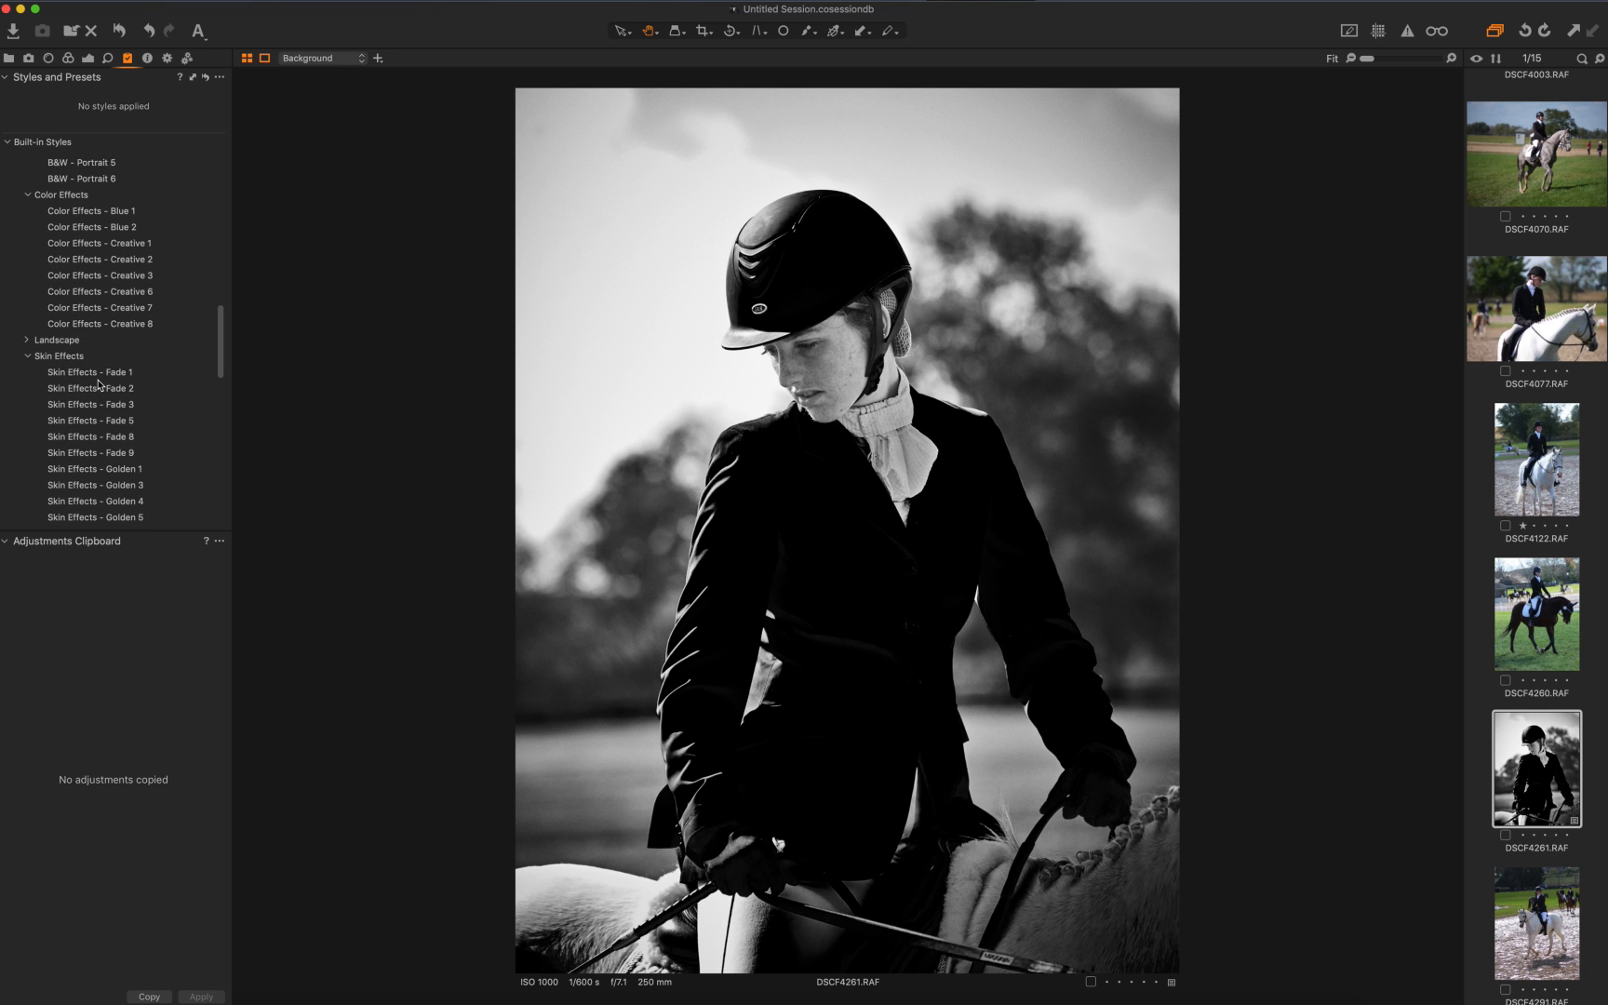
click(89, 348)
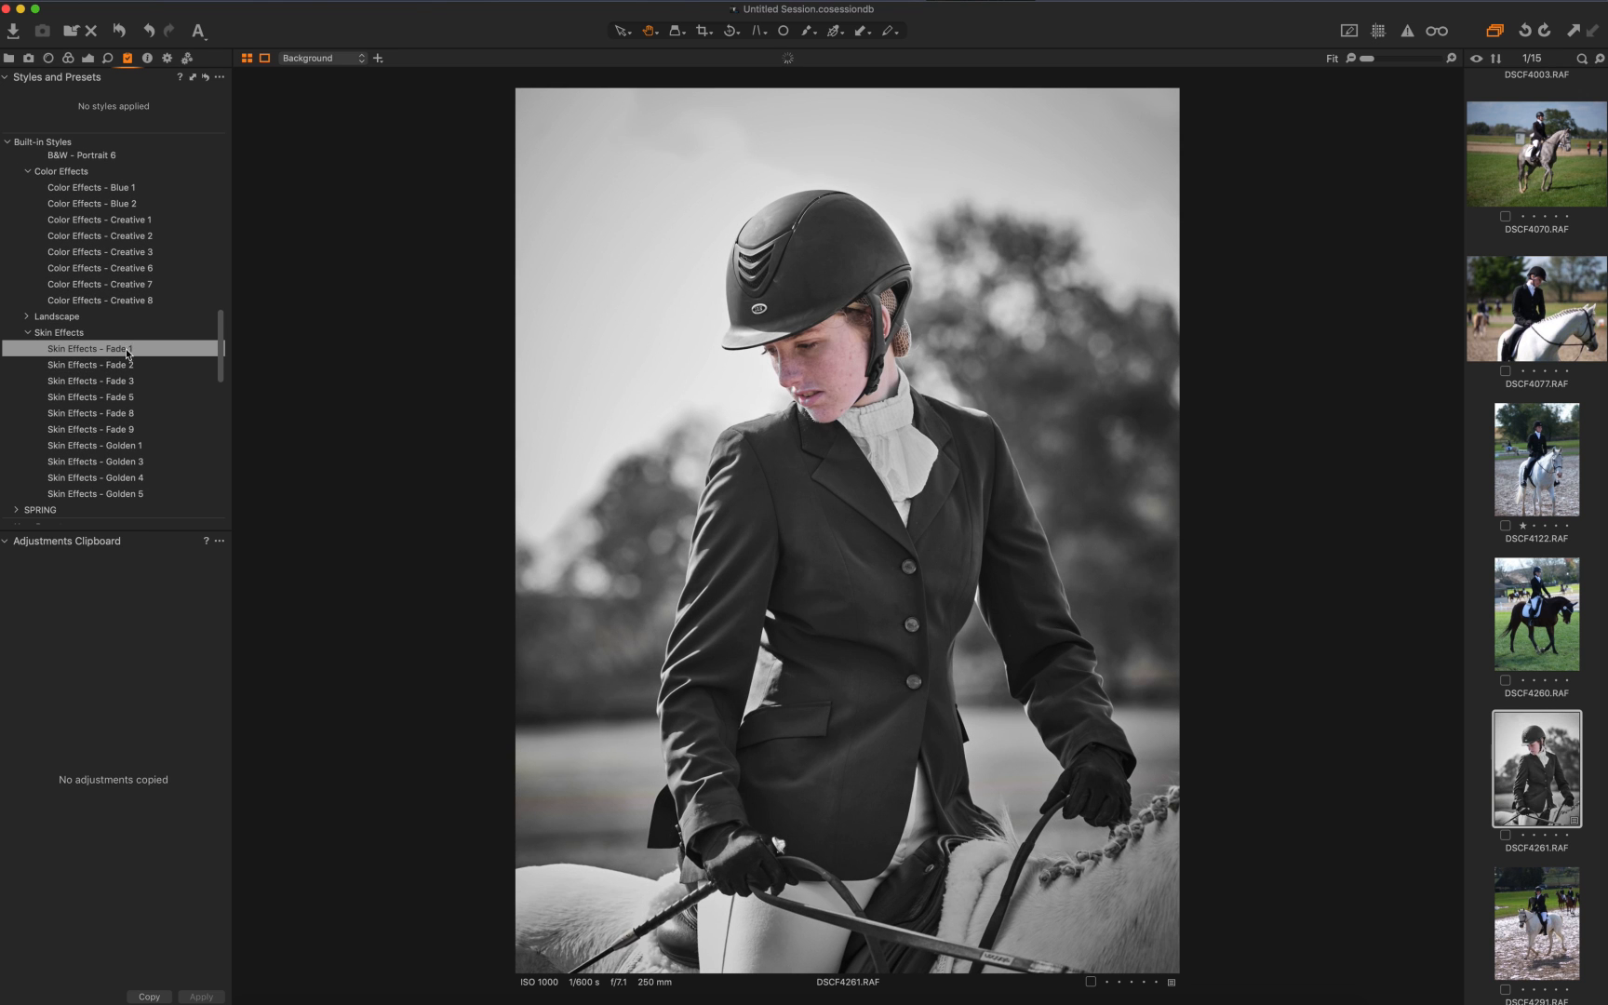
click(93, 379)
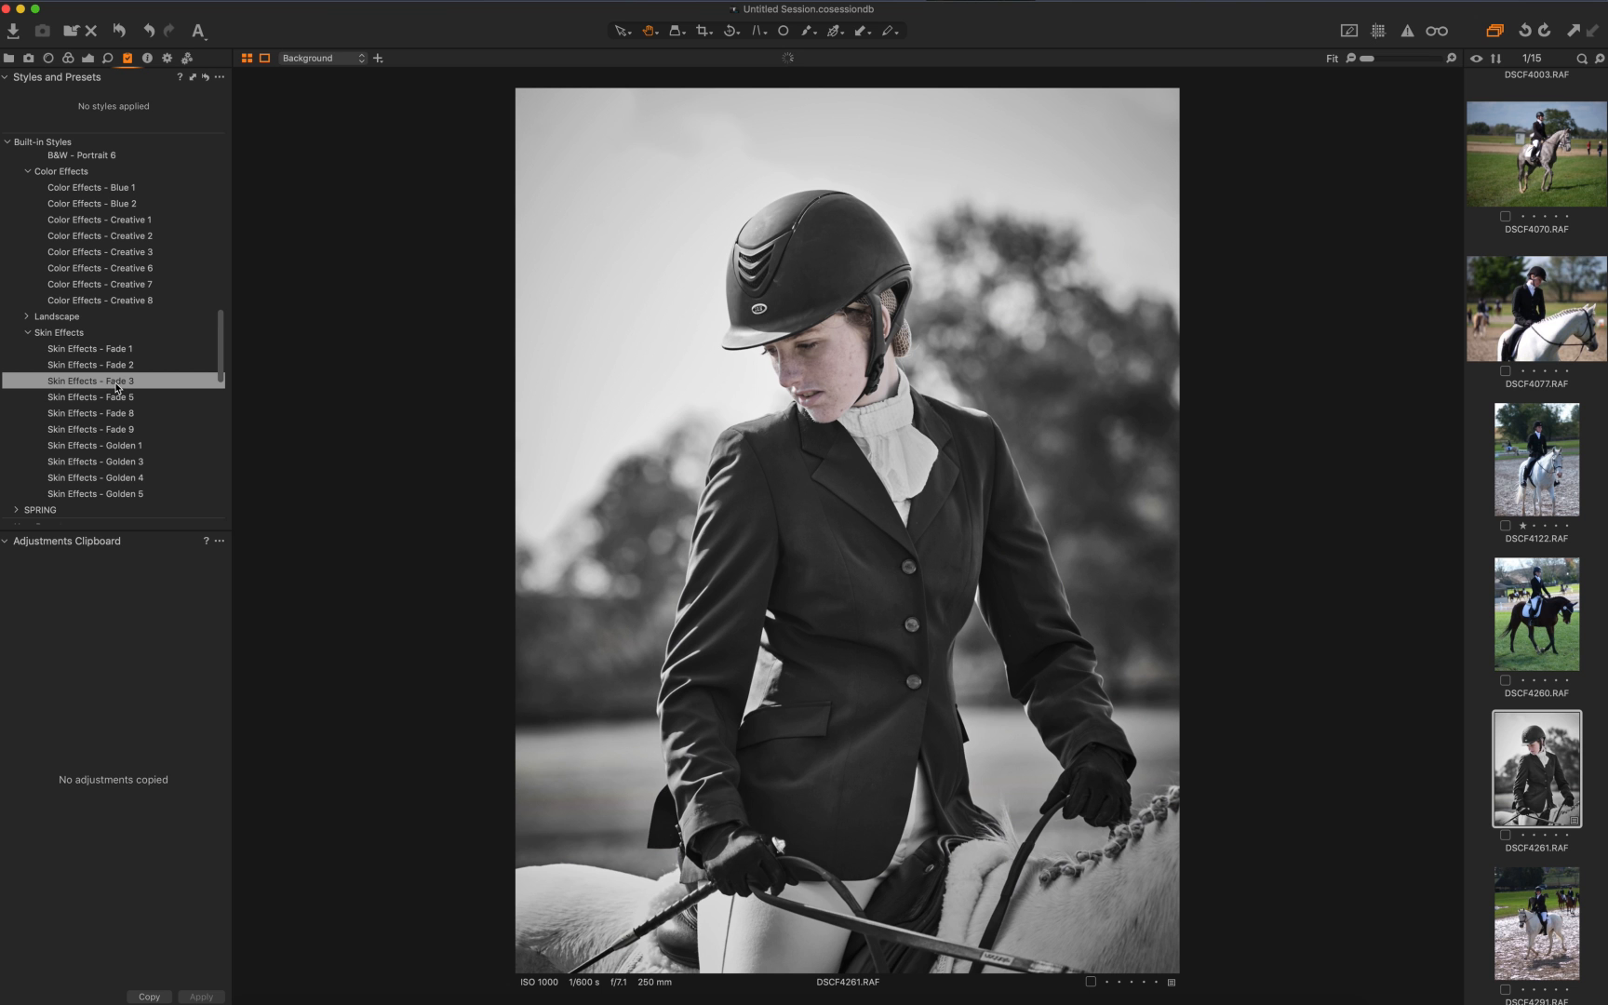
click(93, 365)
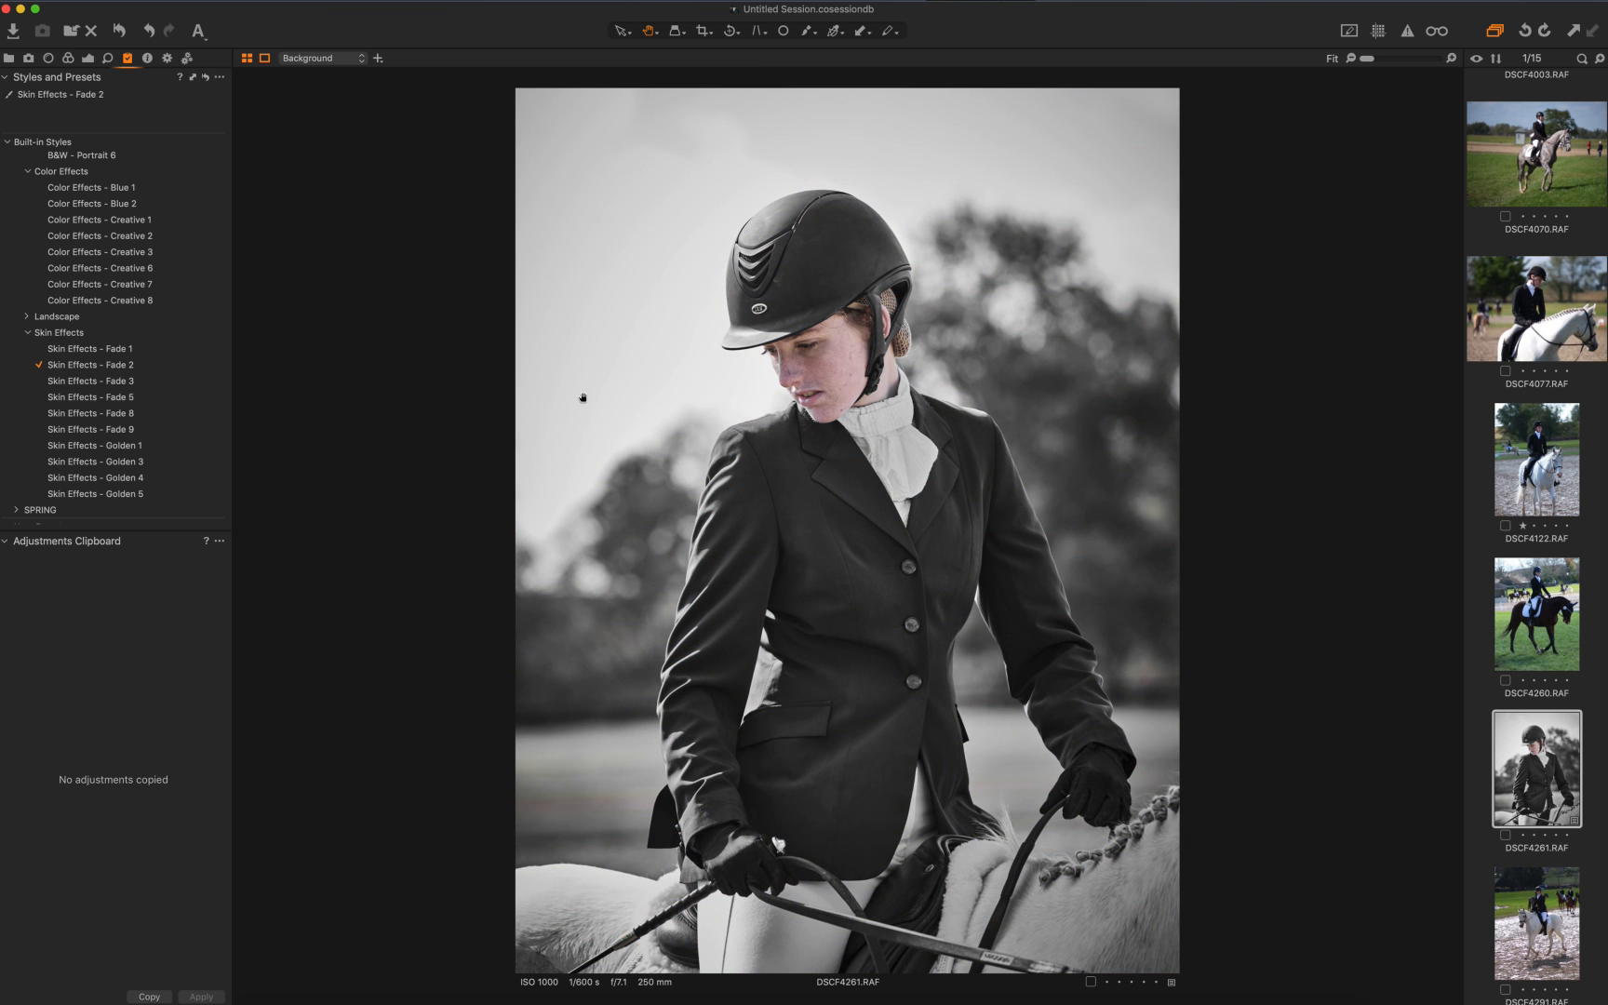
mouse_move(957, 454)
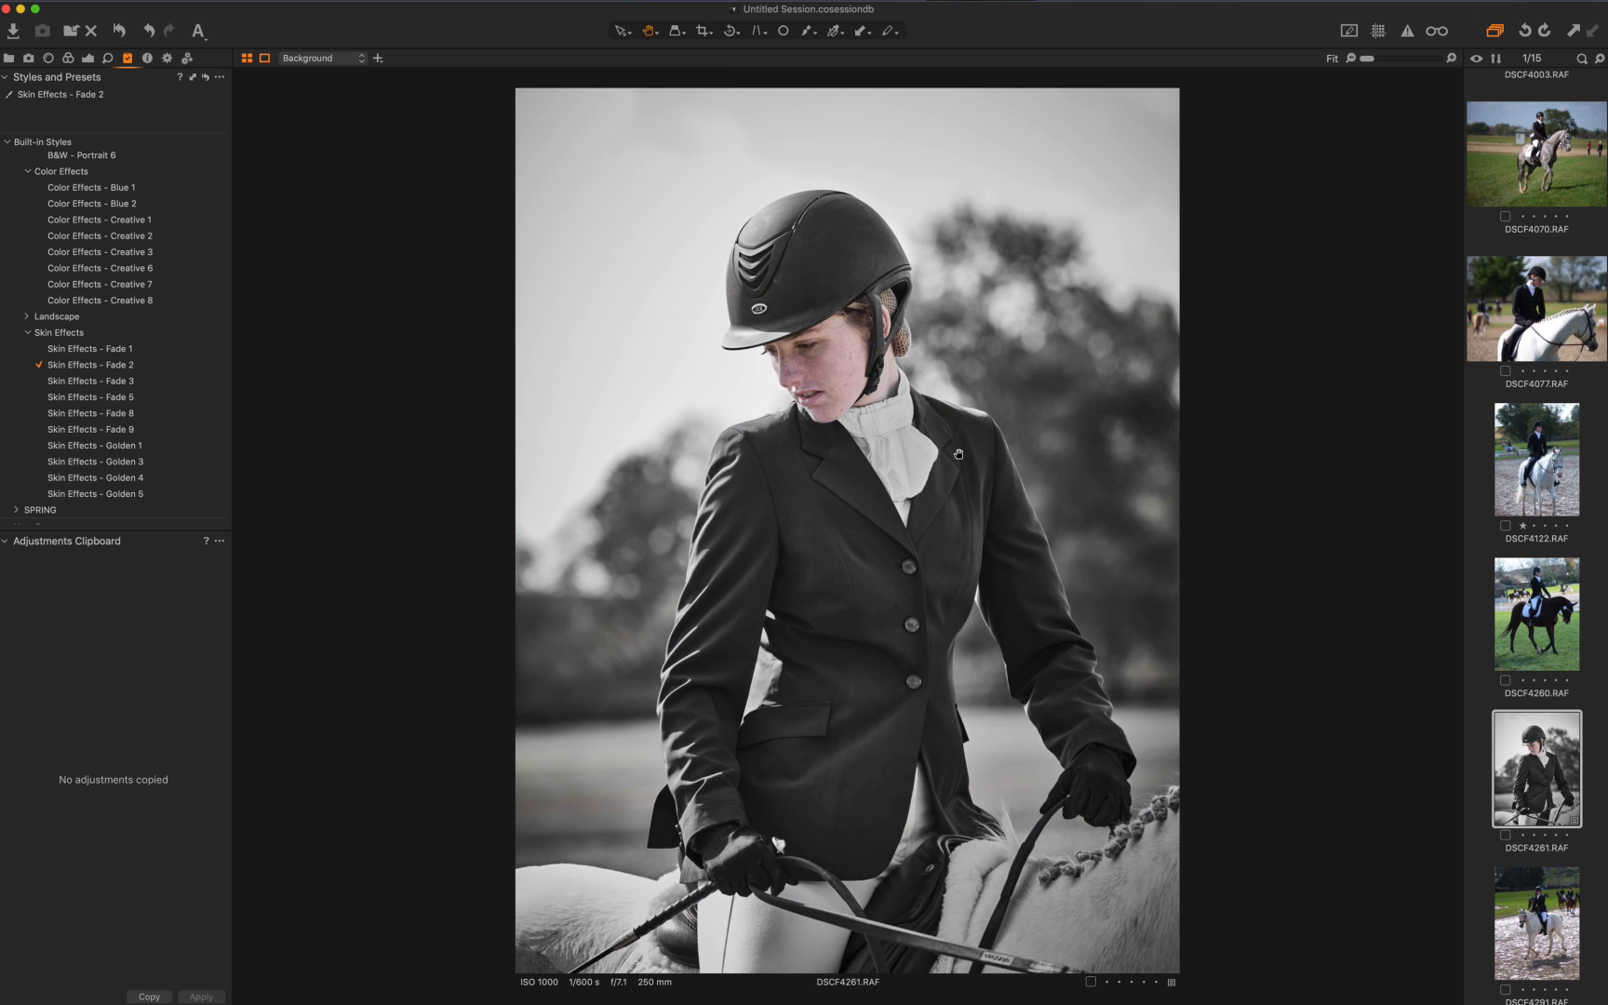
mouse_move(1243, 486)
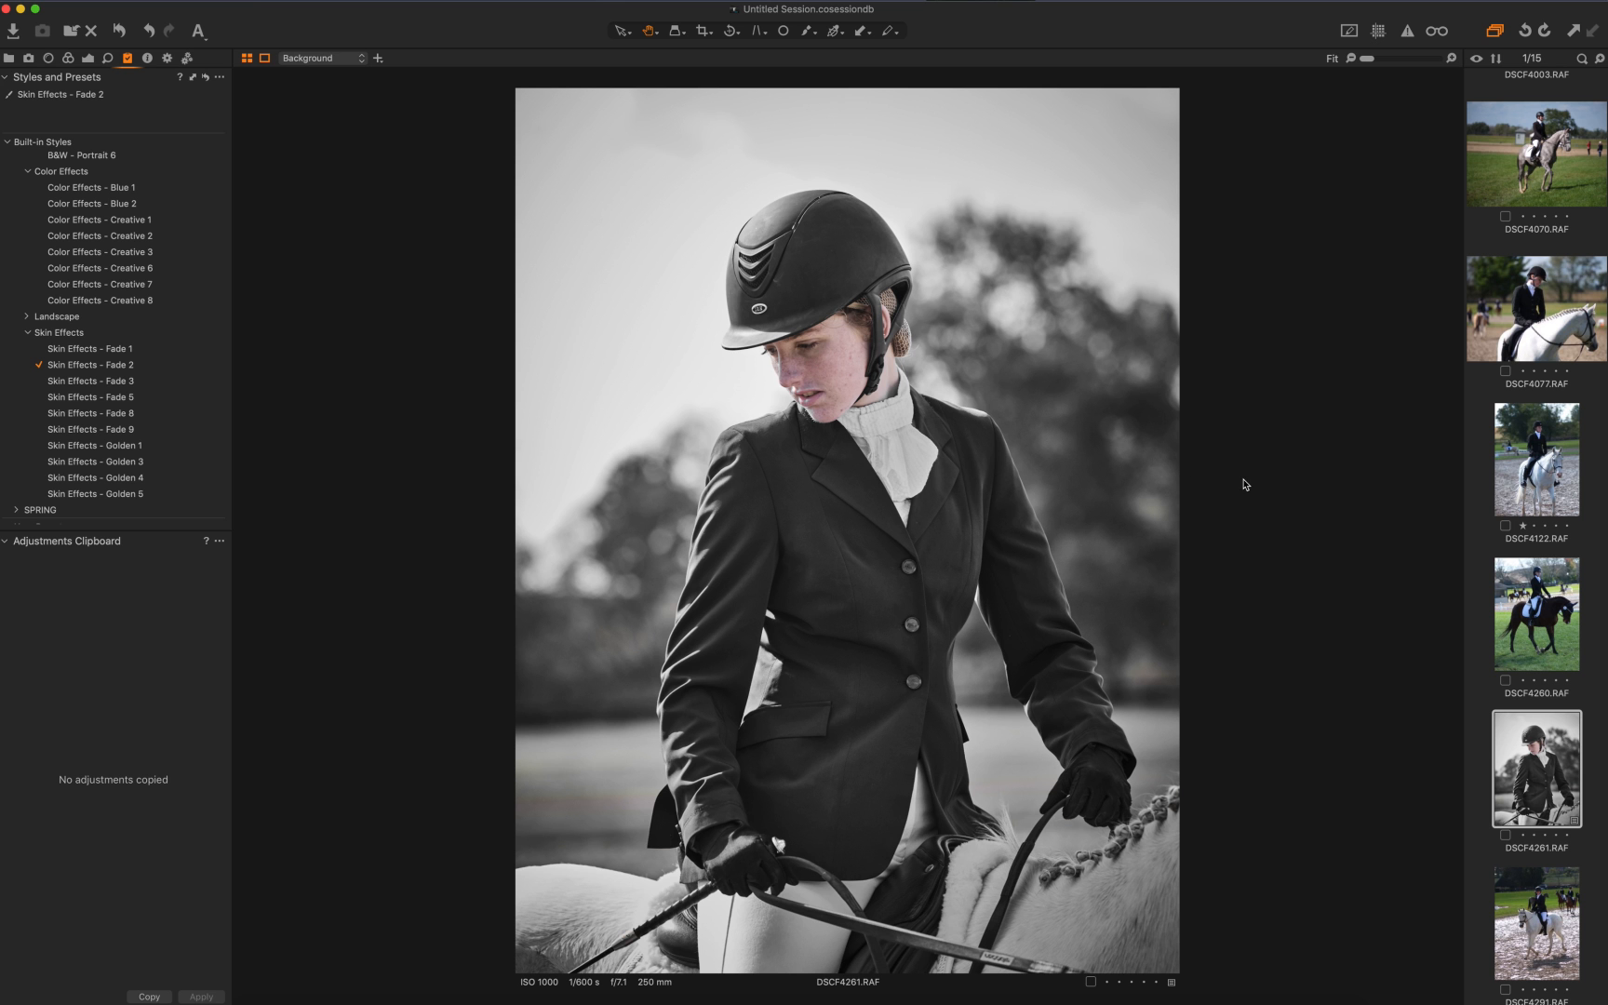
mouse_move(1254, 498)
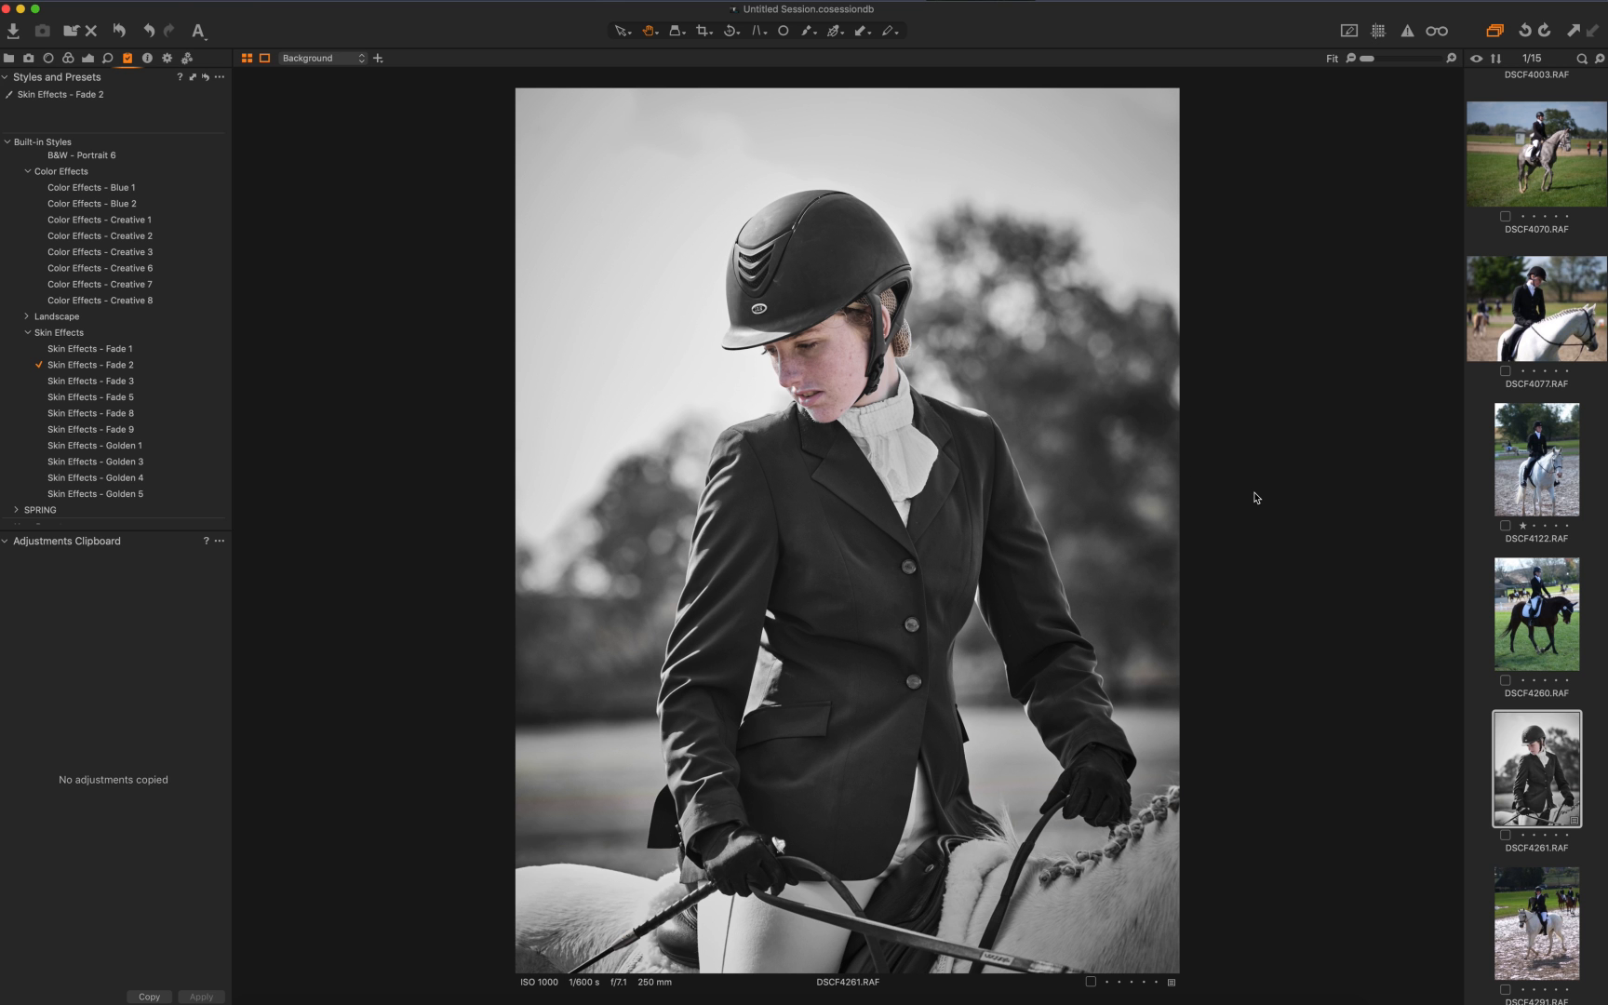
mouse_move(945, 514)
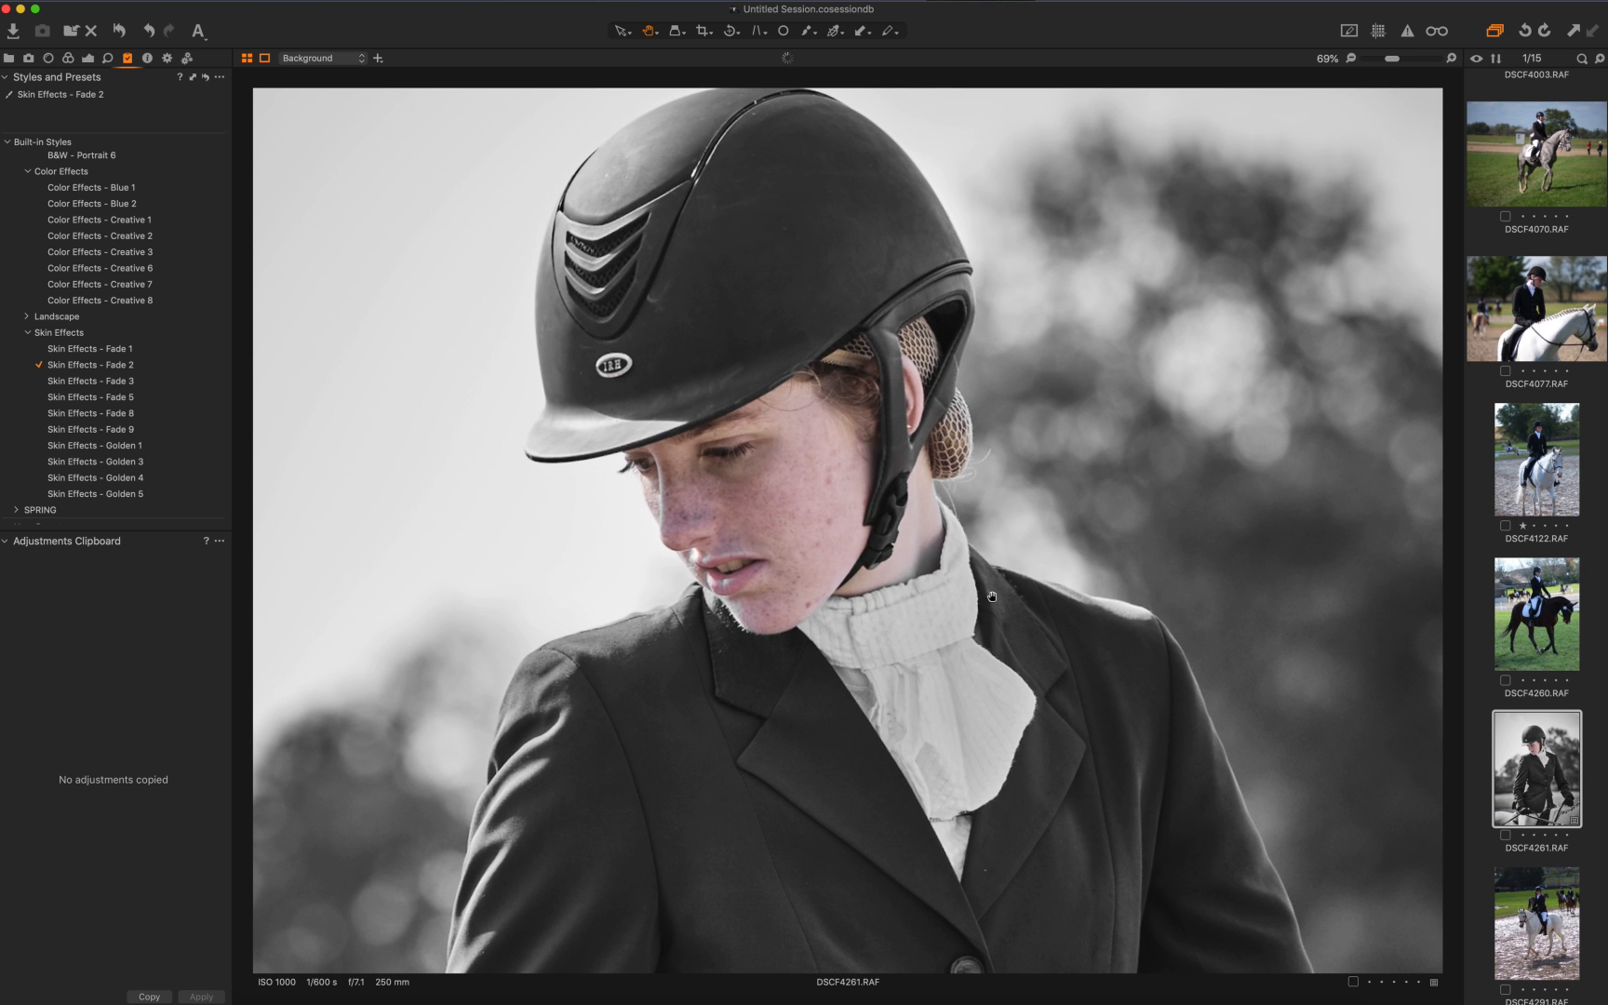
mouse_move(949, 674)
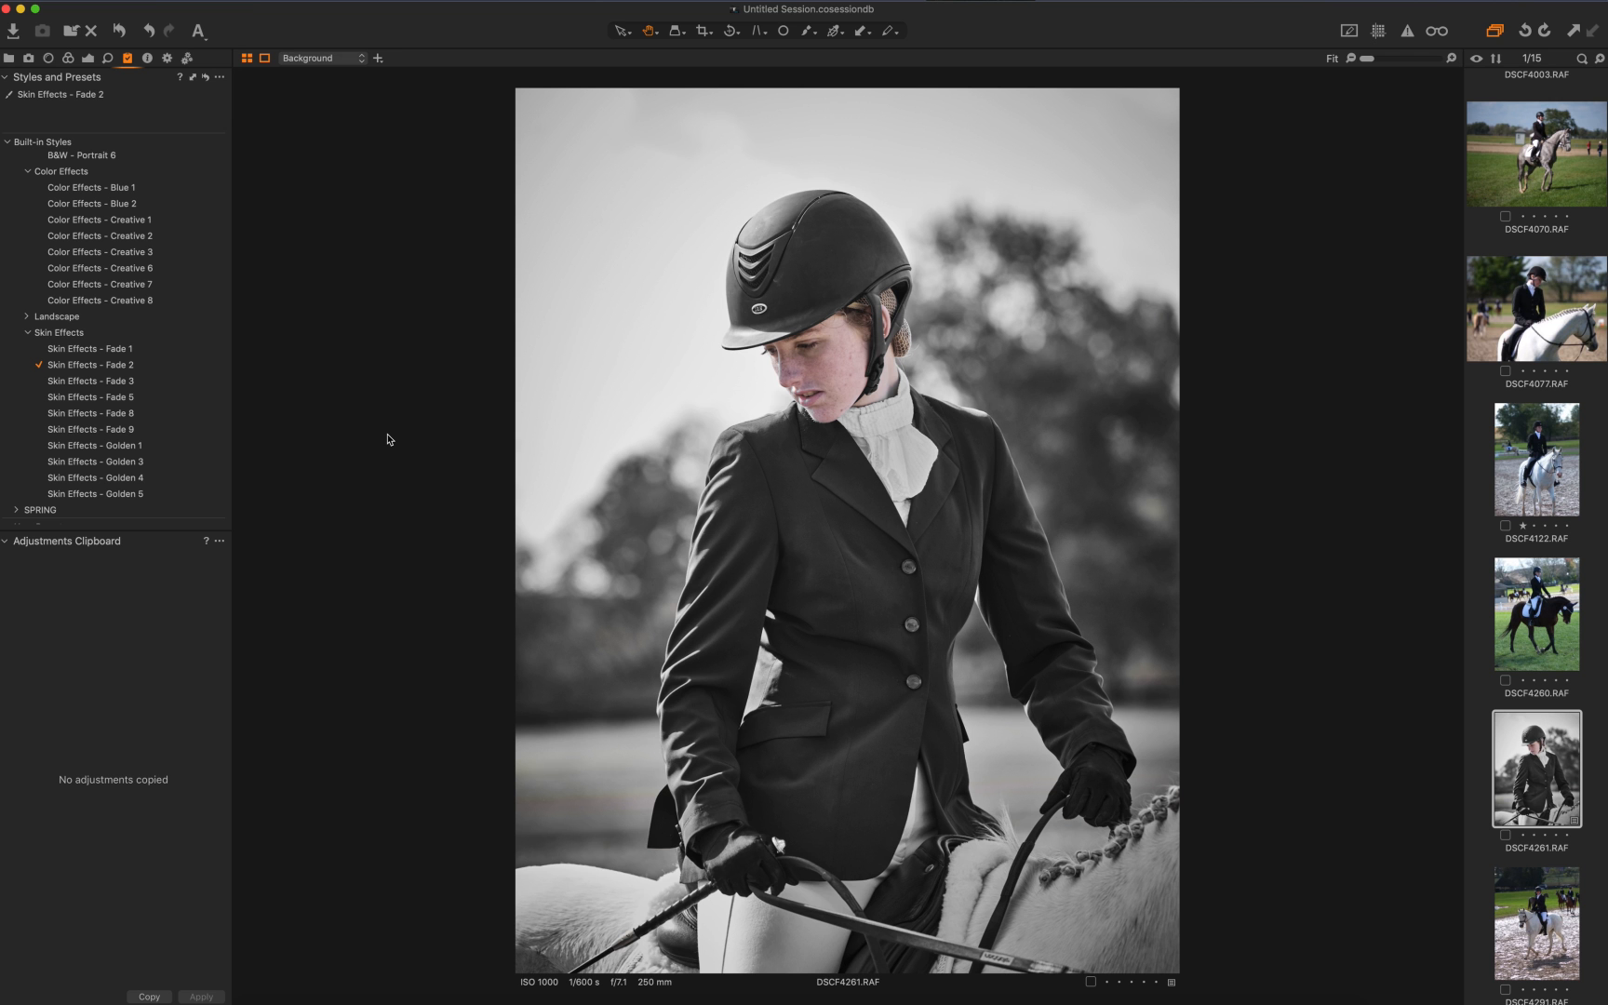
Clear the Fade 2 style and expand the User Styles B&W (v11) group
click(93, 364)
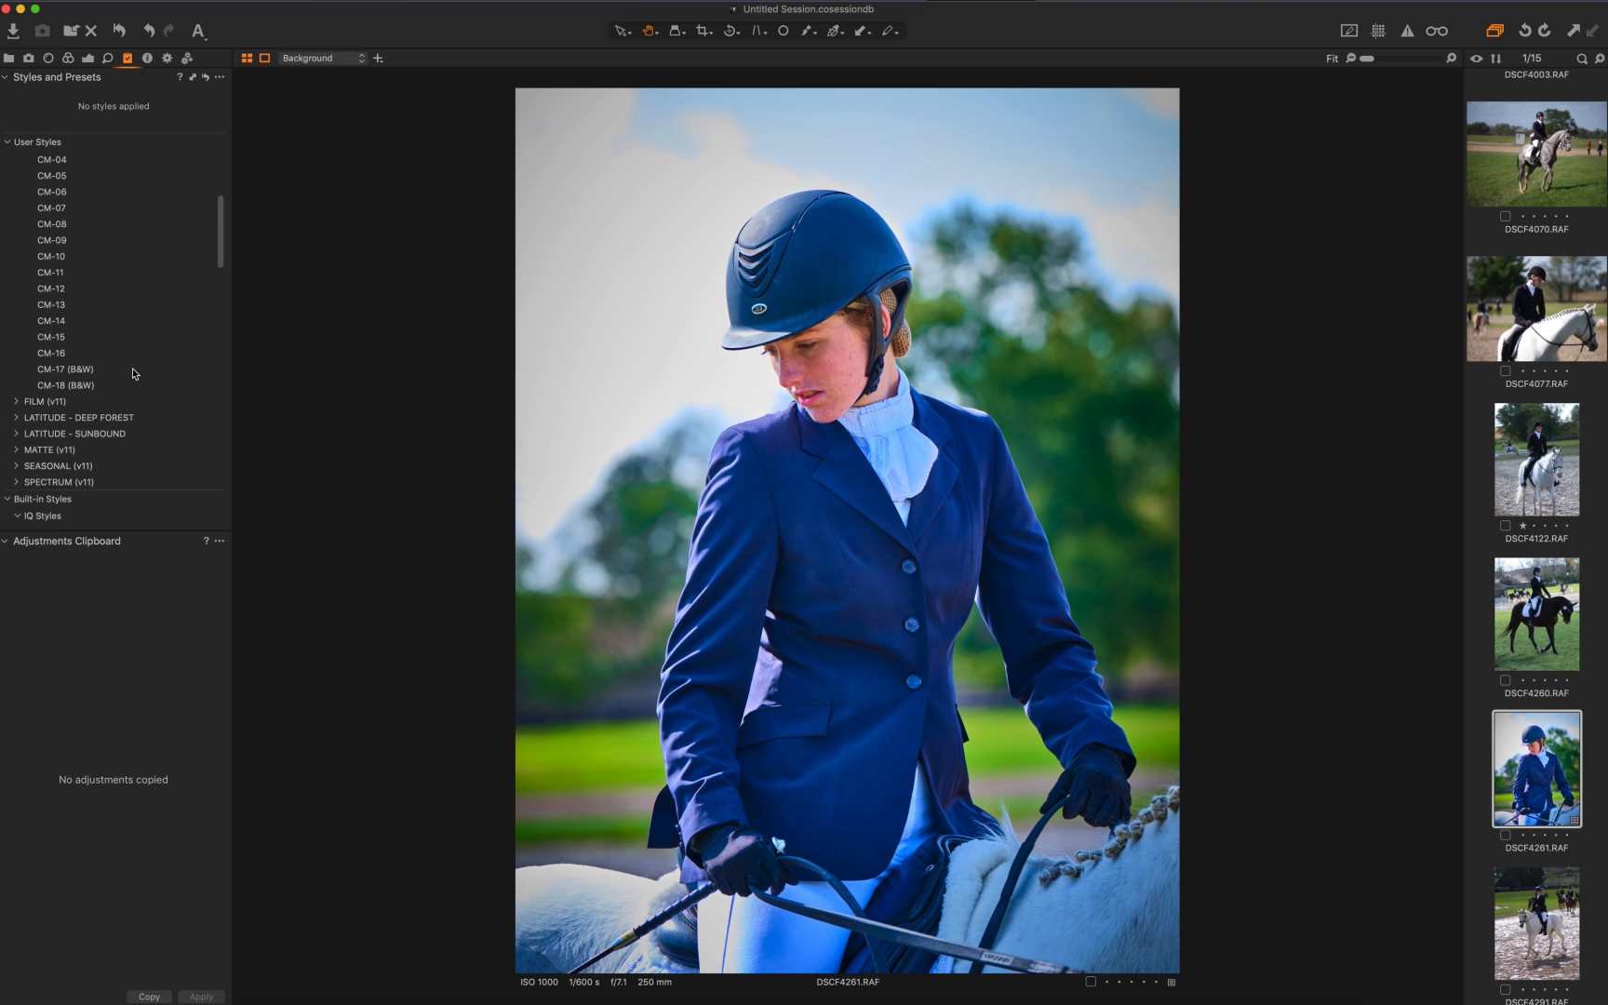
click(50, 387)
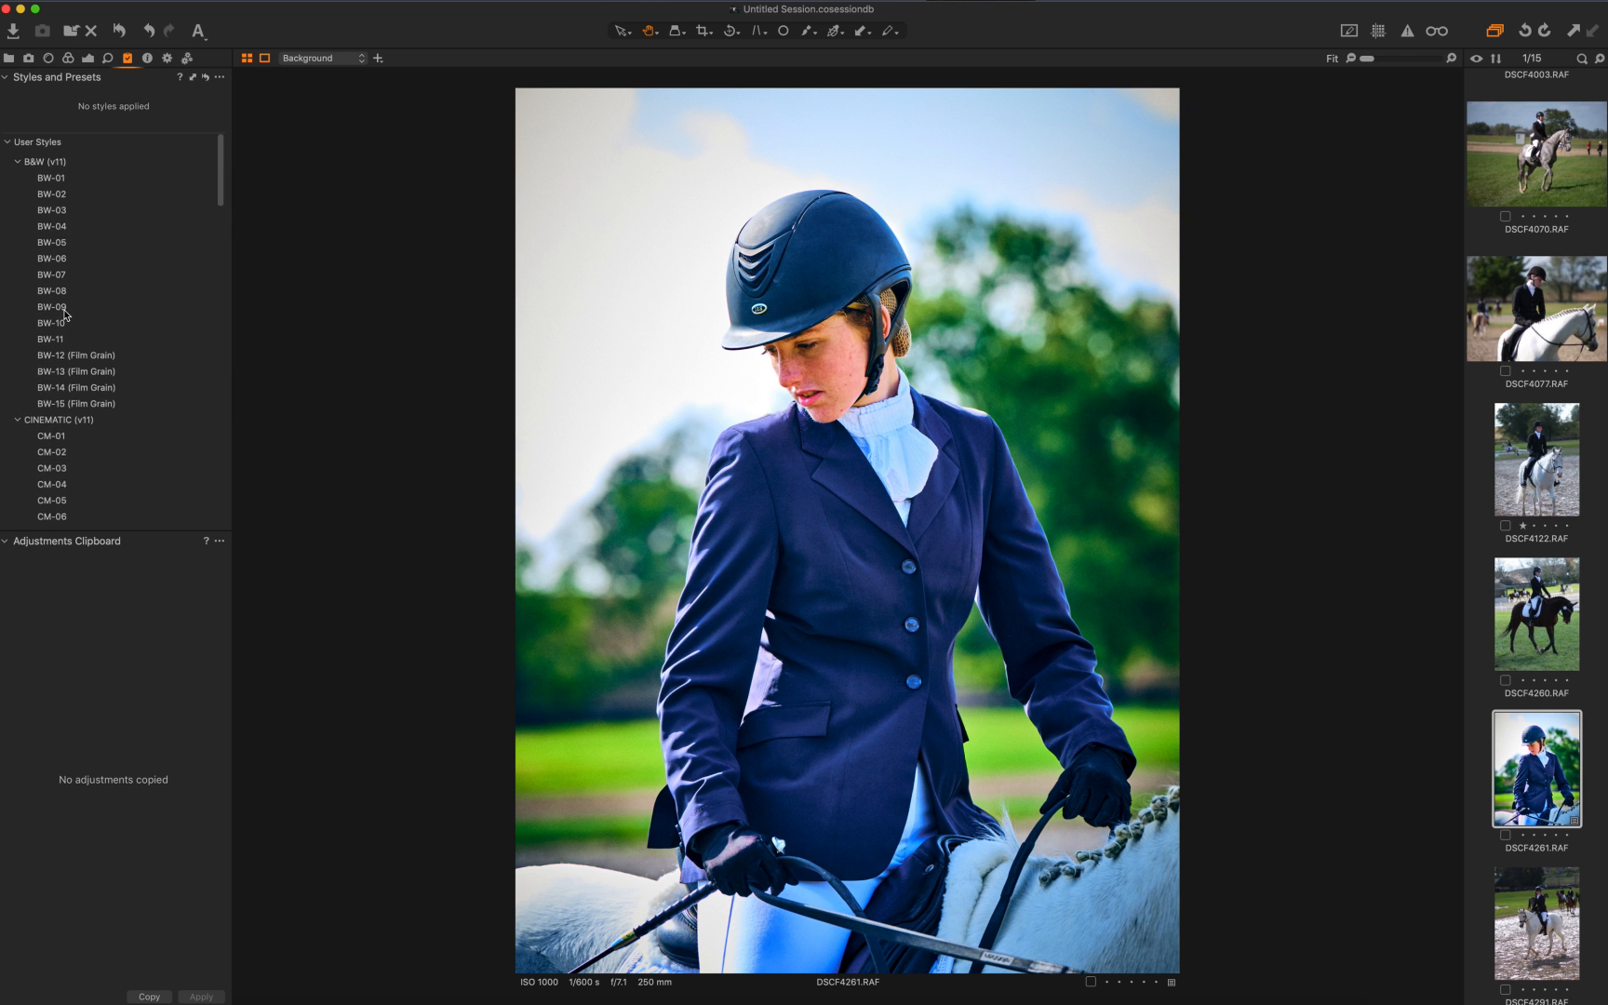
Preview user B&W styles BW-12, BW-11, BW-10 and BW-09 on the portrait
click(74, 352)
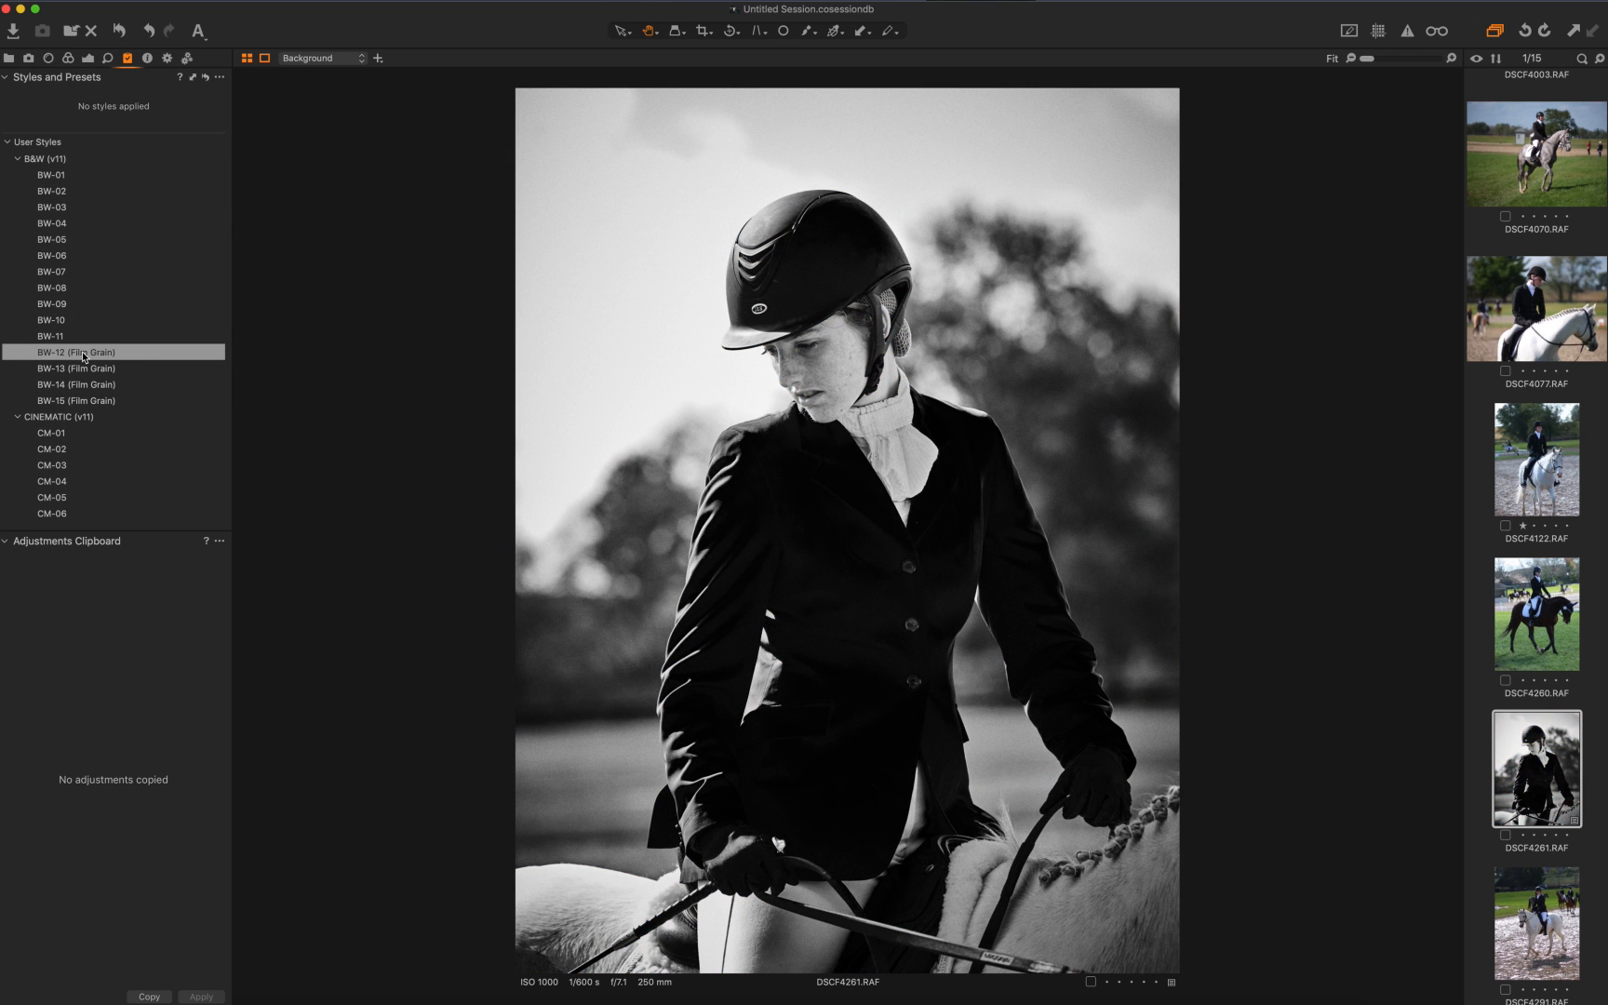
click(50, 334)
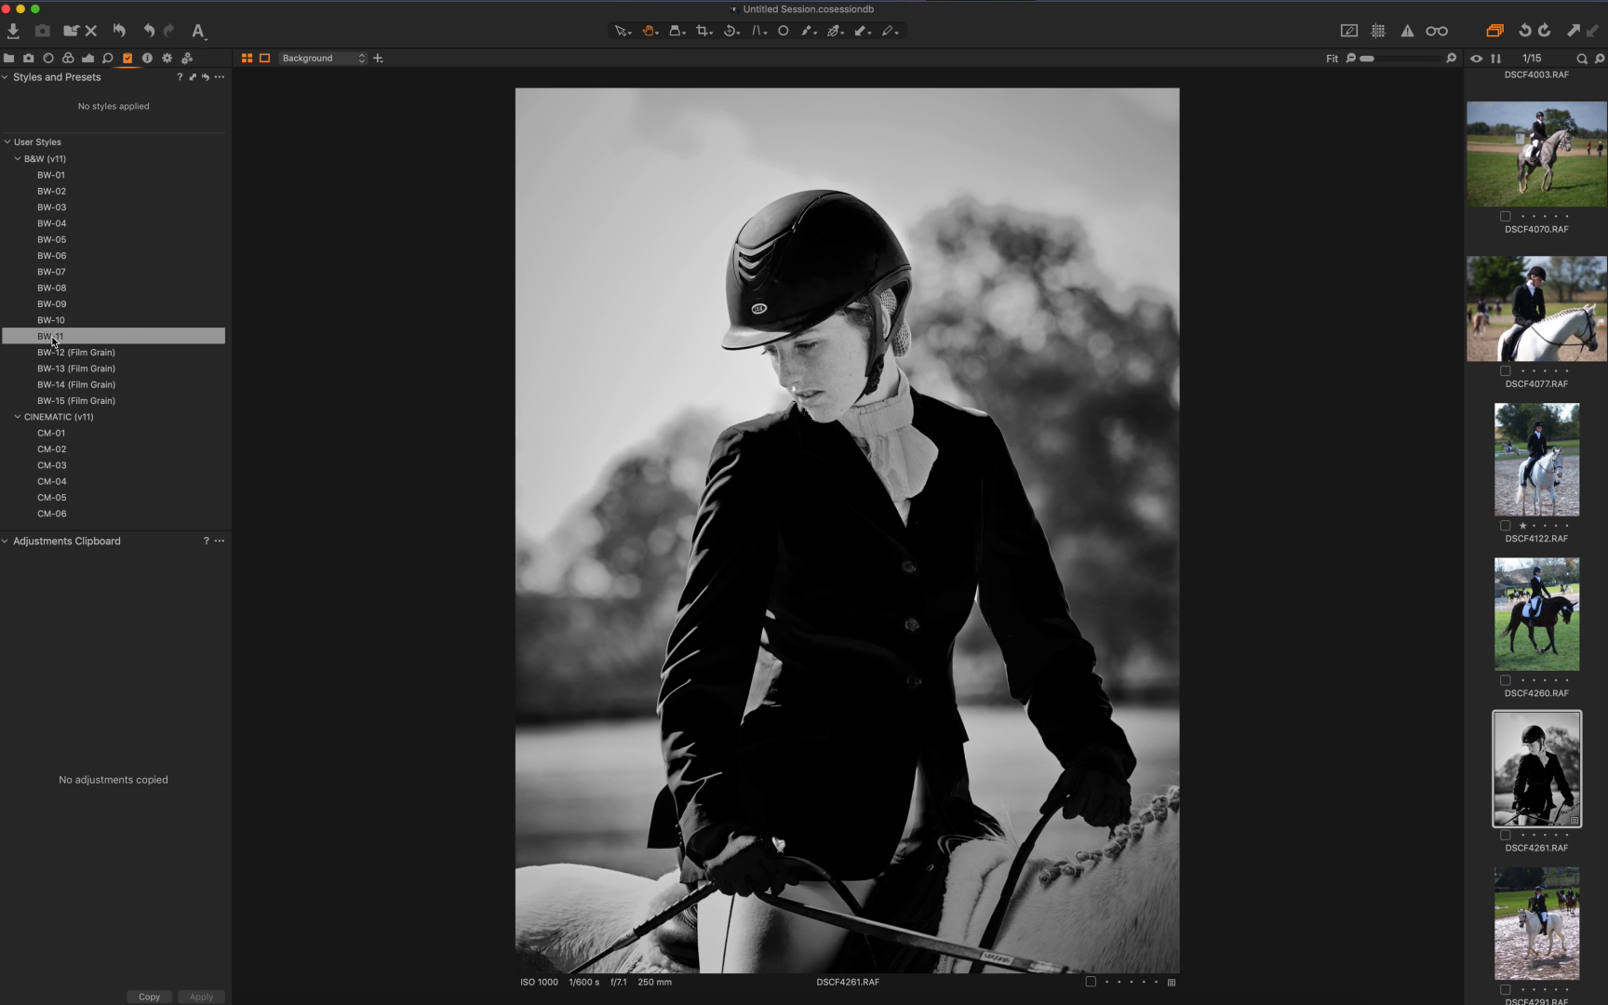
click(51, 318)
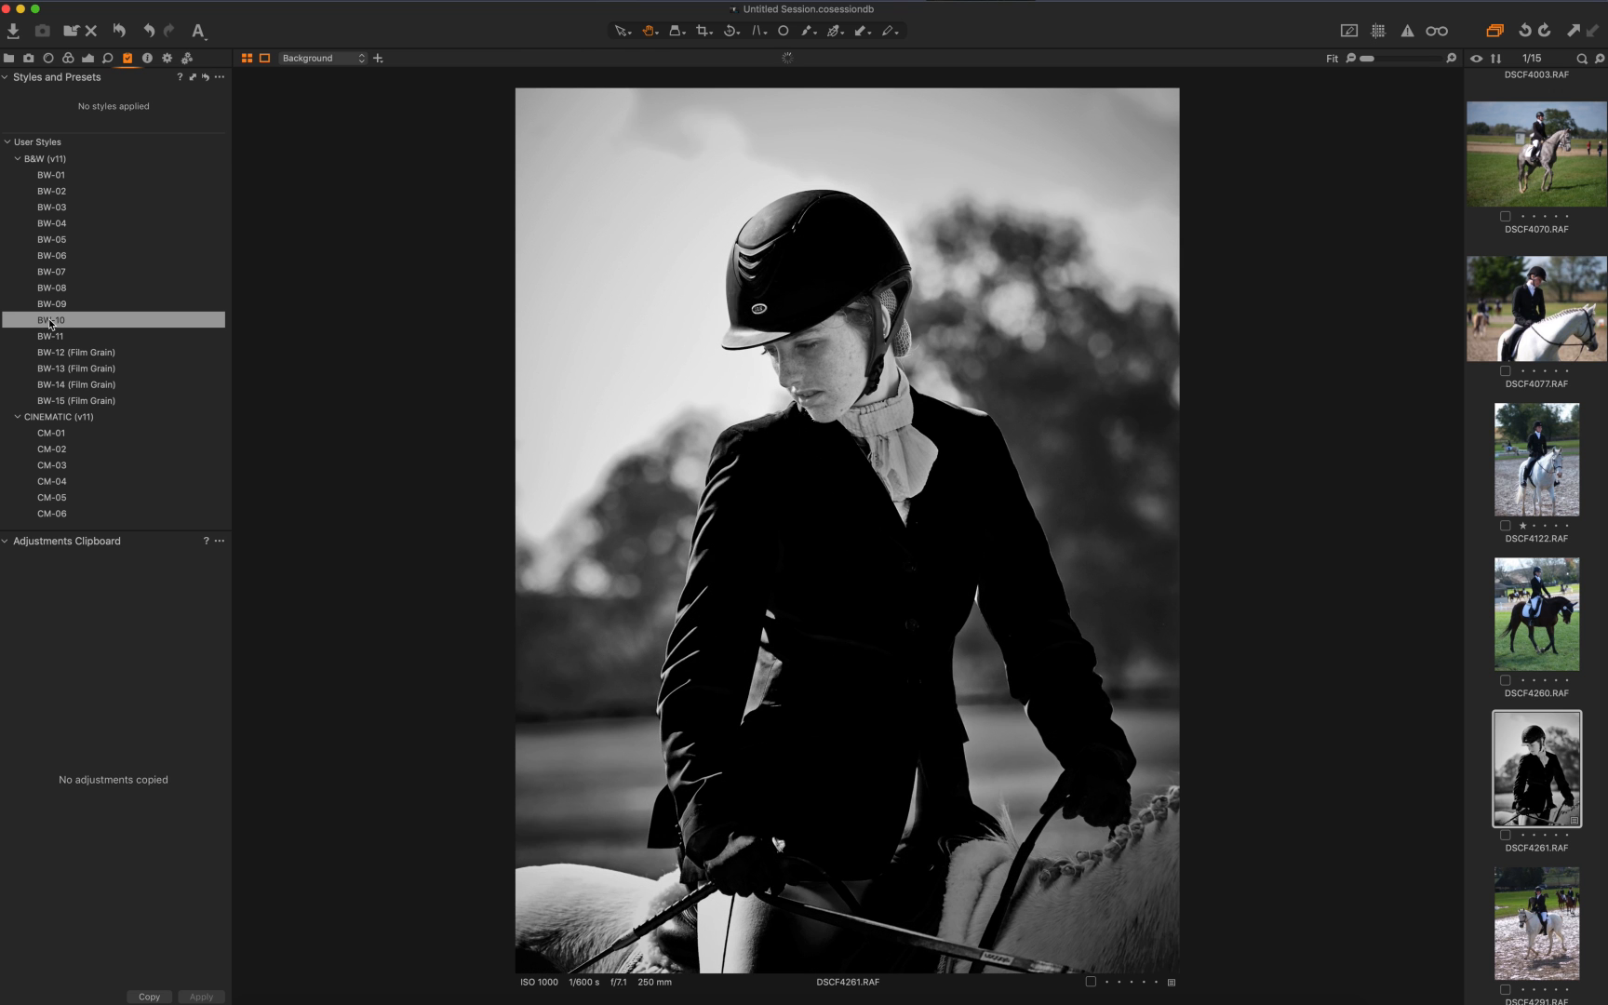
click(52, 303)
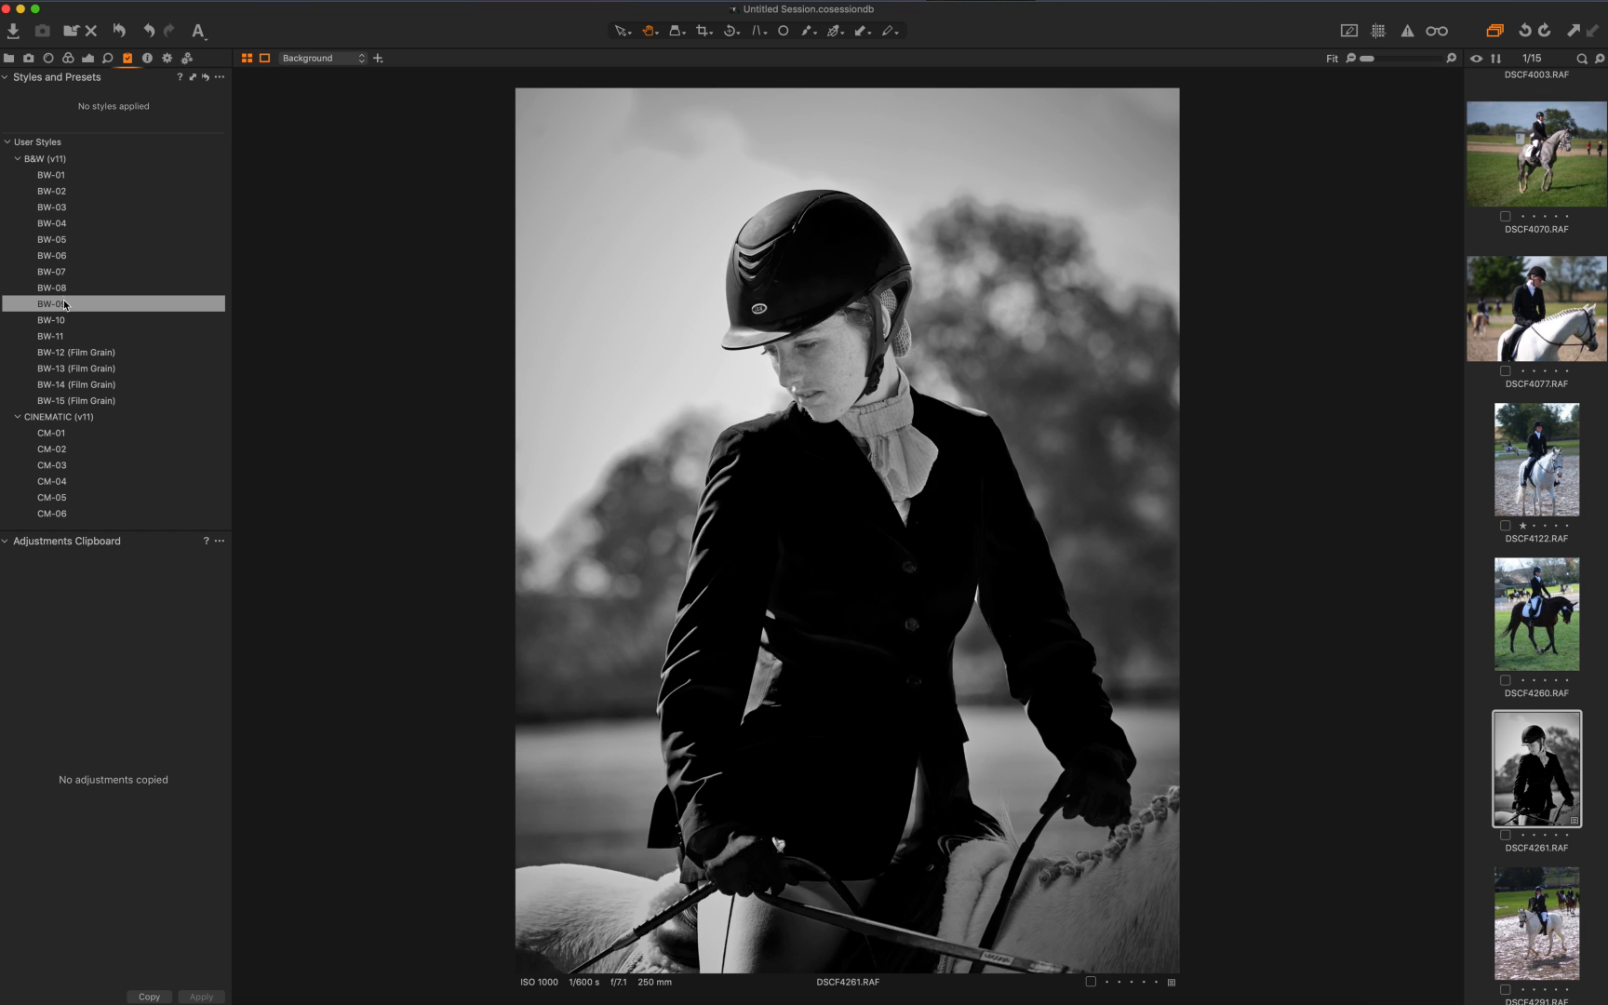
Scroll to Built-in Styles and preview B&W - Portrait 0 and Portrait 5
click(50, 288)
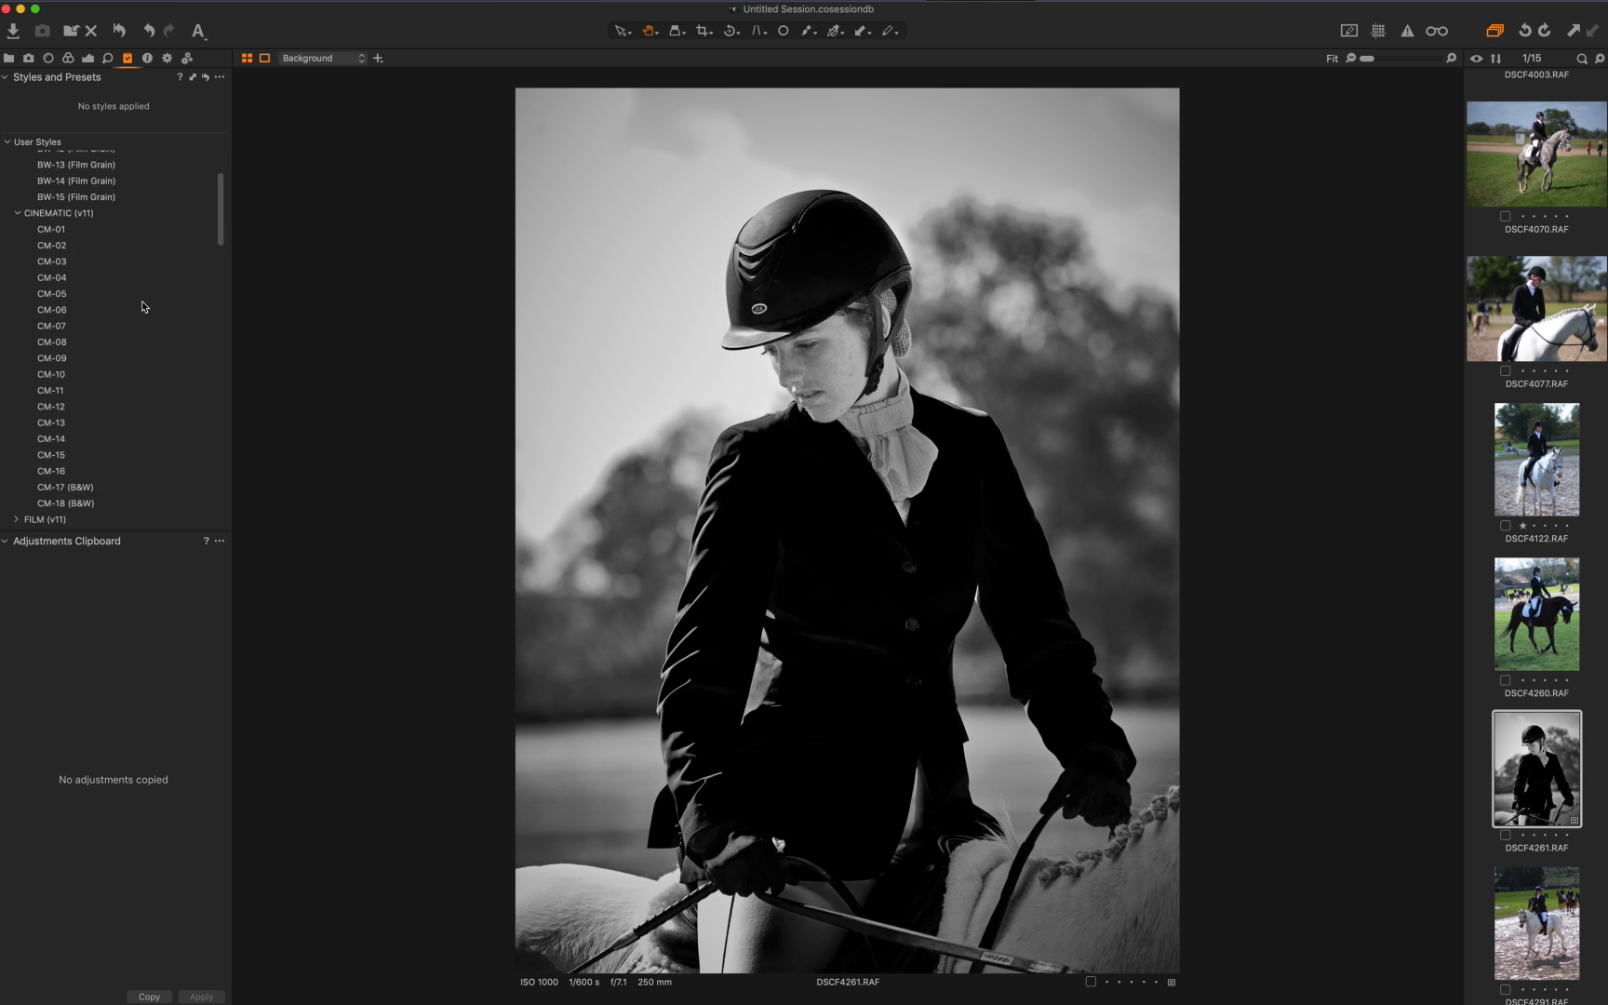
scroll(down, 3)
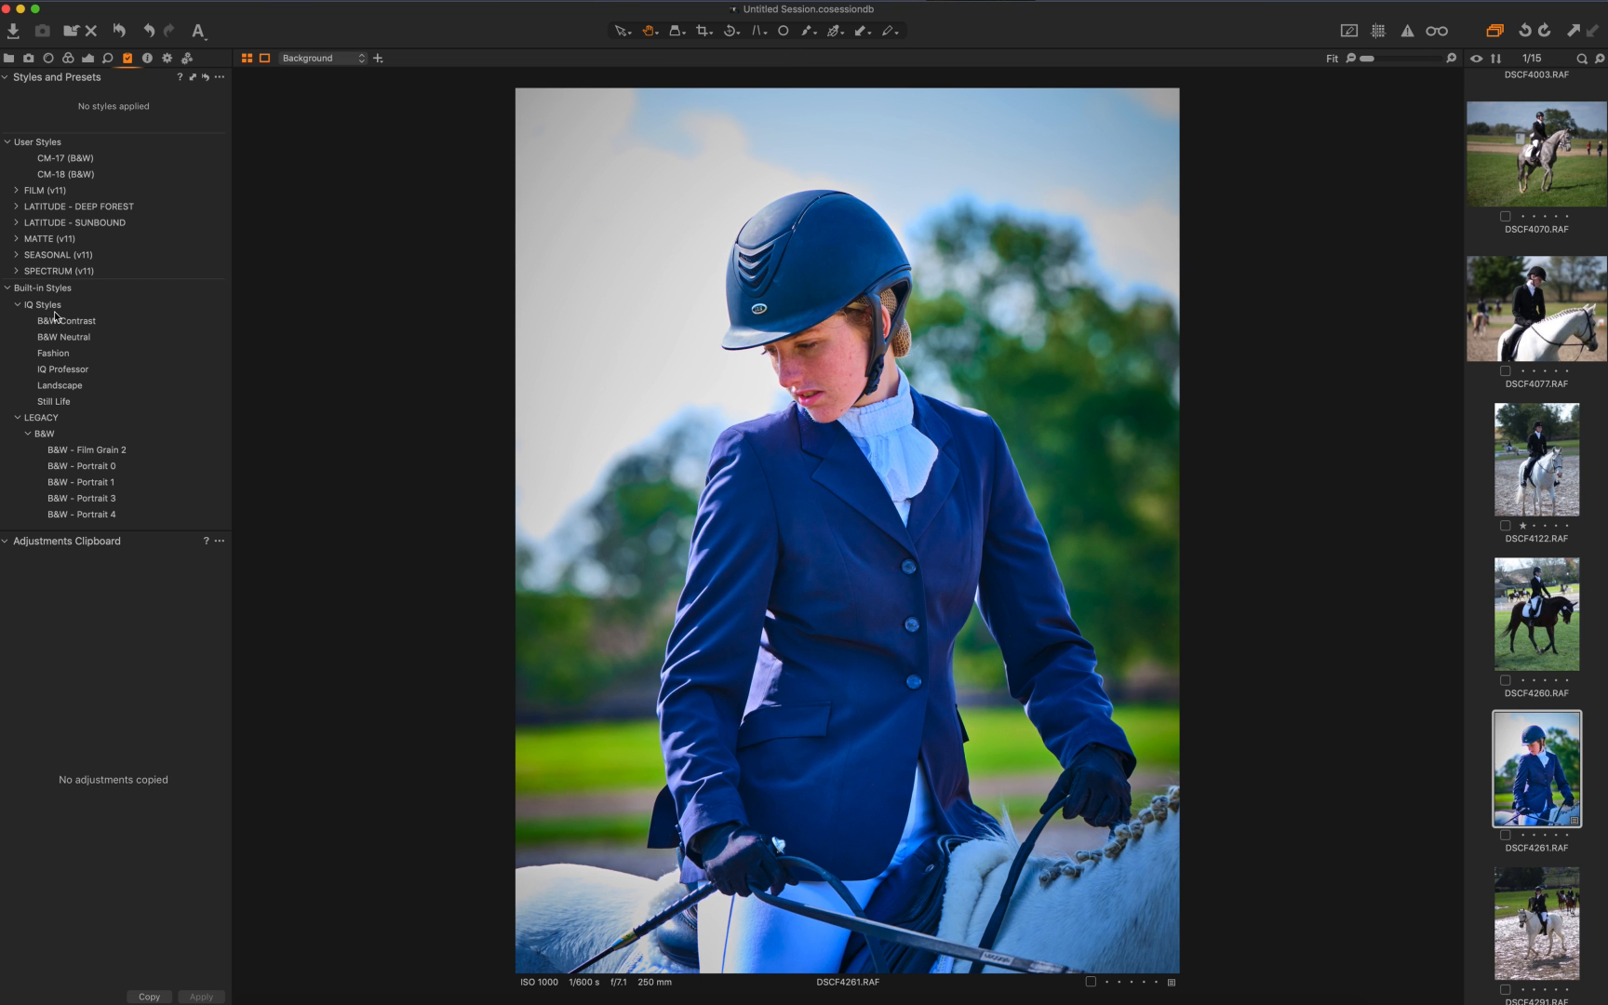
click(63, 336)
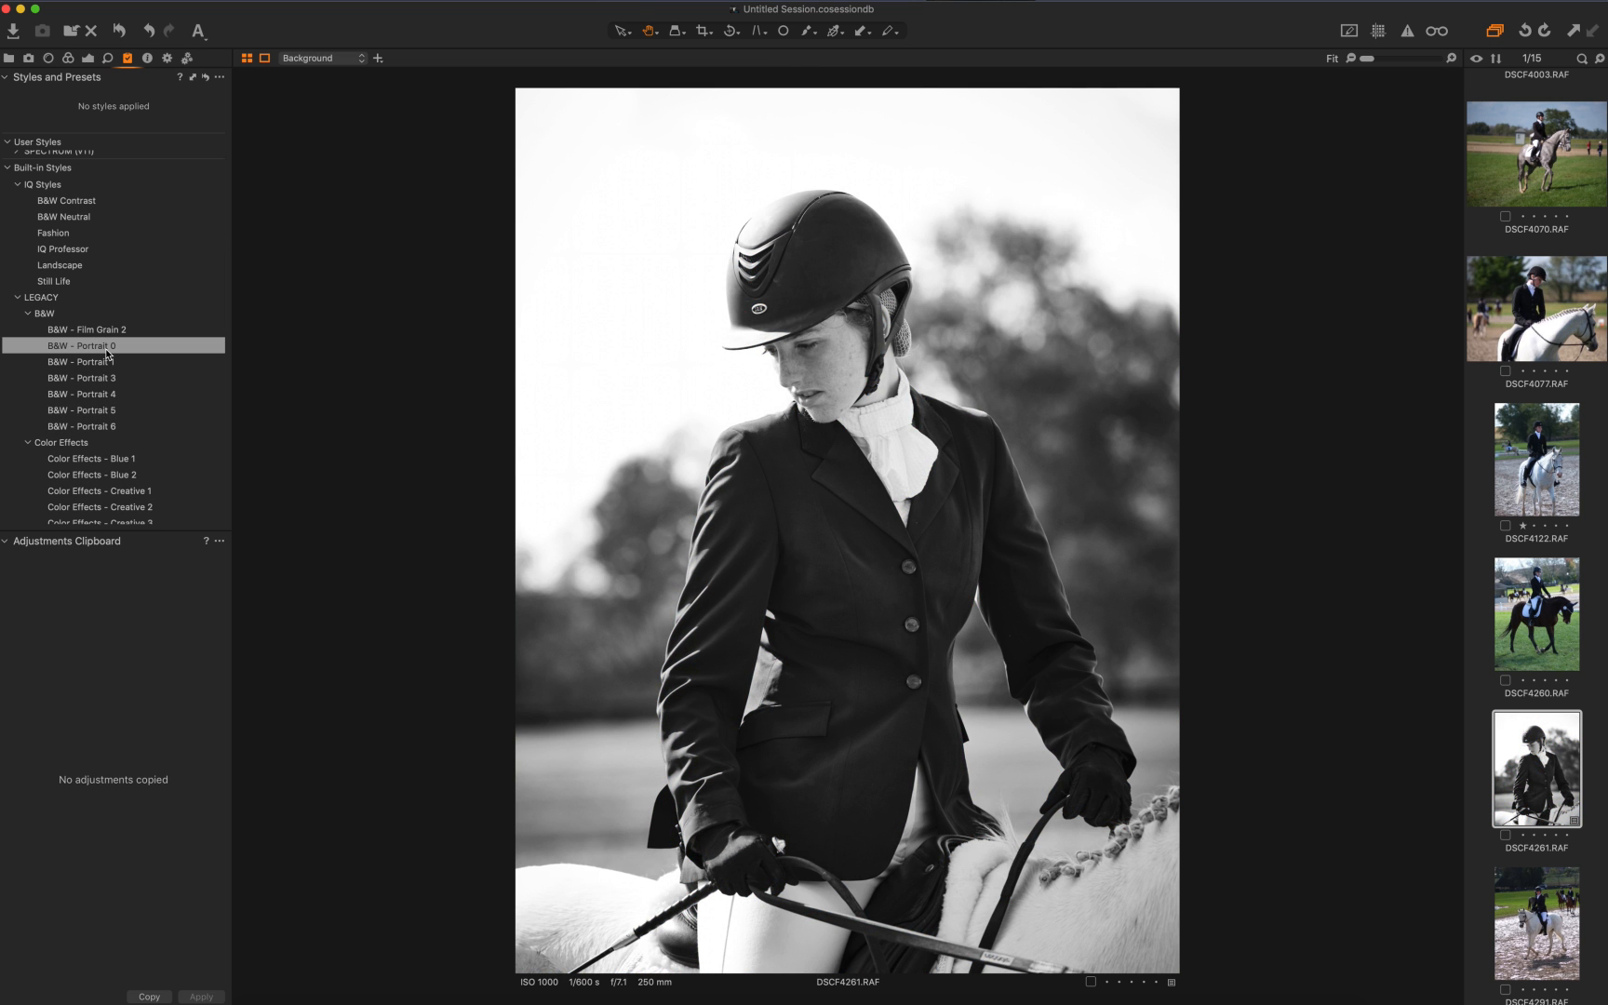
click(80, 409)
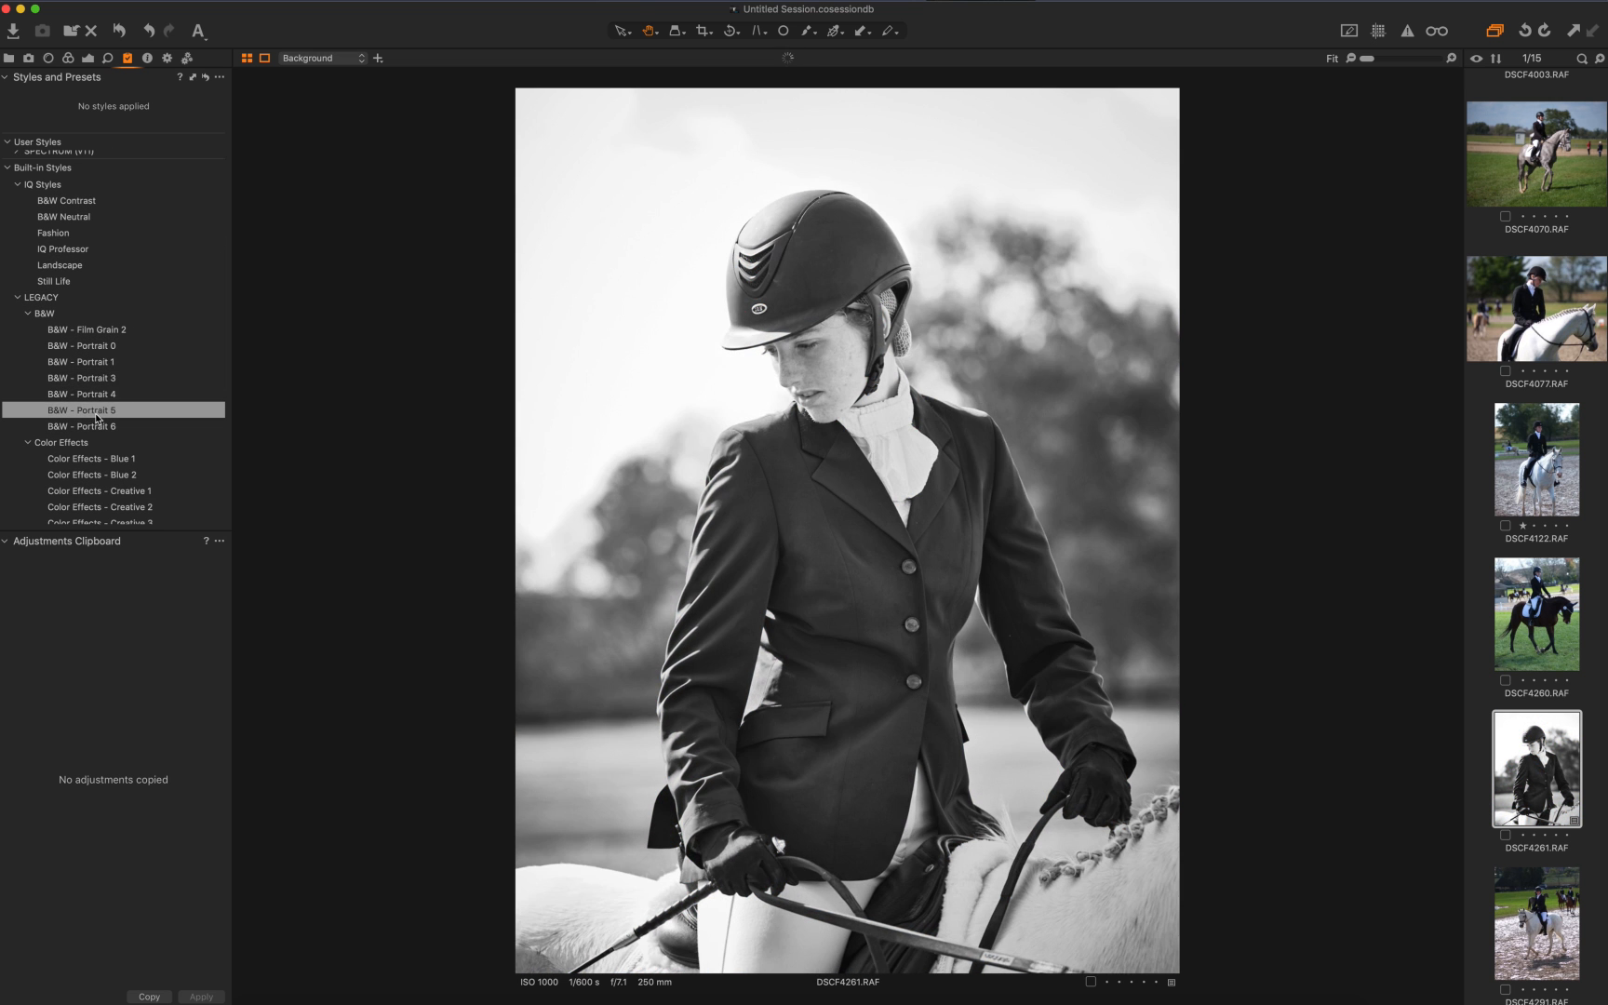
Preview Skin Effects - Fade 1 and Fade 2, then expand the Built-in Presets group
click(93, 457)
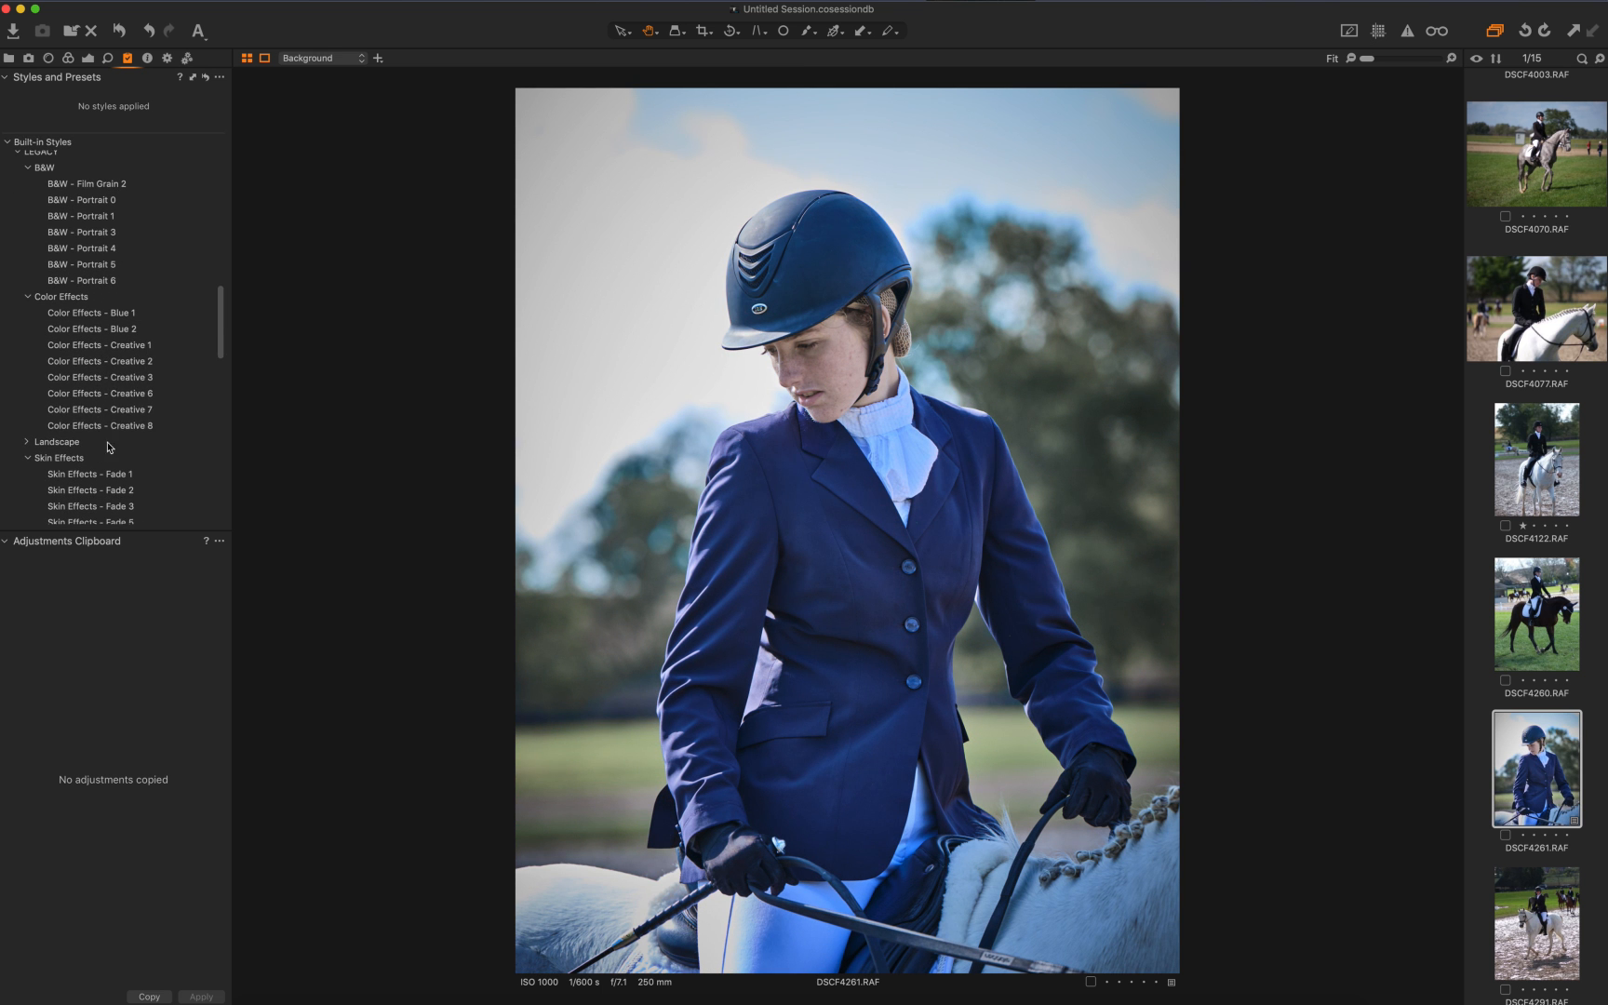
click(99, 361)
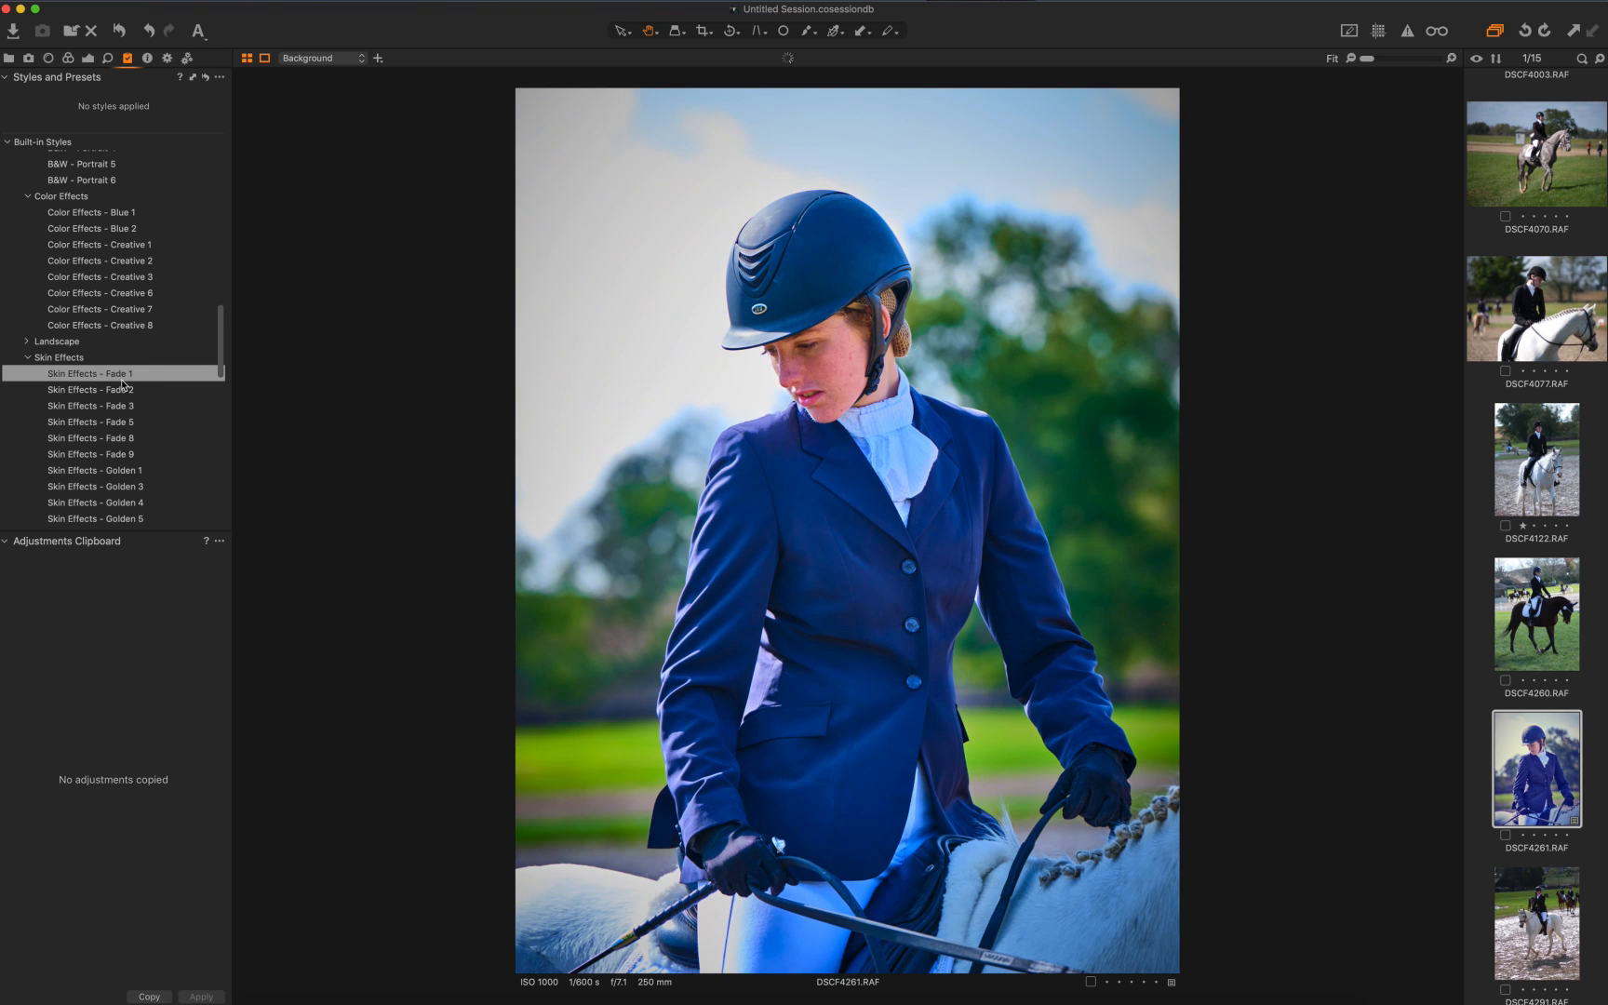
click(91, 389)
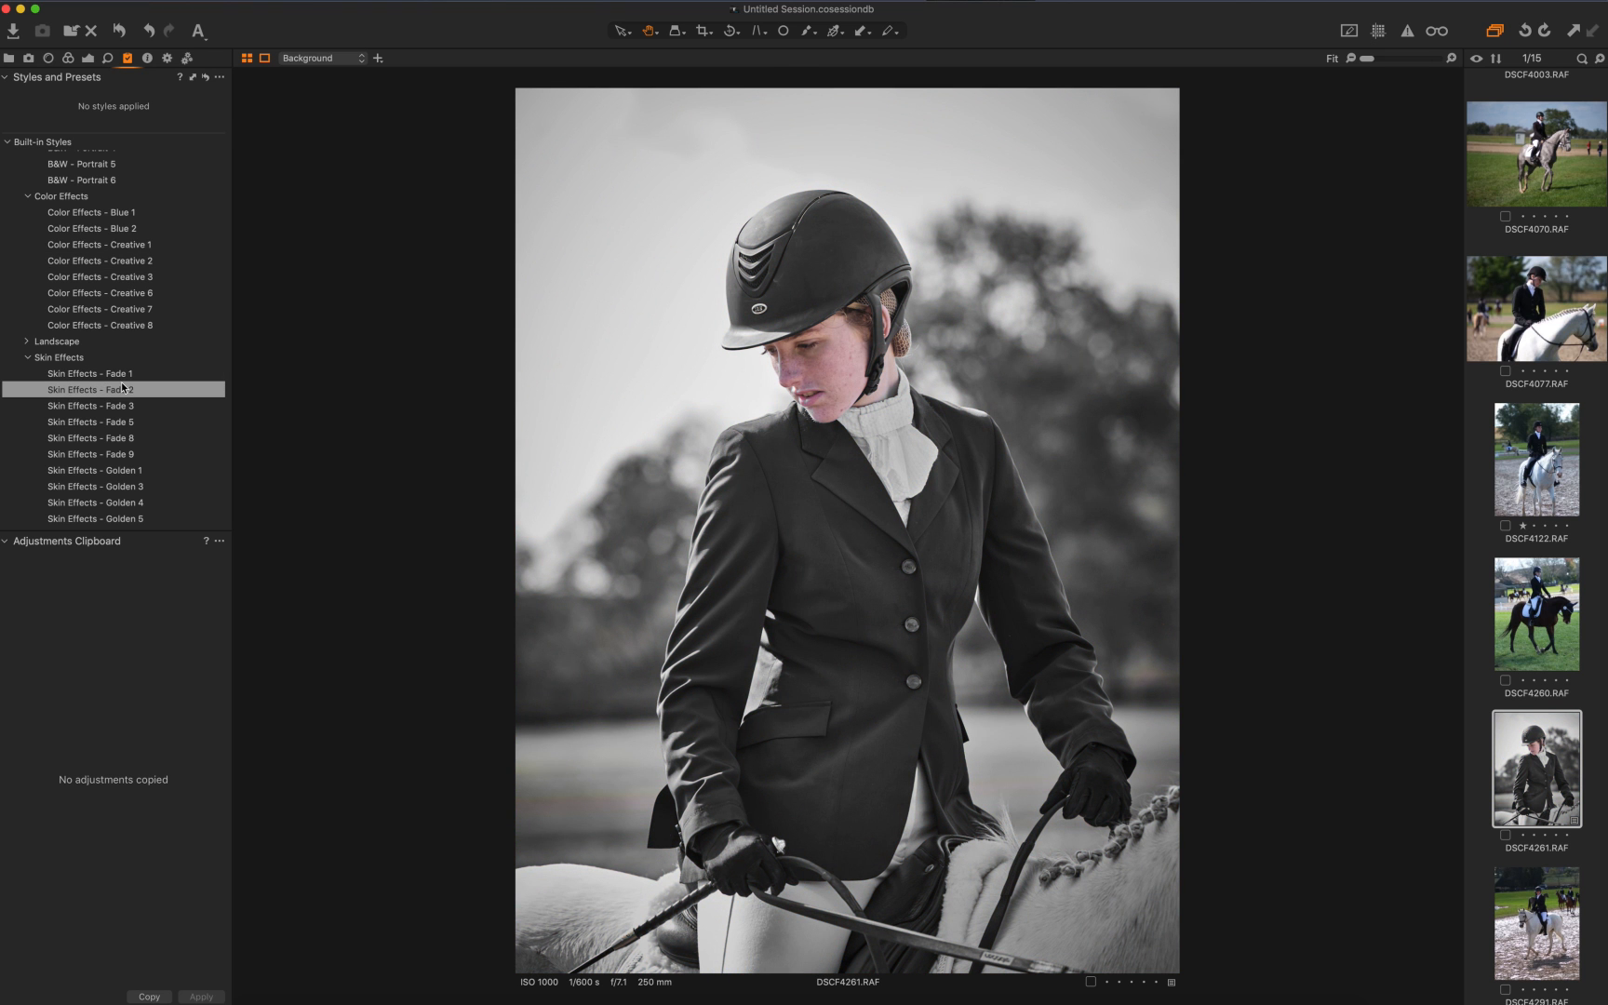
click(93, 405)
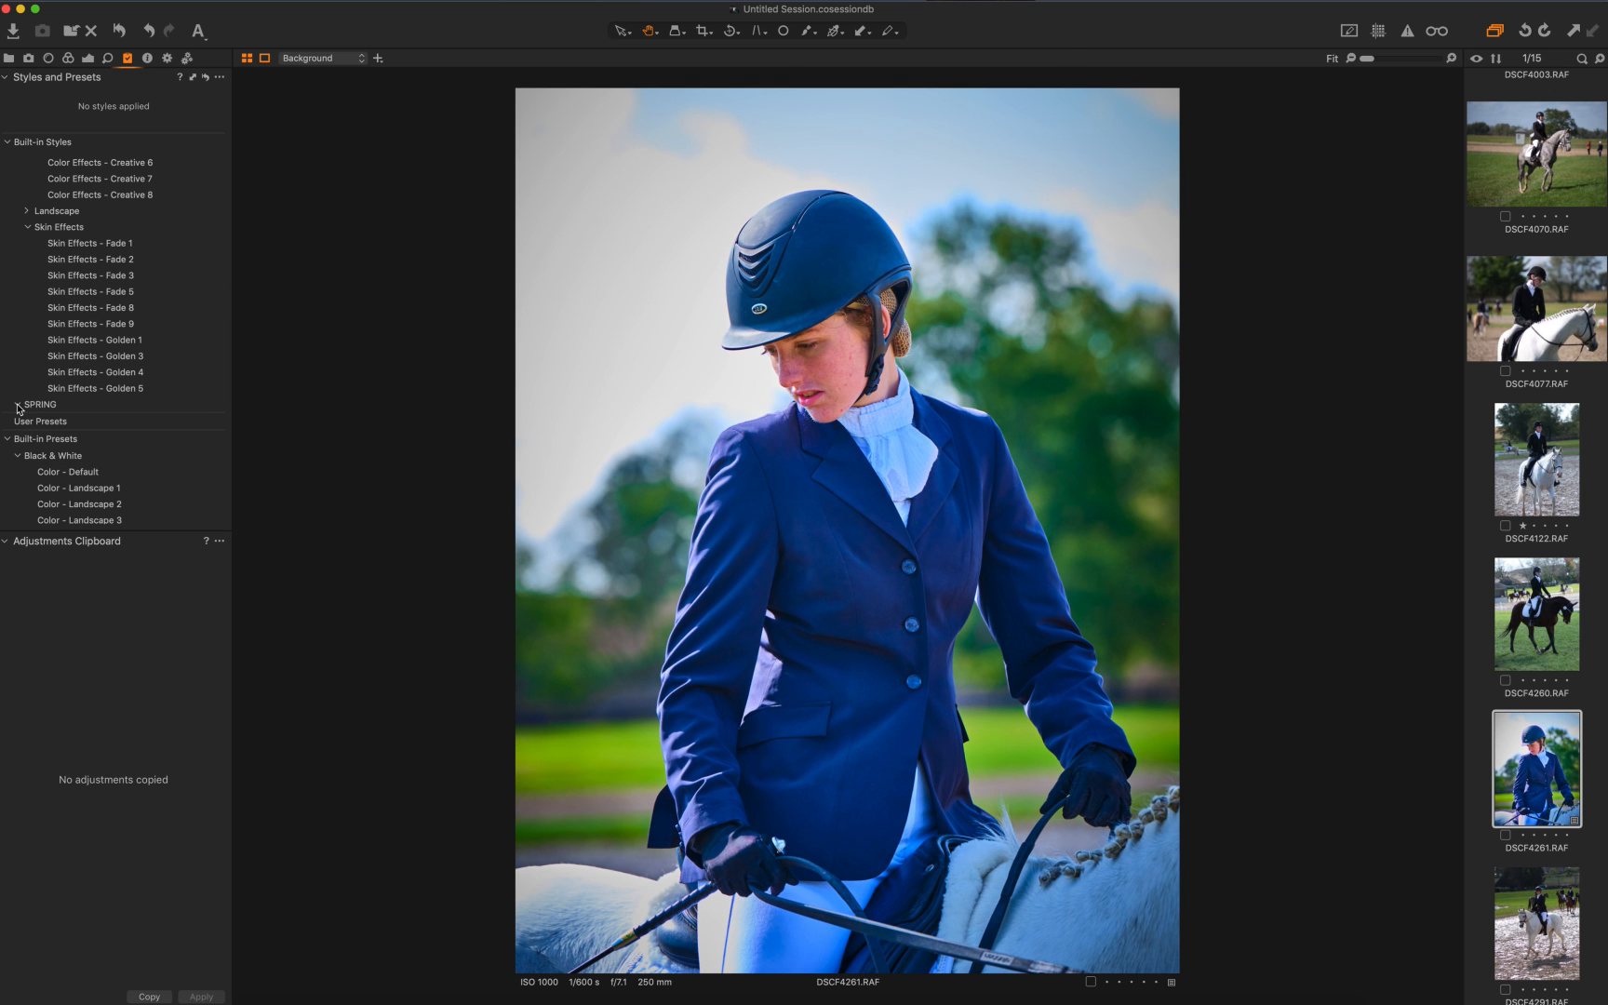
Preview the BW-07 user style again, then move to the rider on the dark bay horse
click(17, 404)
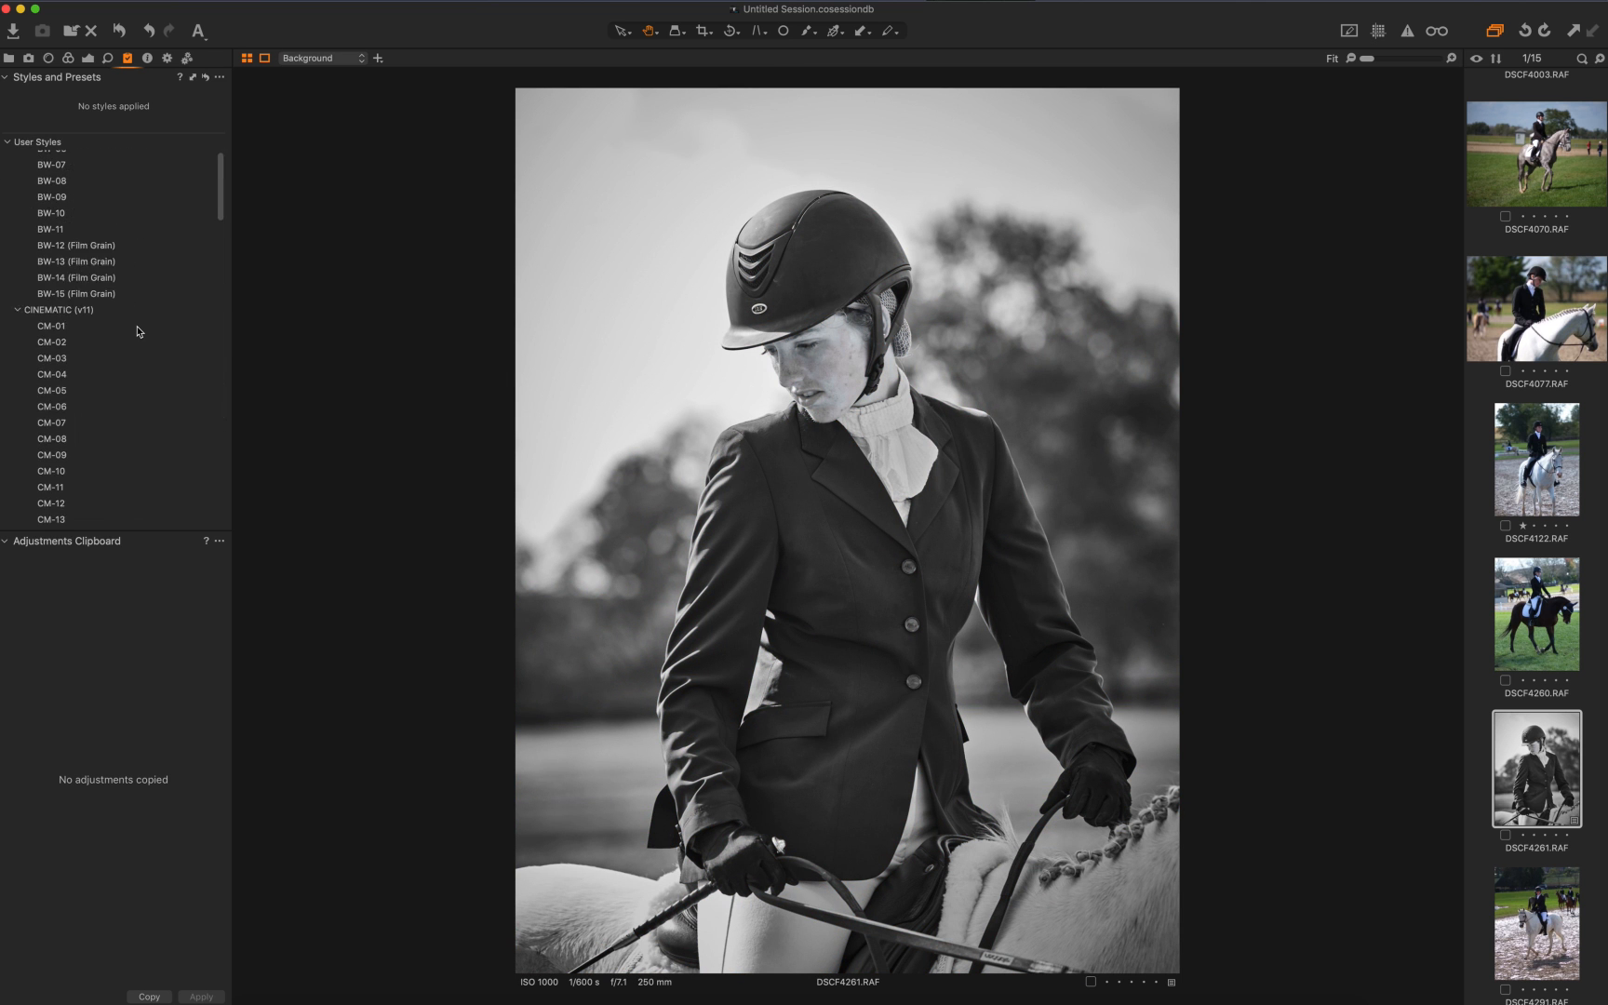
click(52, 270)
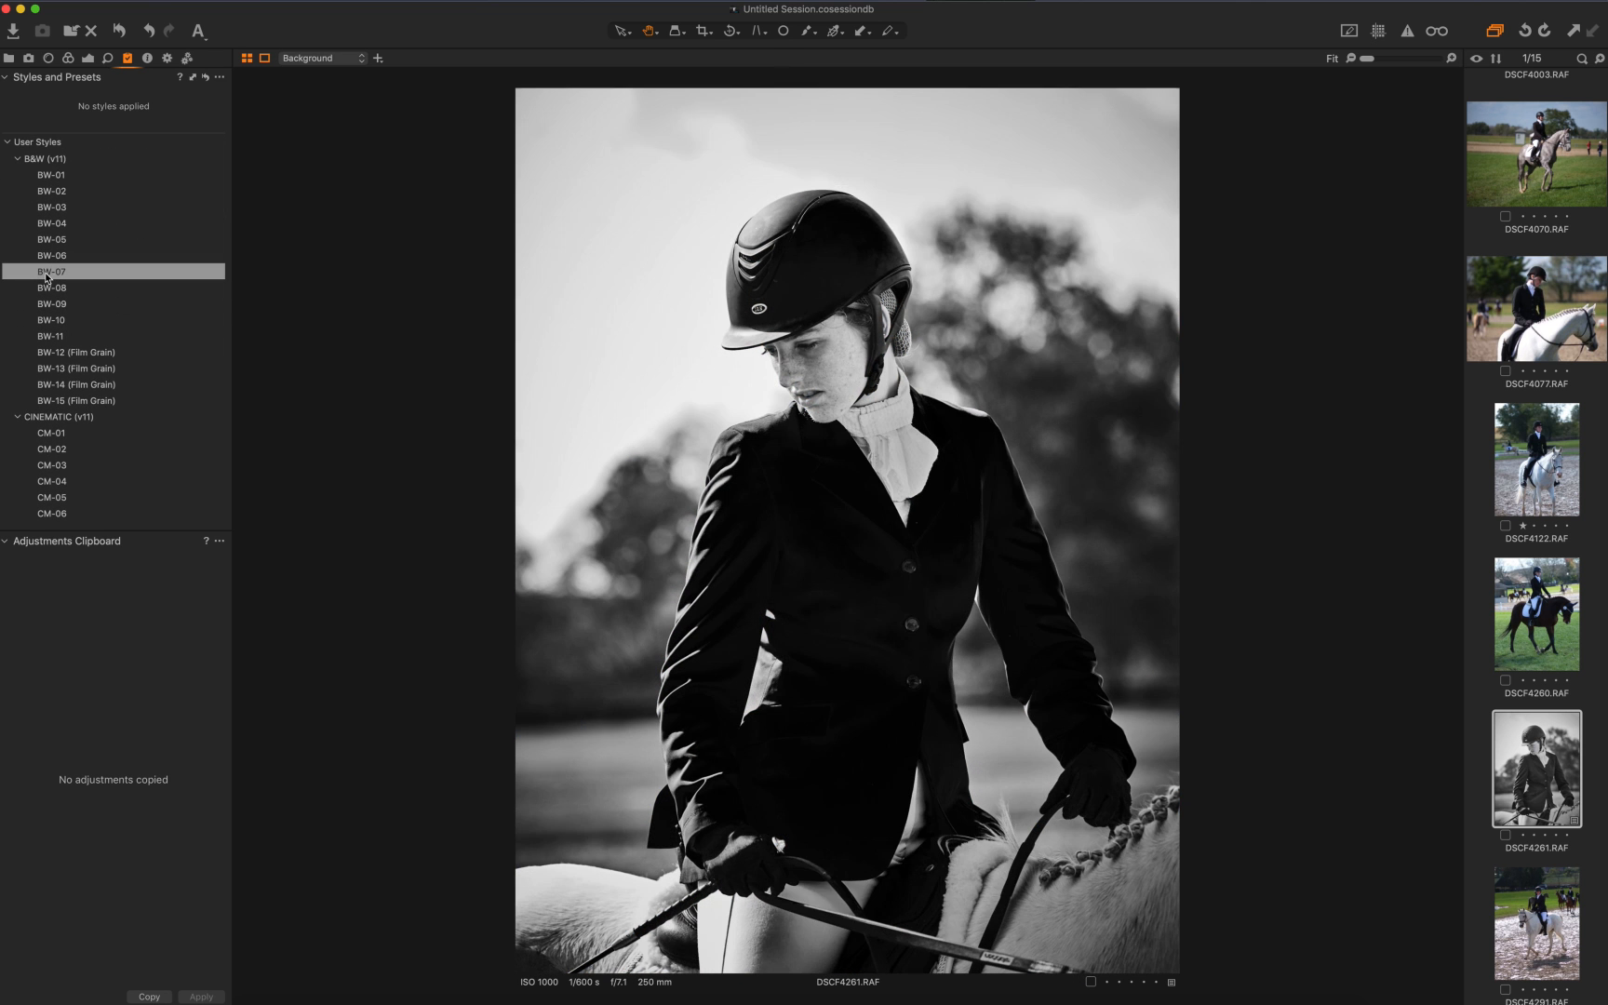
click(52, 286)
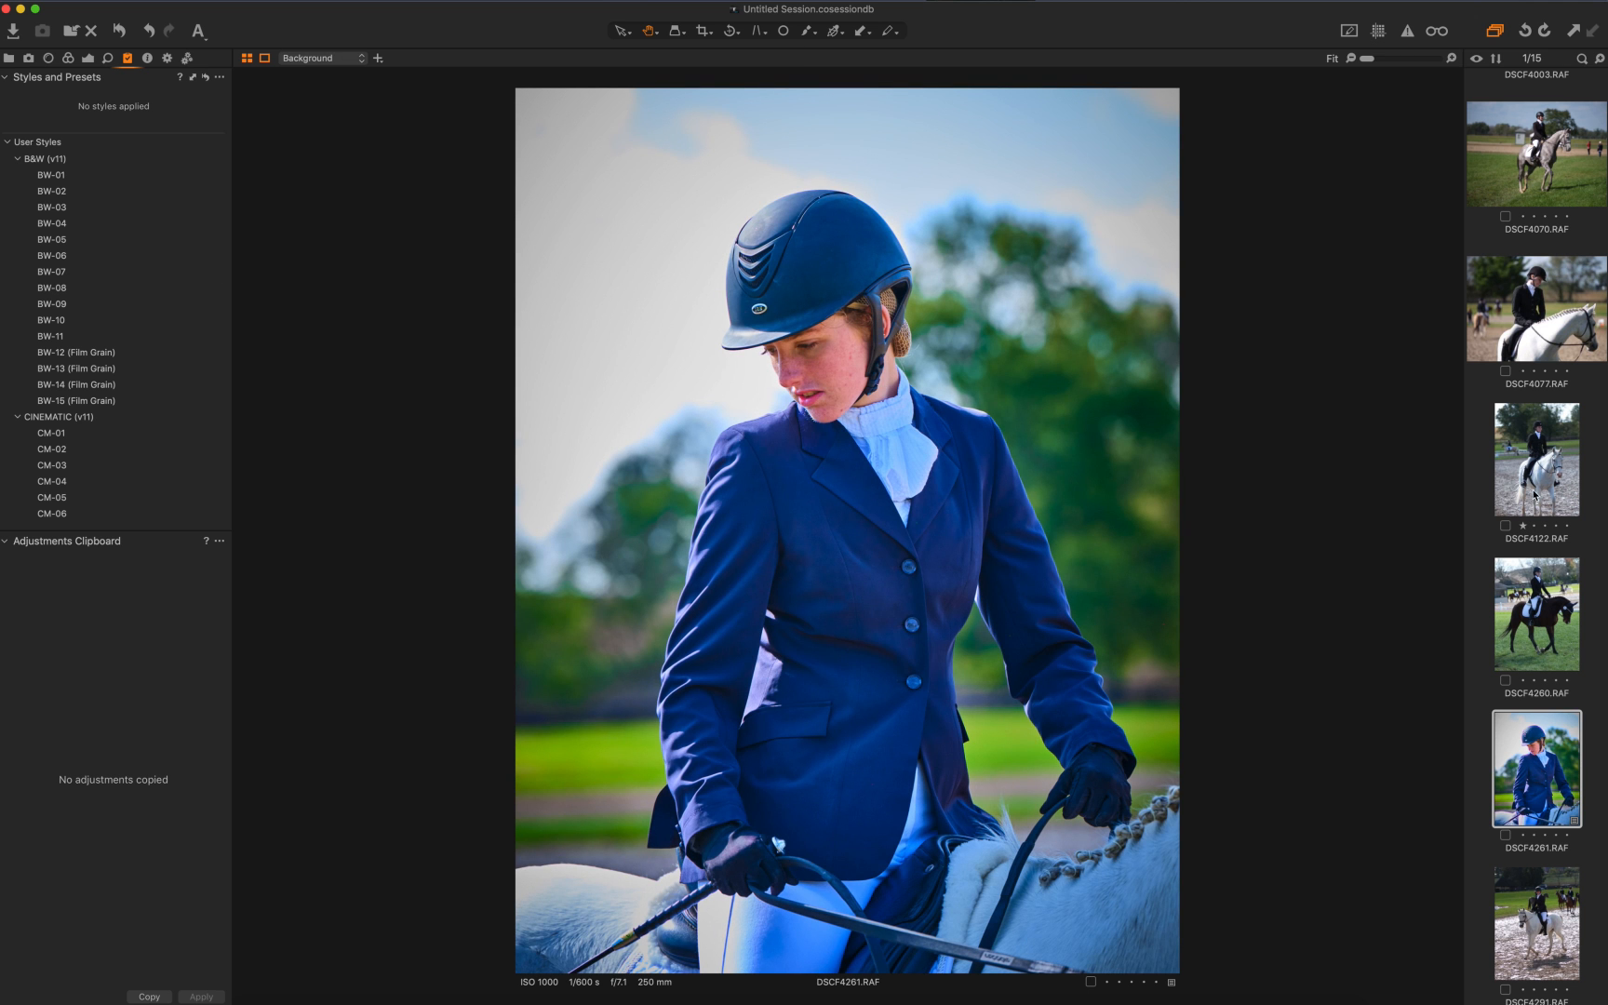
click(1535, 614)
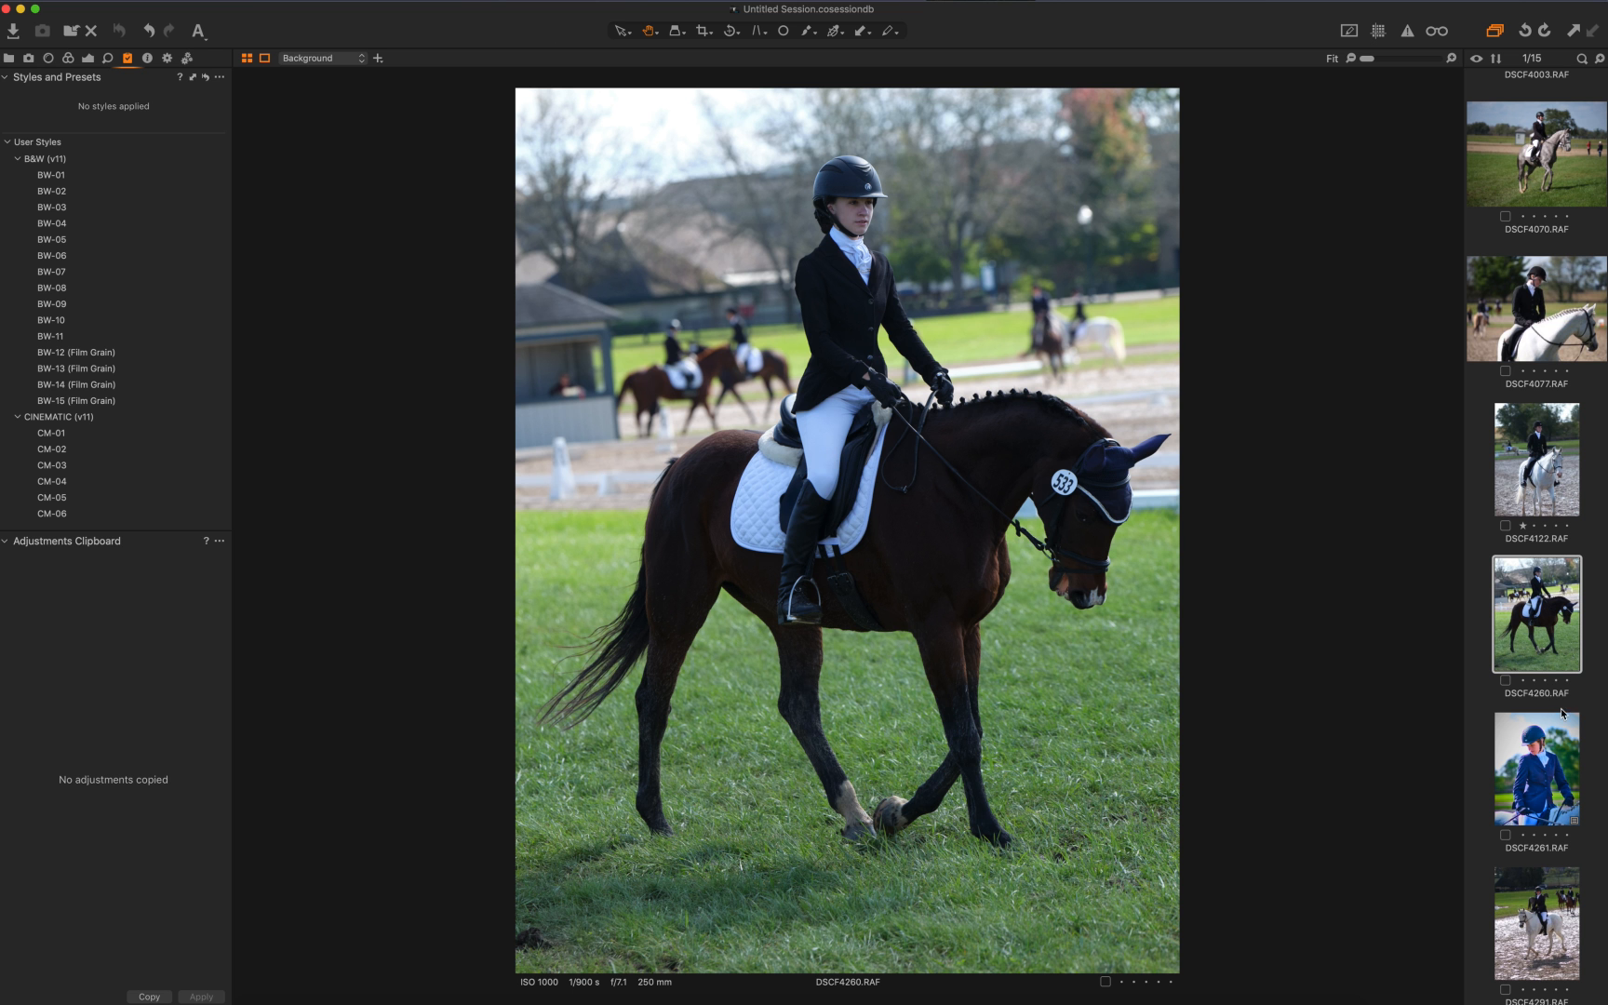
Browse past the white horse, tree and stone house shots to DSC_6448, the pink spoonbill
click(1535, 921)
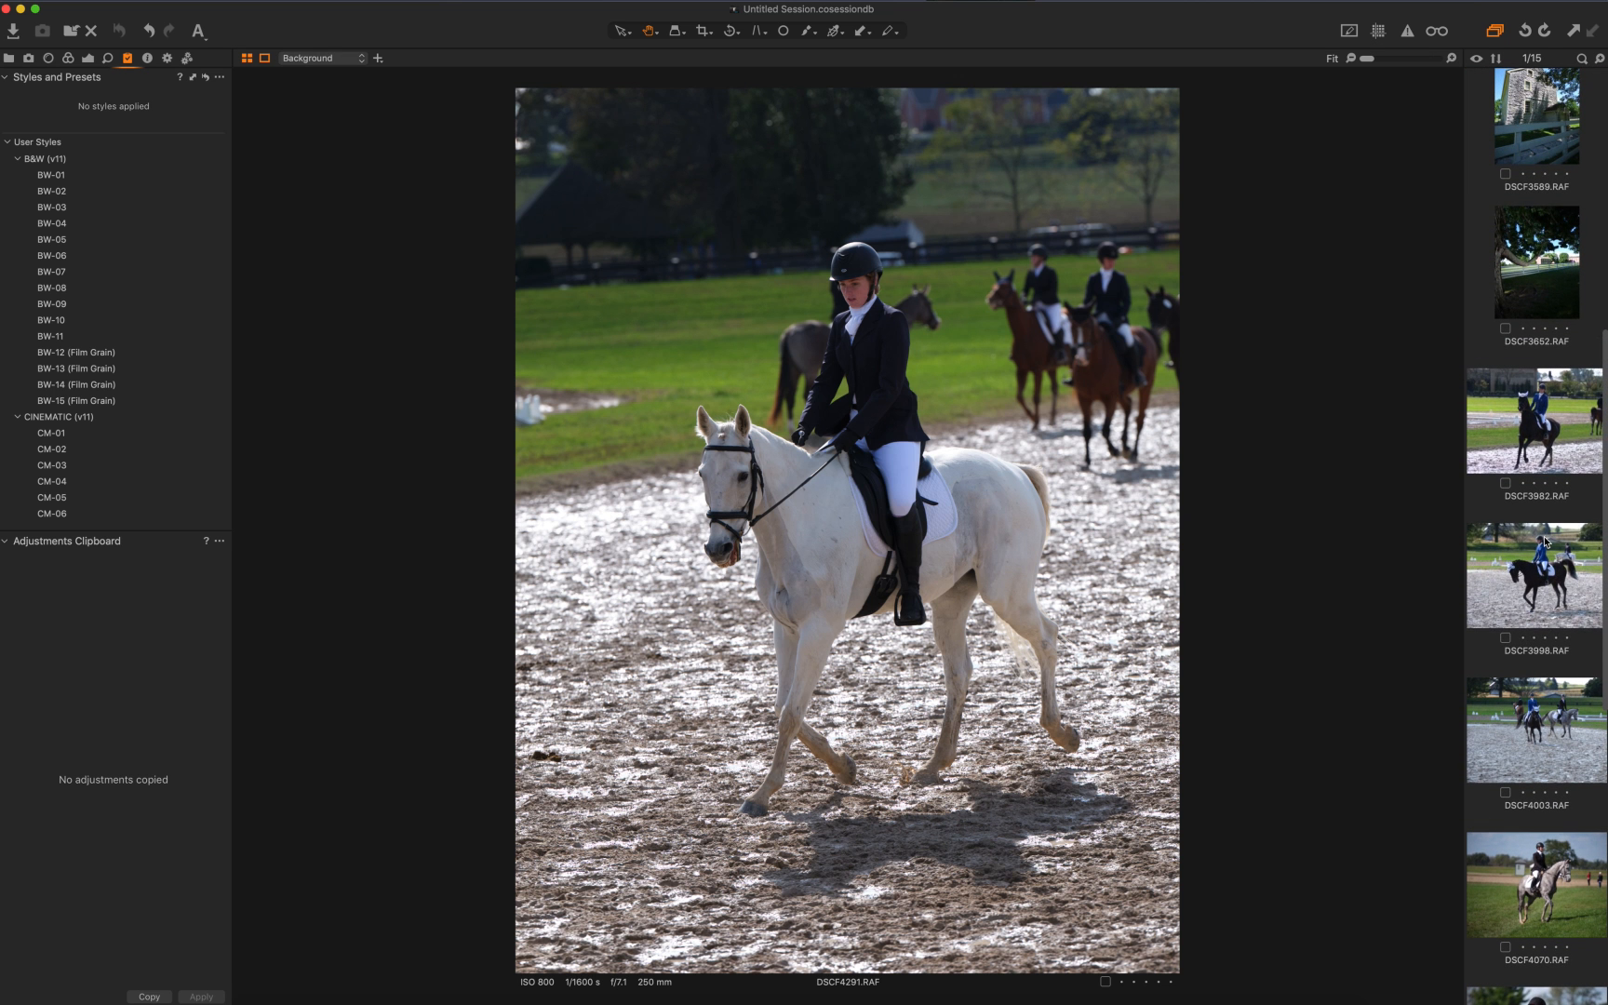
click(1533, 573)
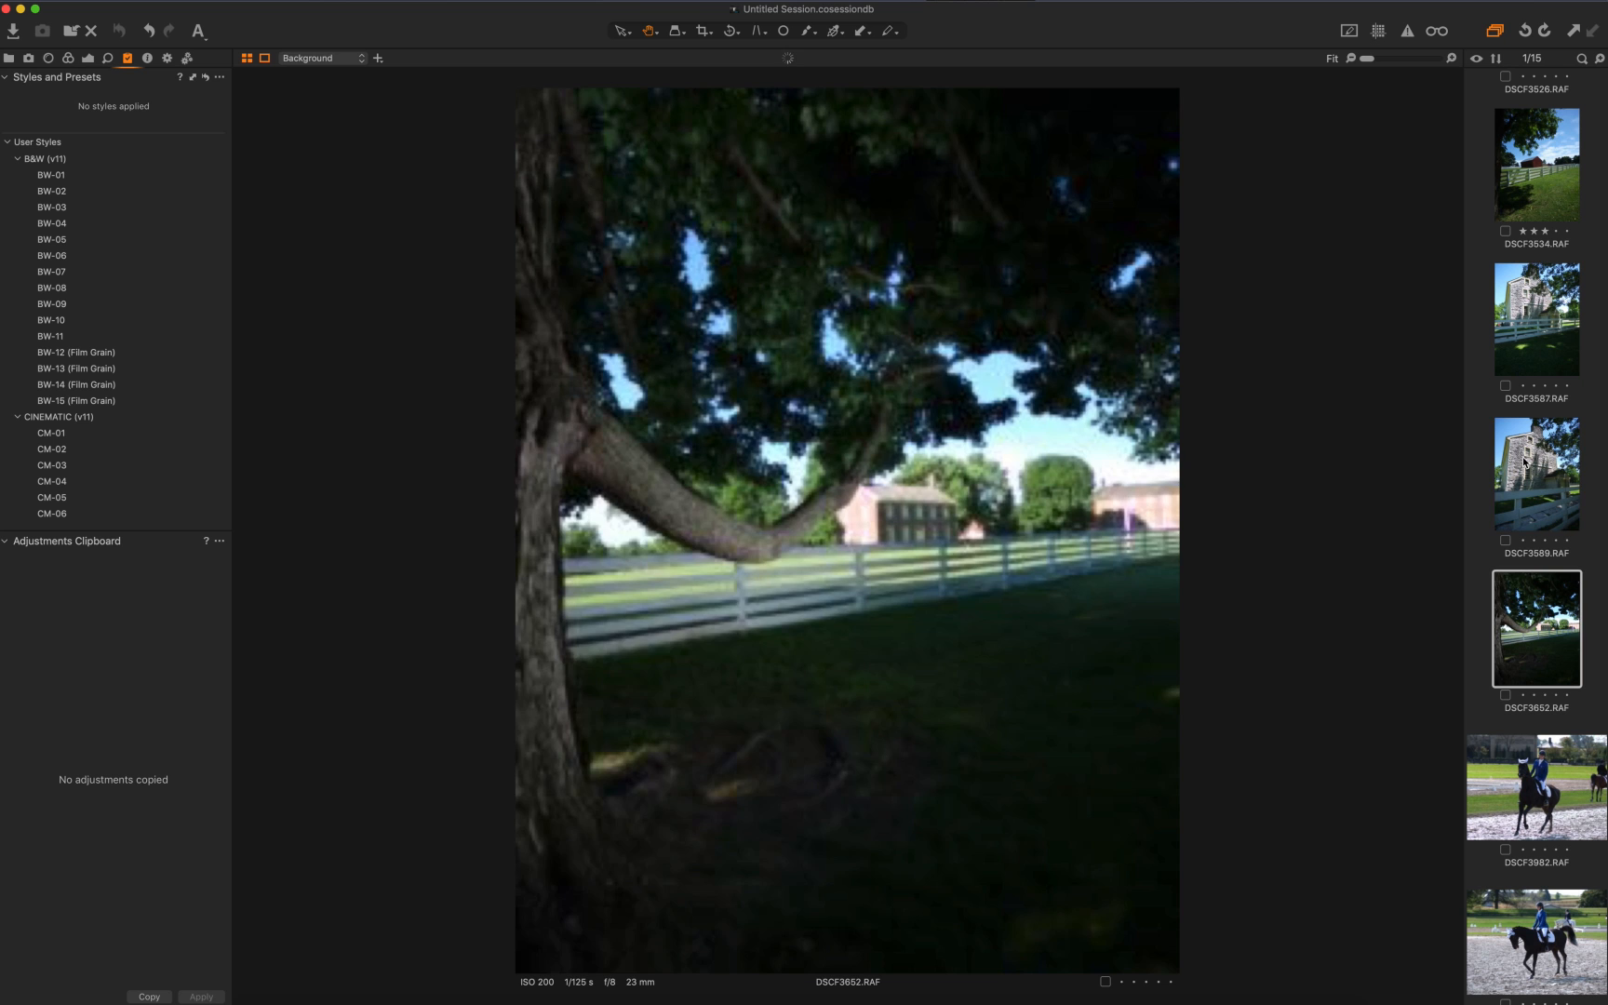
click(1535, 471)
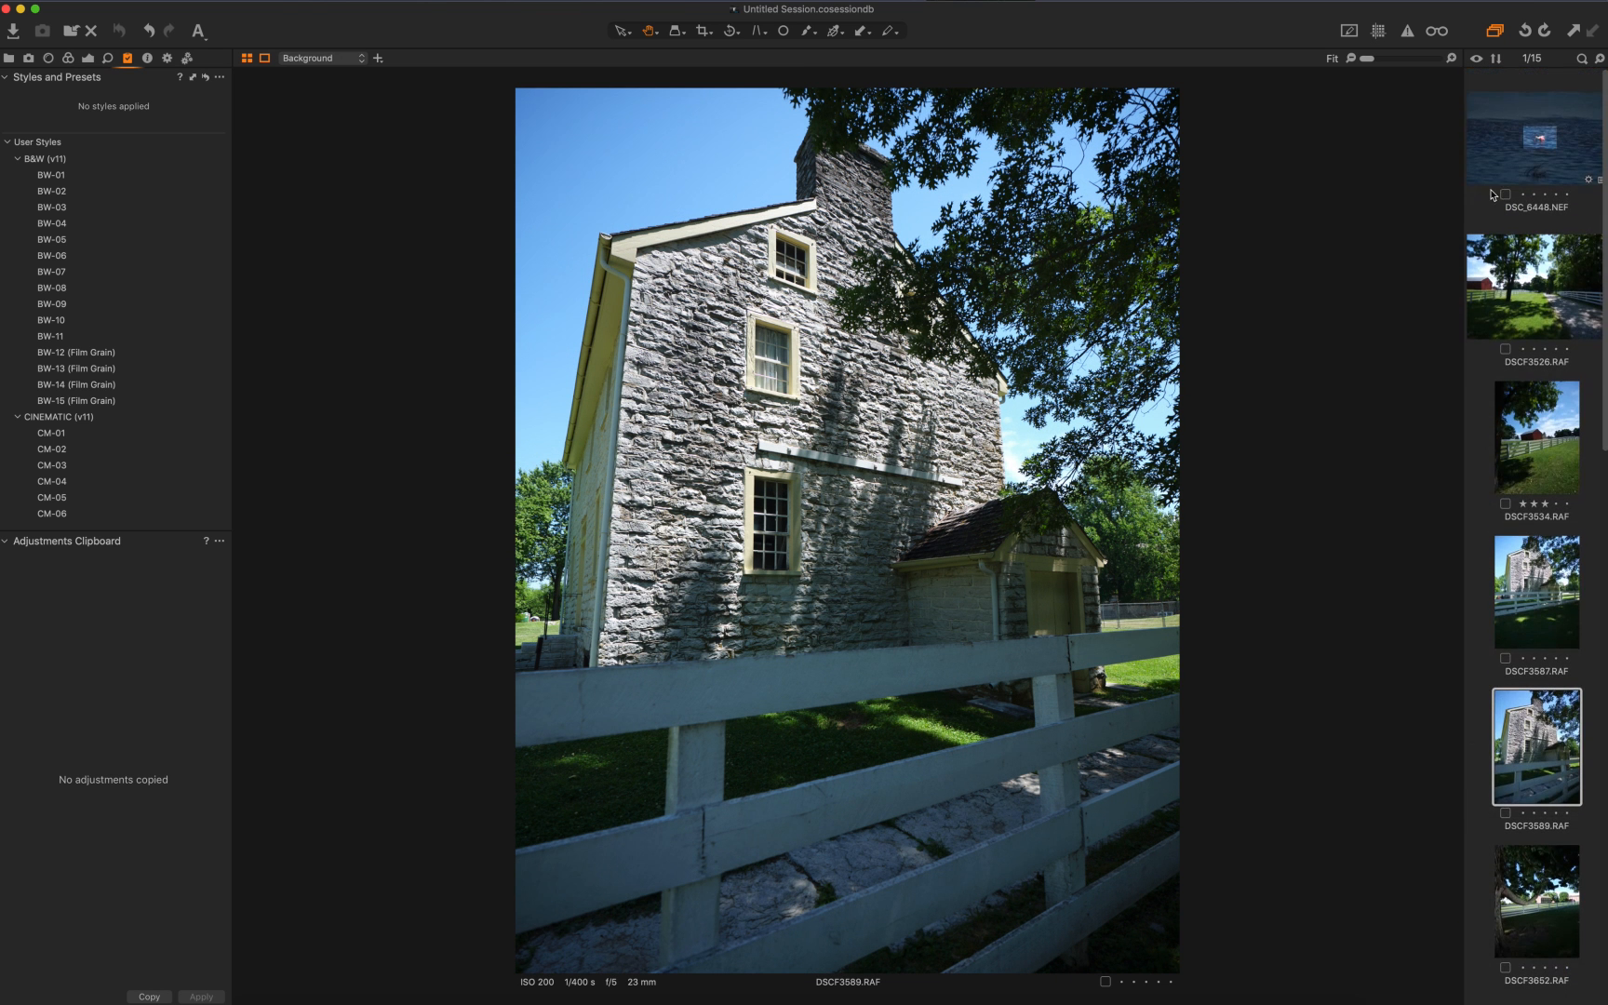
click(1535, 137)
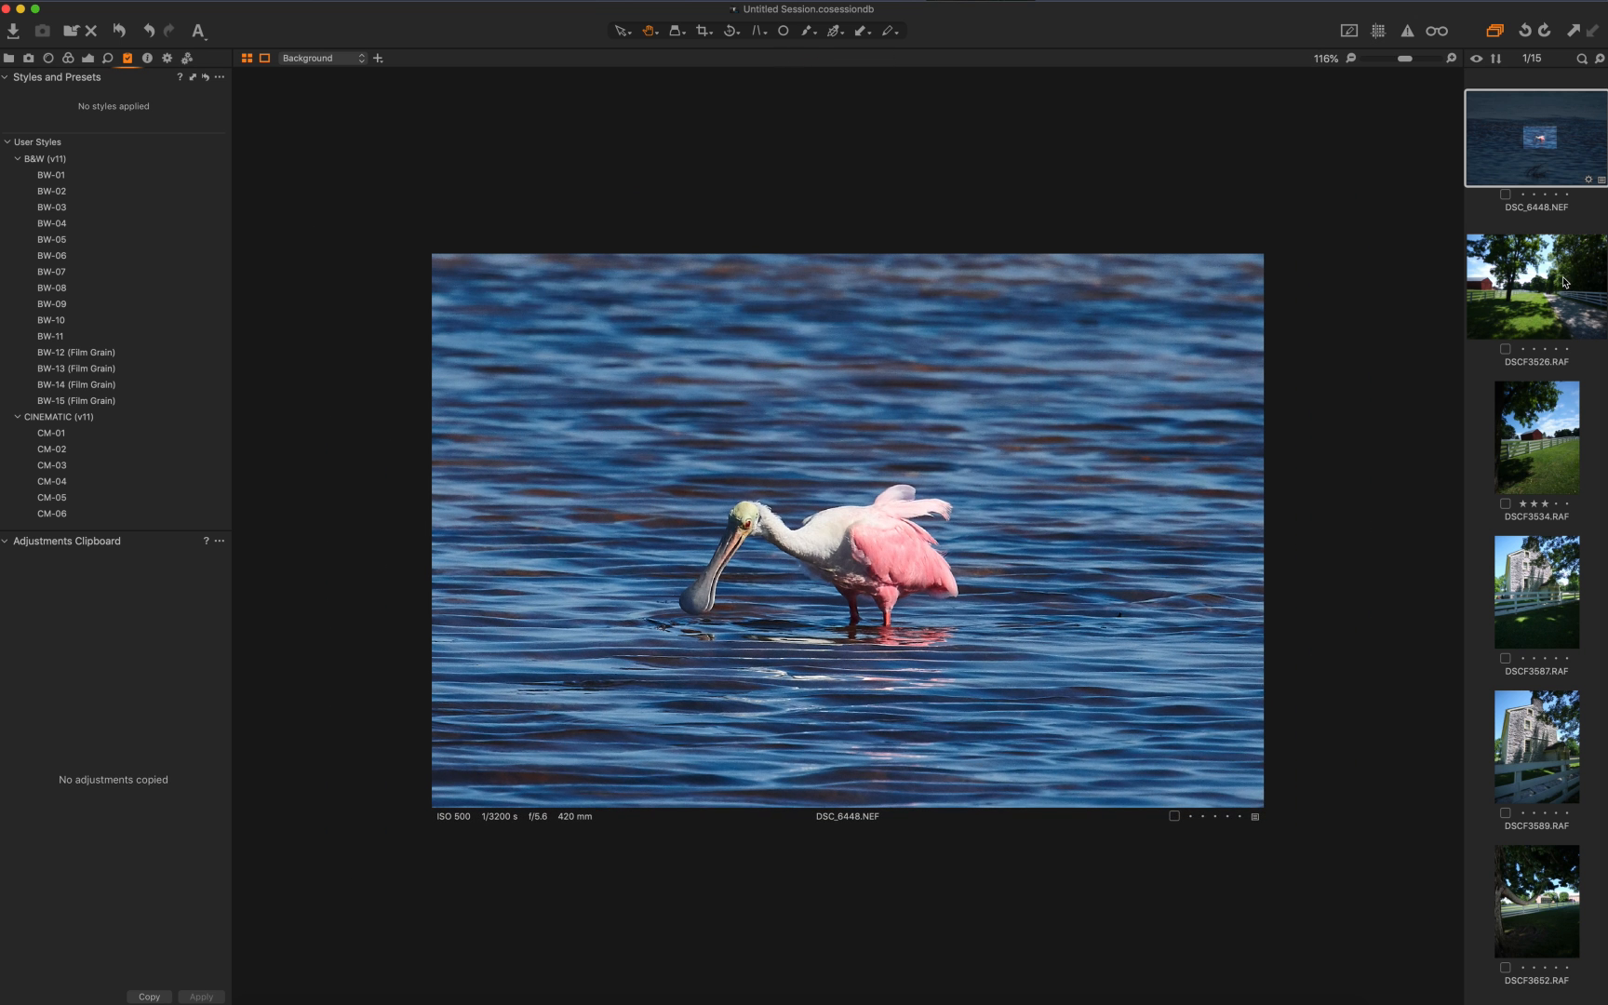
mouse_move(1563, 283)
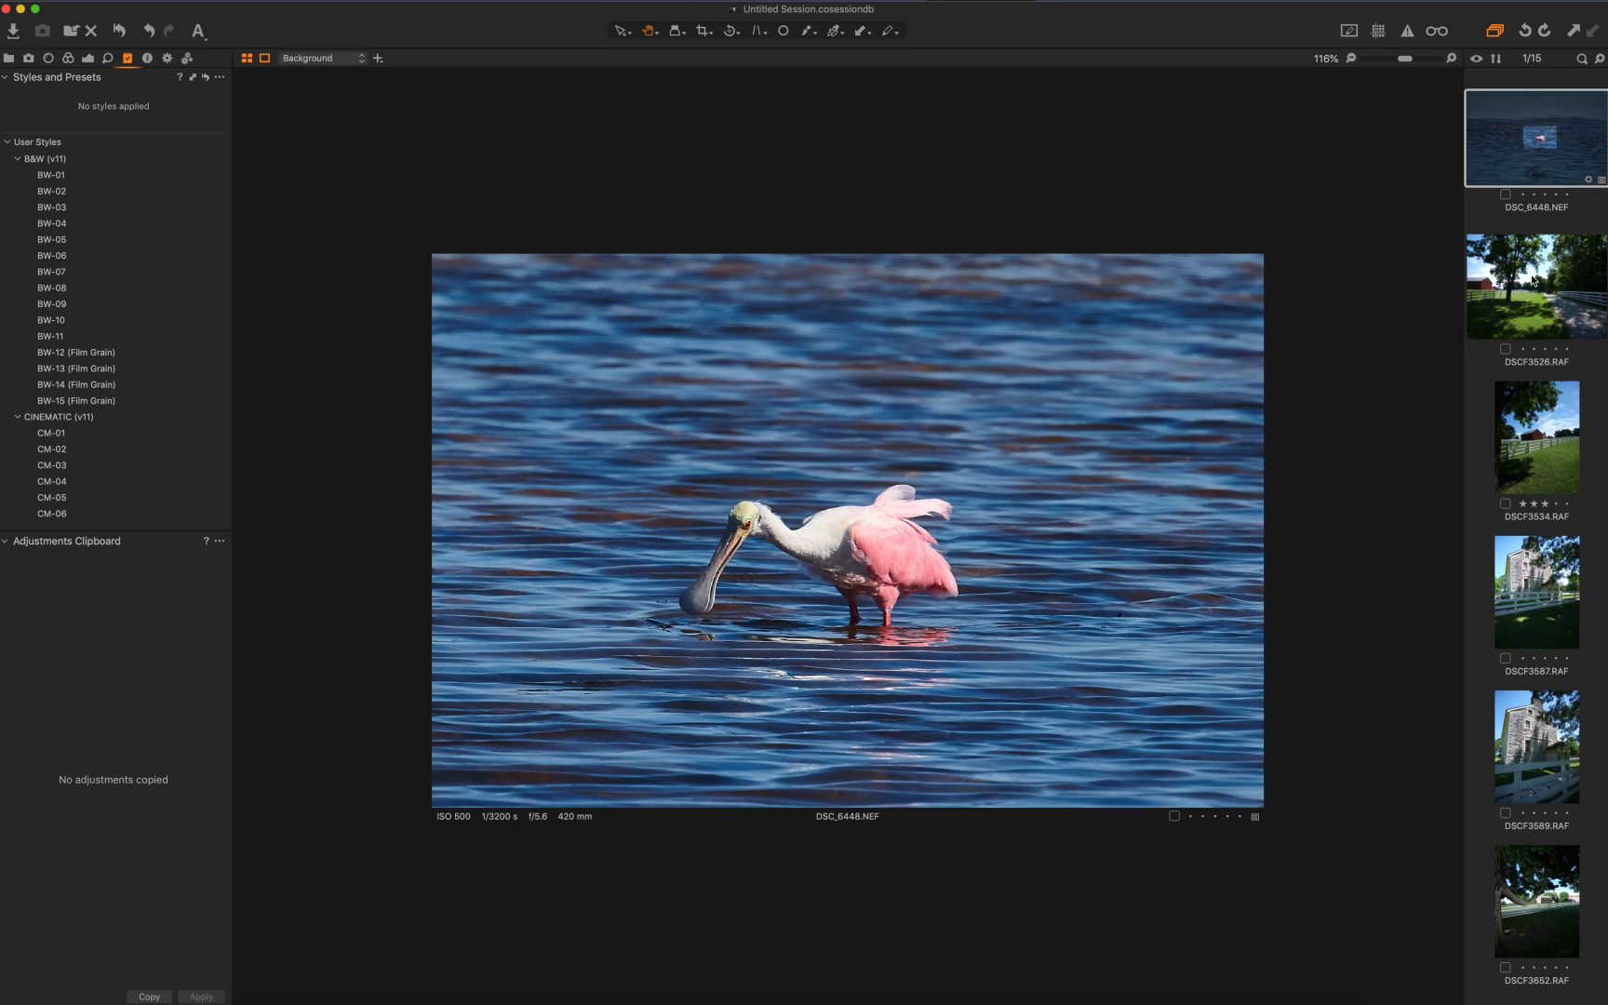
Browse DSCF3526 and DSCF3534, zooming into the red barn, then show DSCF3652, the tree by the fence
click(1535, 287)
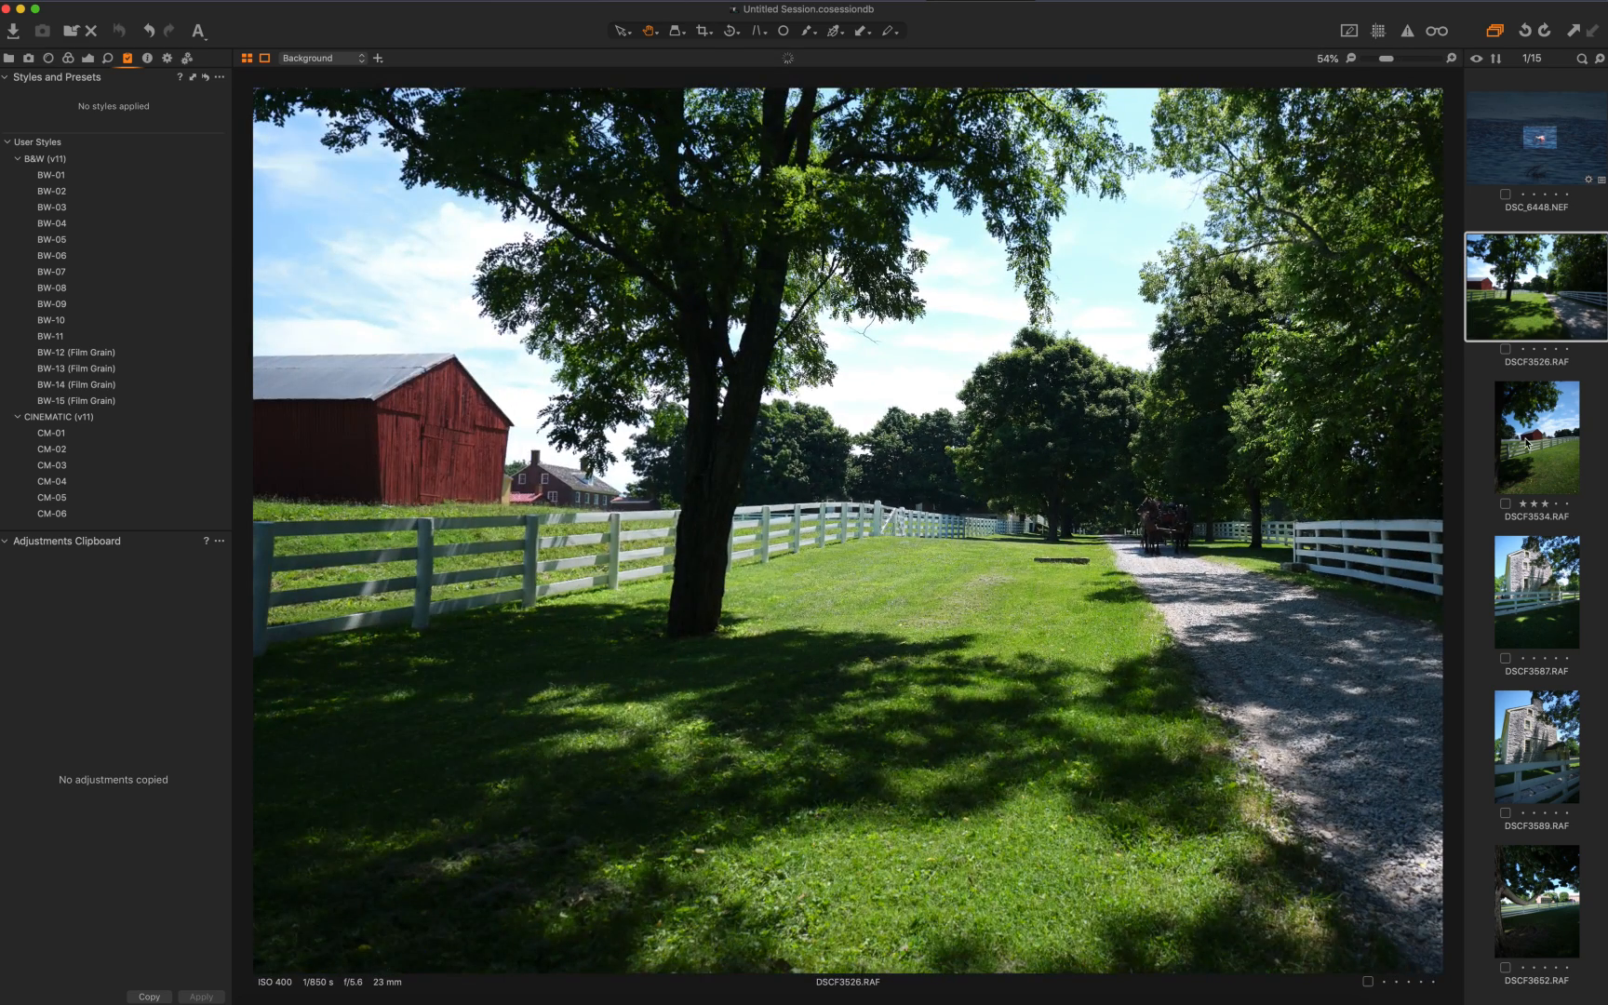
click(1535, 436)
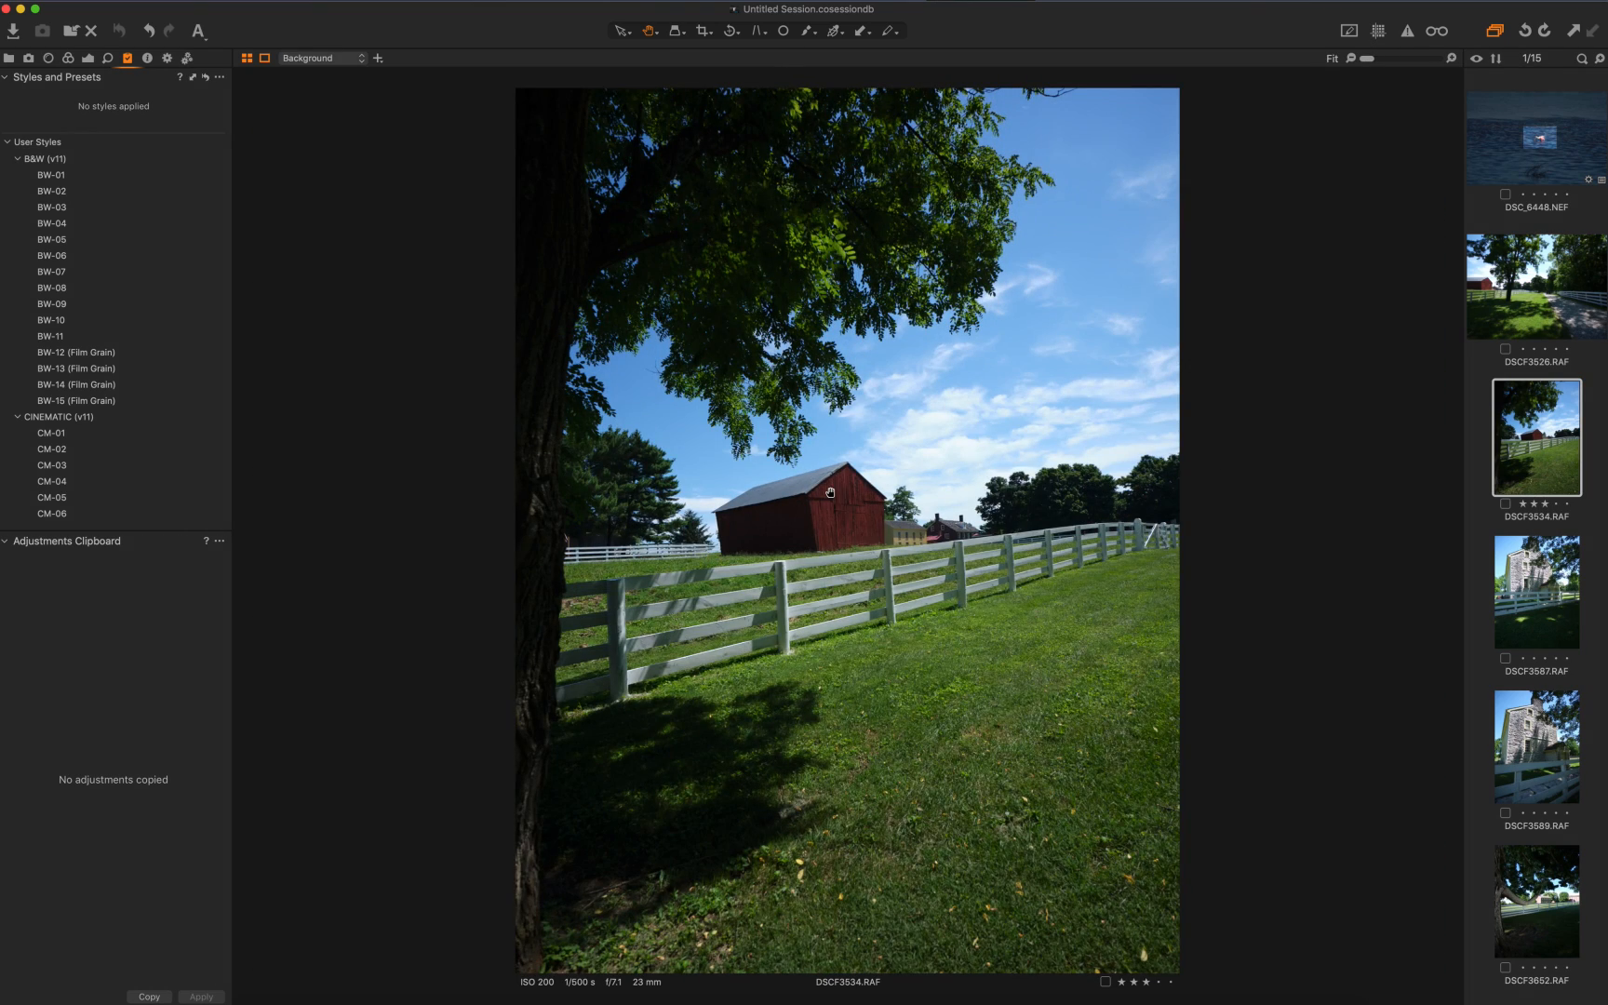
click(828, 491)
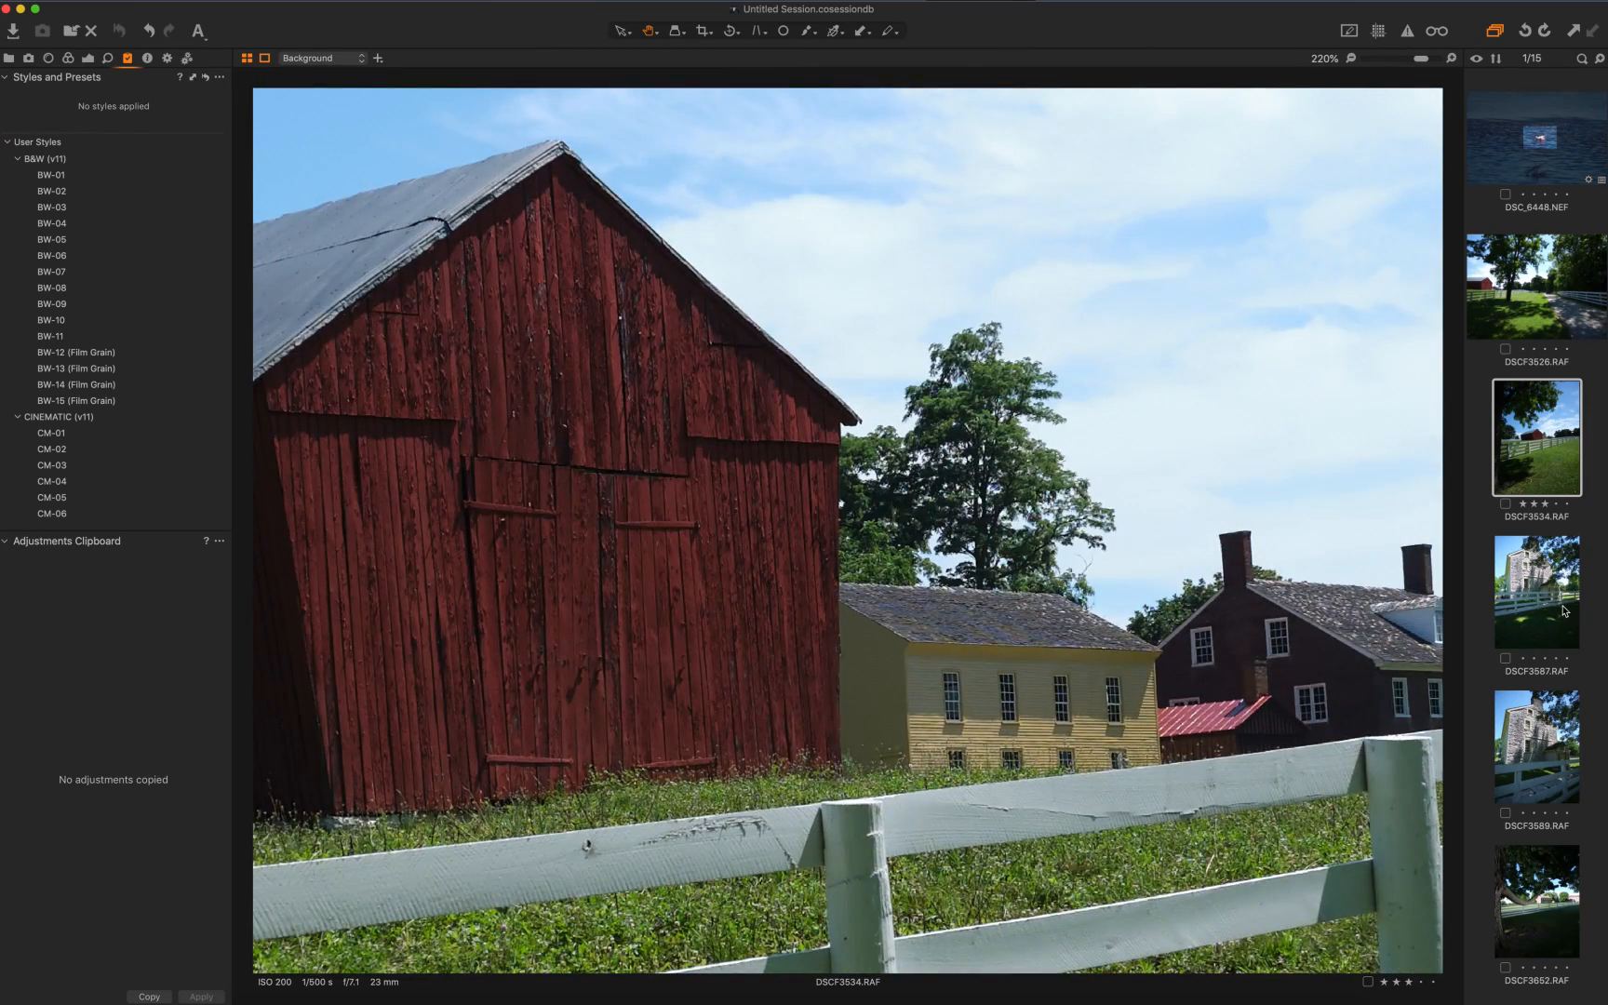
click(1536, 589)
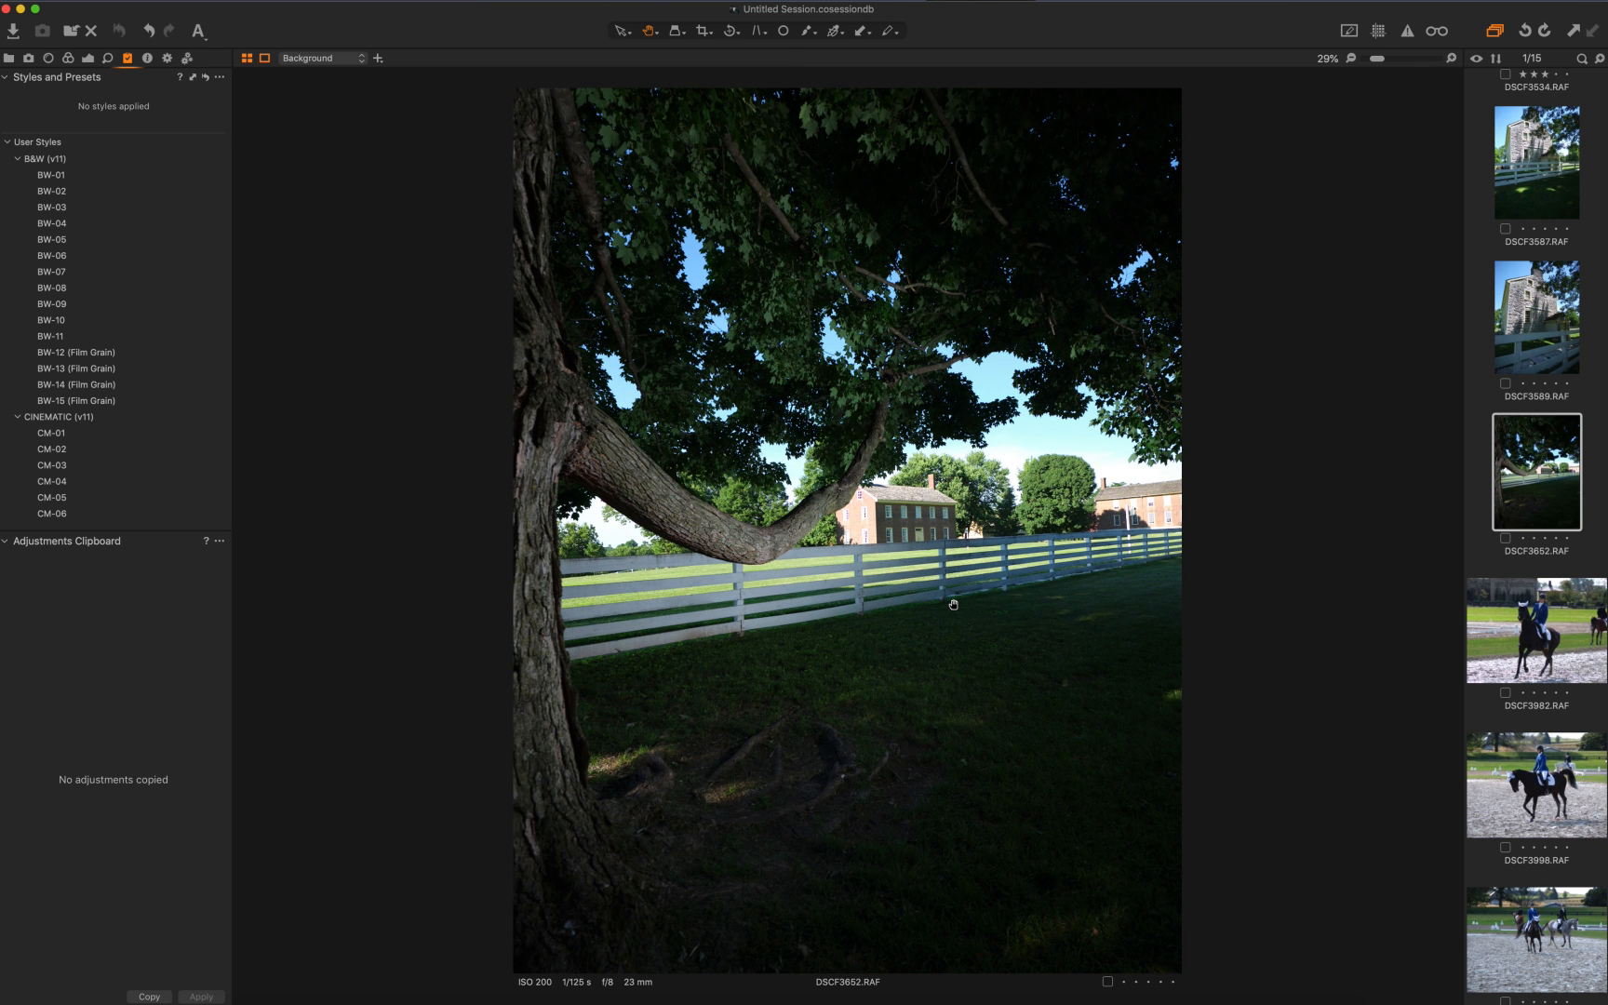
mouse_move(971, 400)
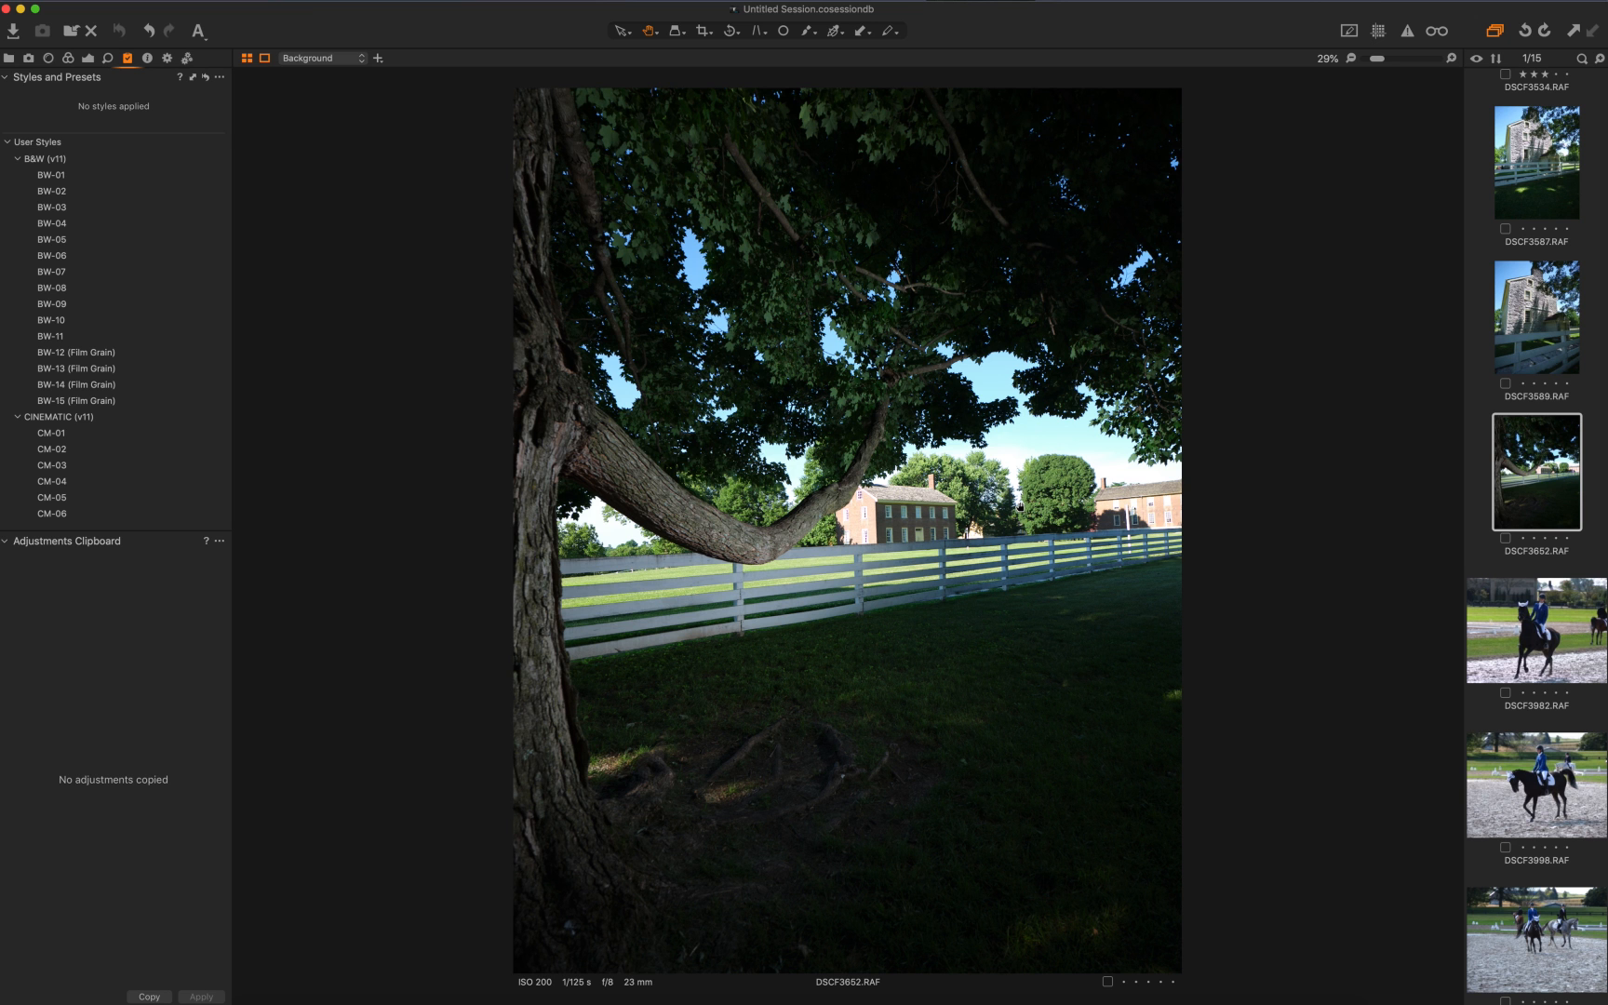
mouse_move(886, 419)
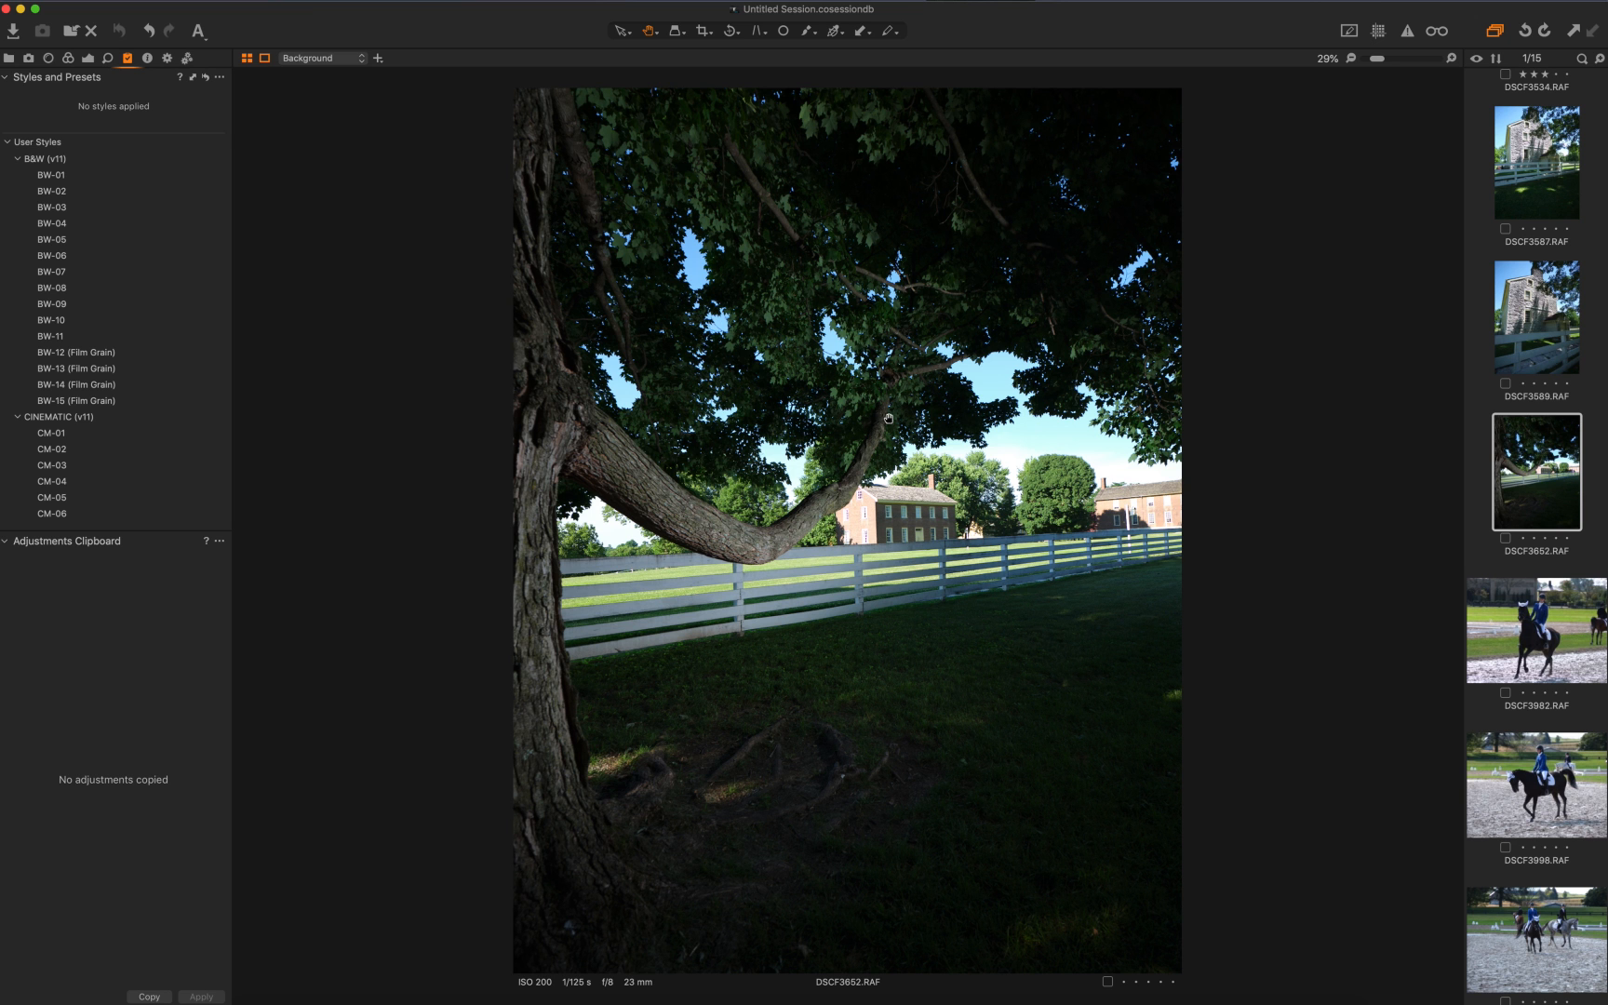
mouse_move(882, 413)
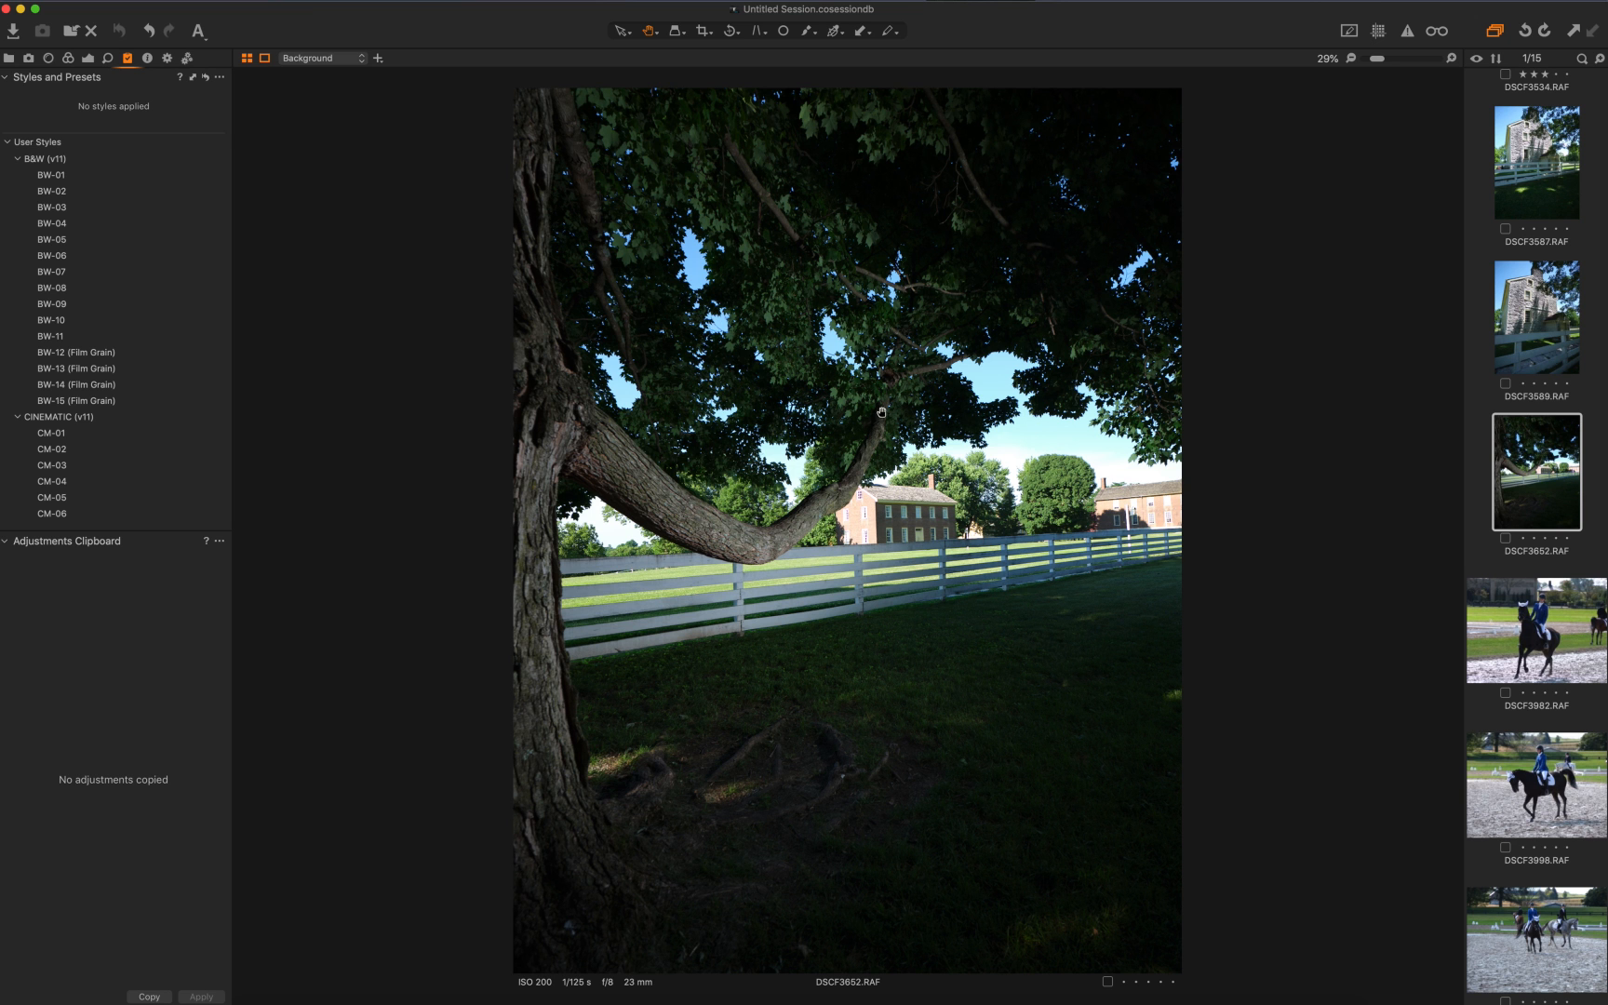
mouse_move(828, 502)
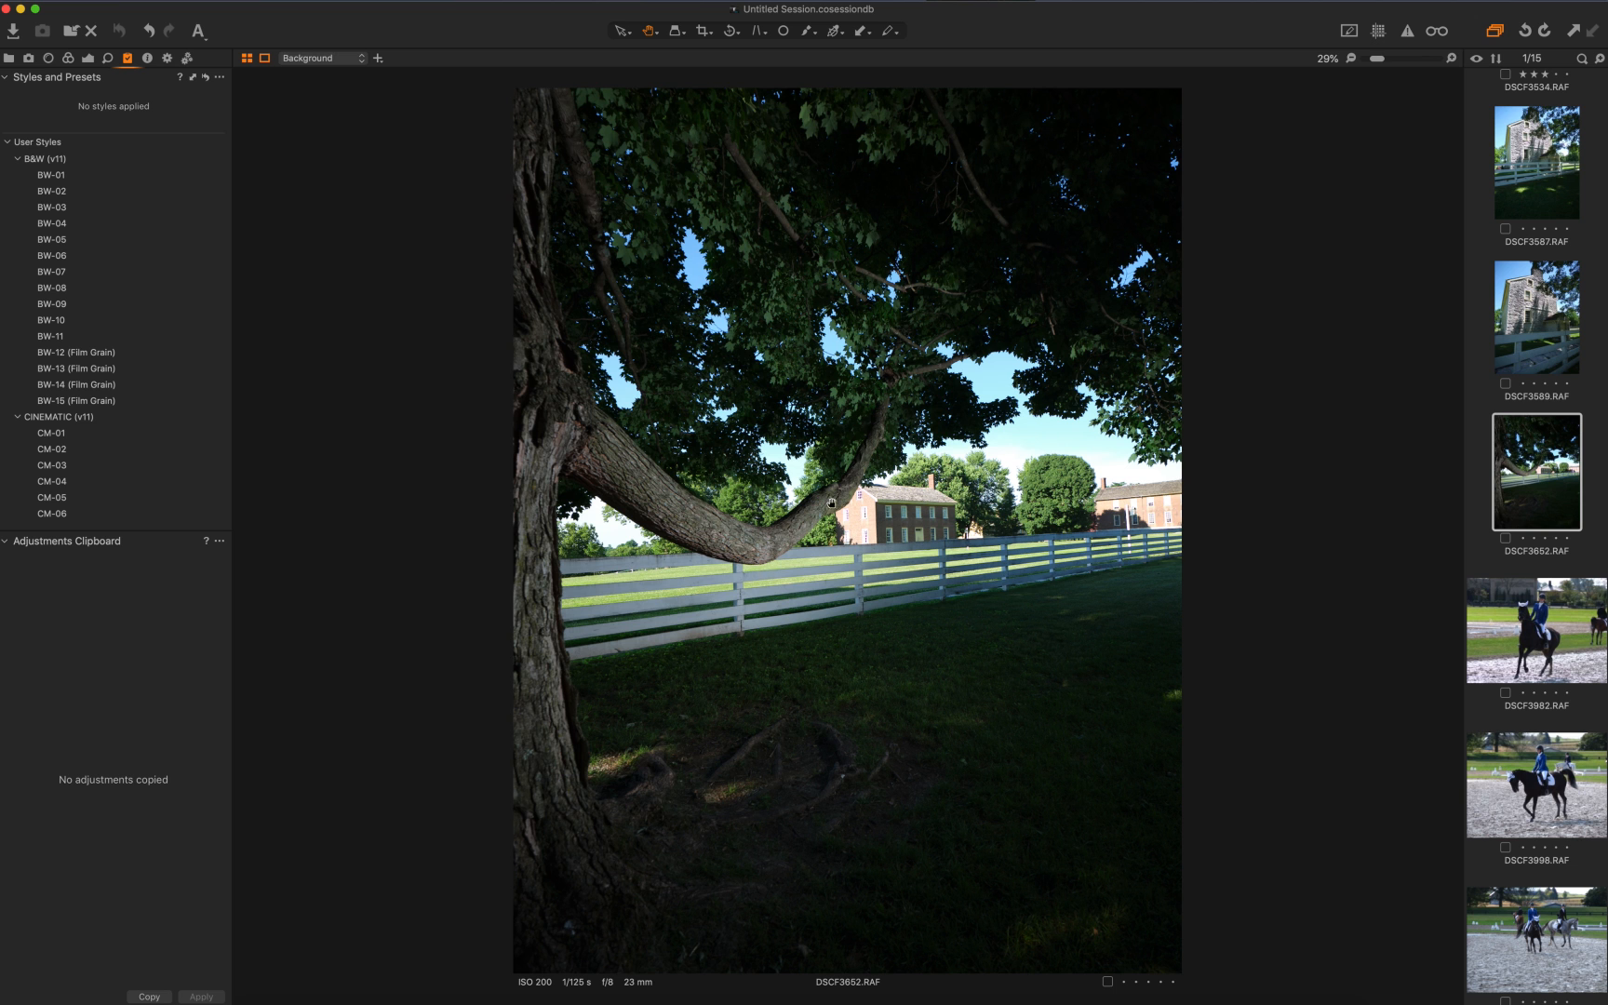
mouse_move(965, 674)
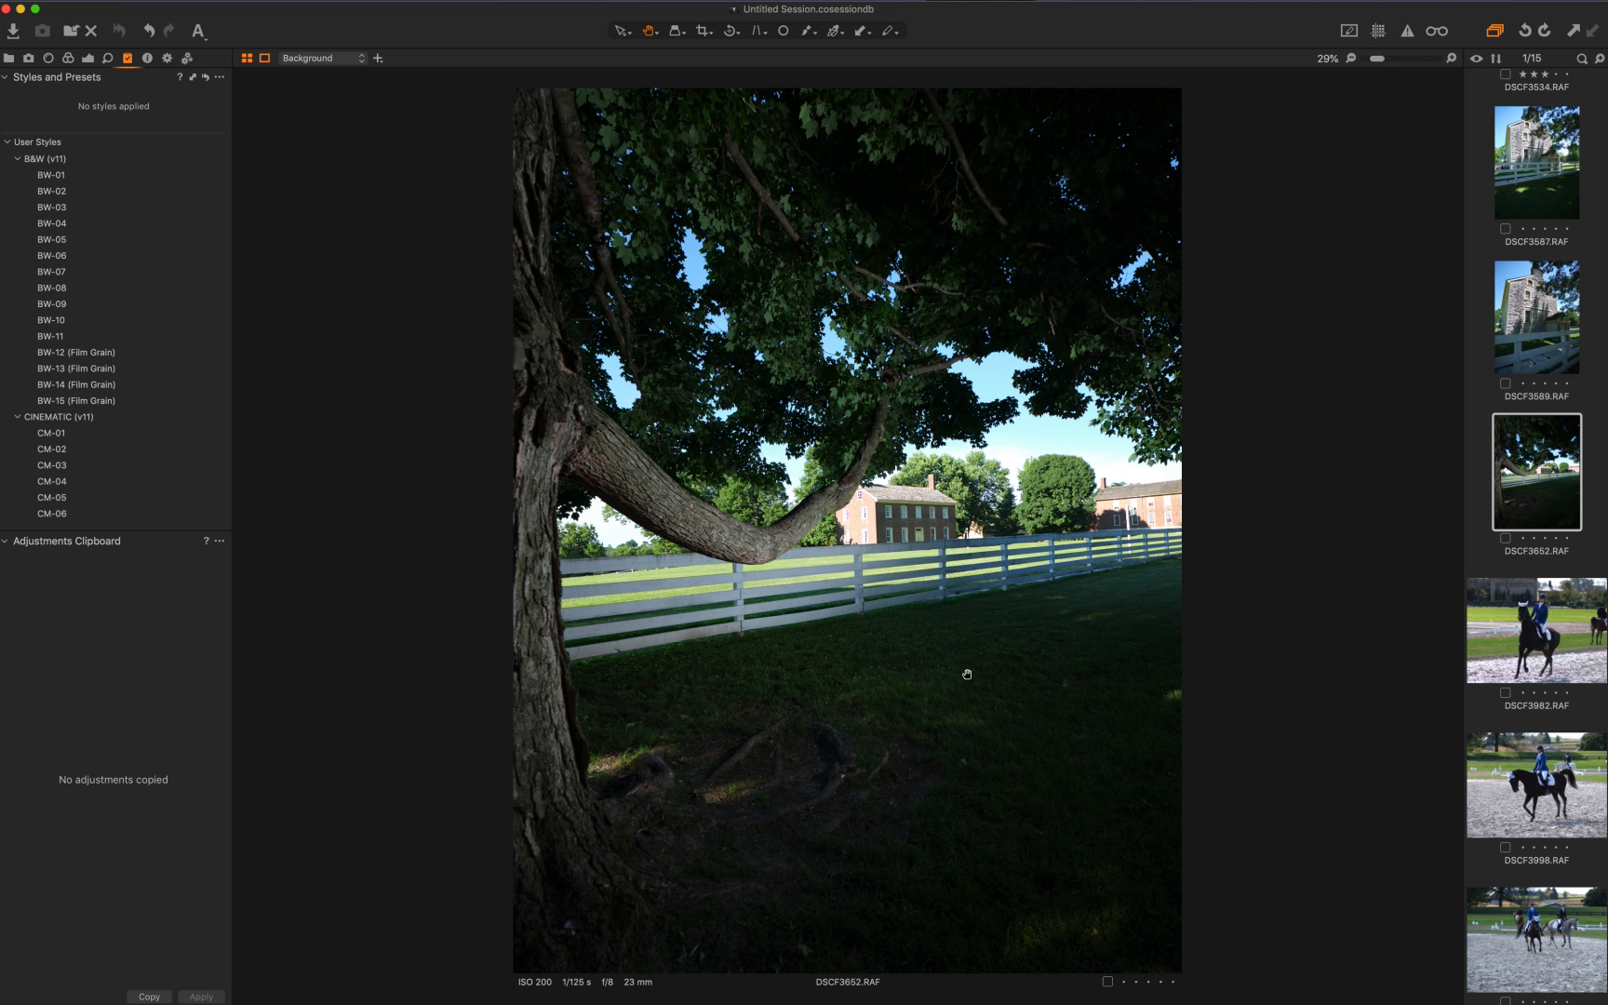
mouse_move(1172, 538)
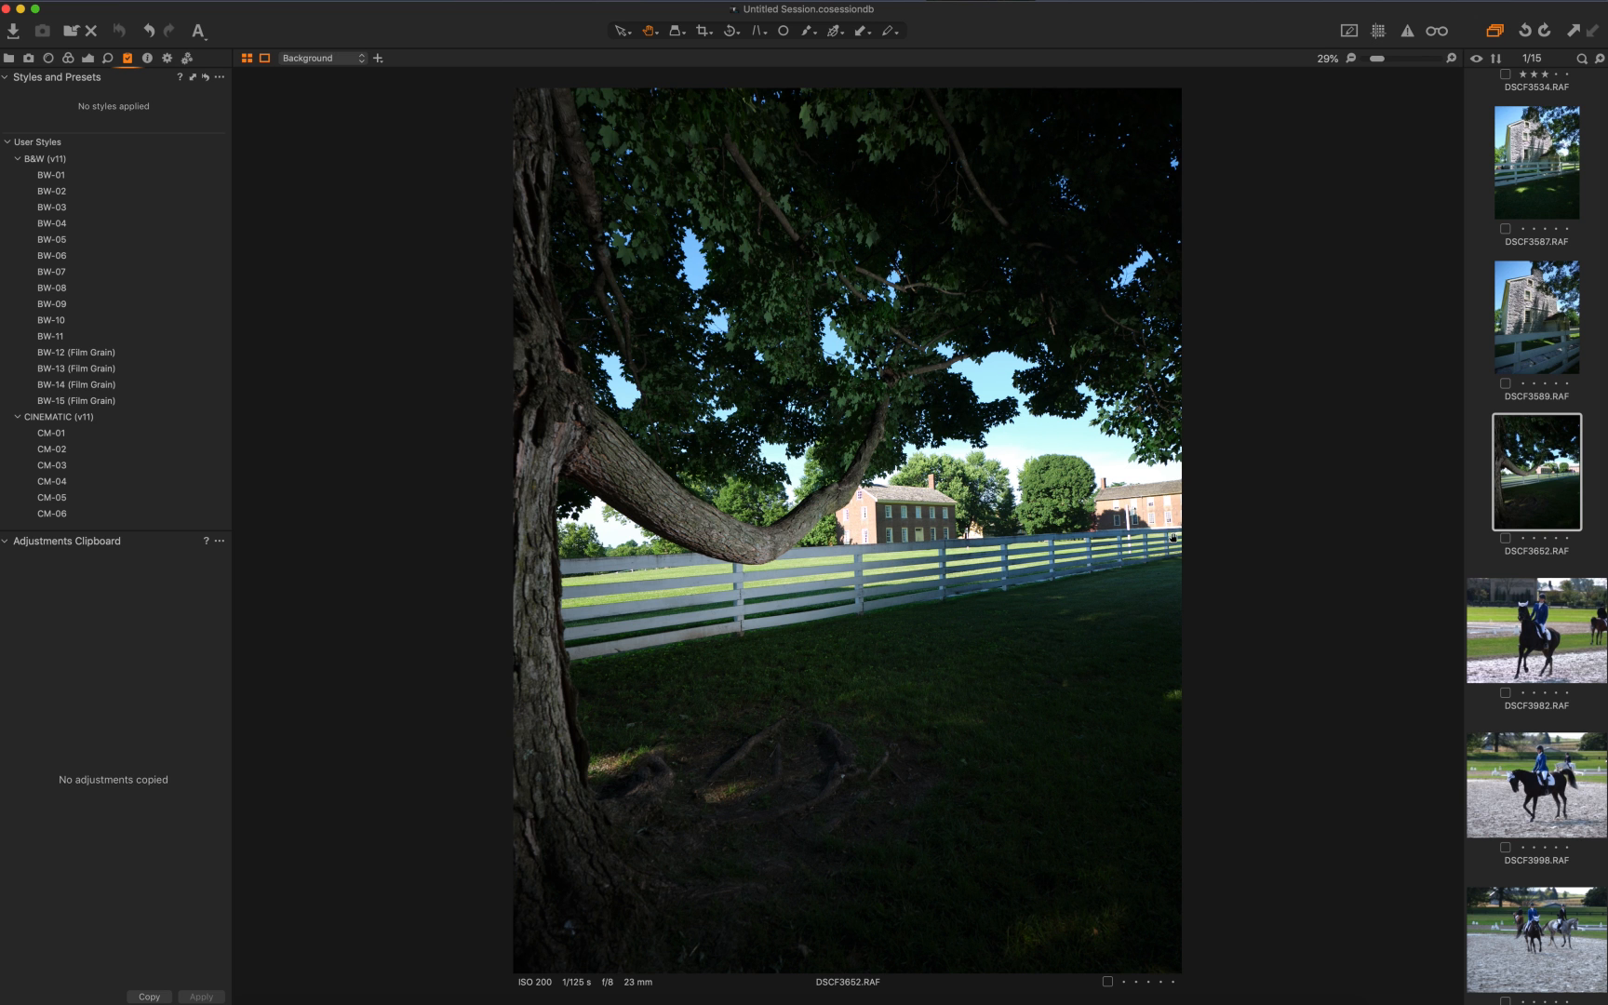
mouse_move(532, 368)
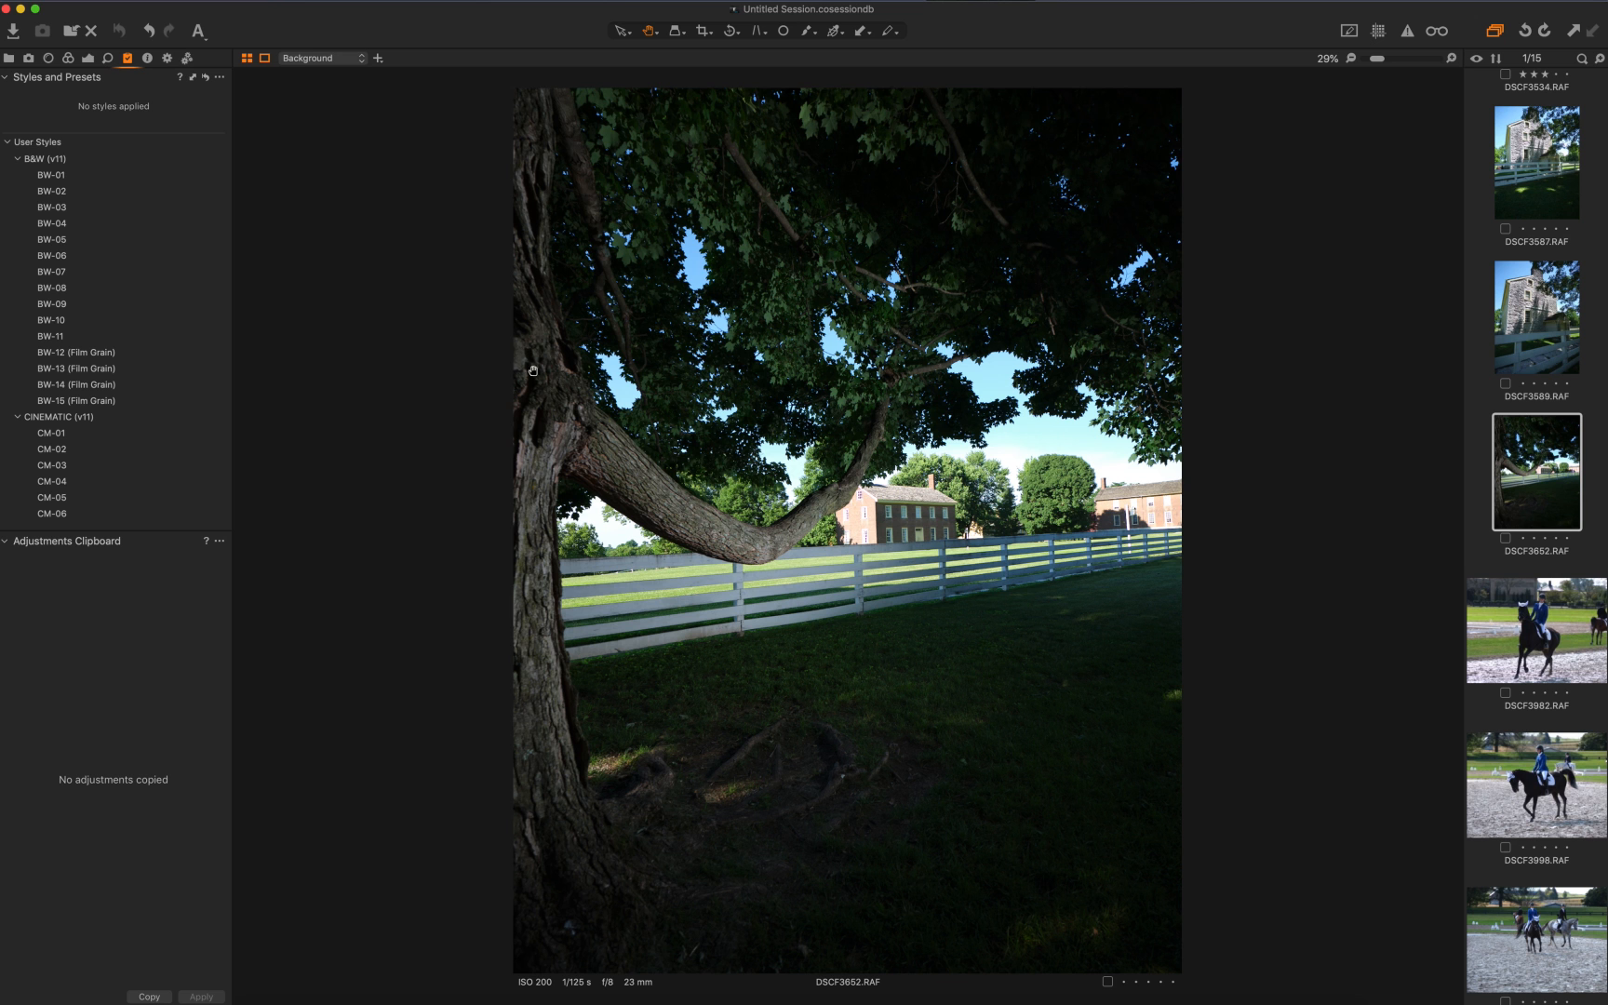
mouse_move(990, 671)
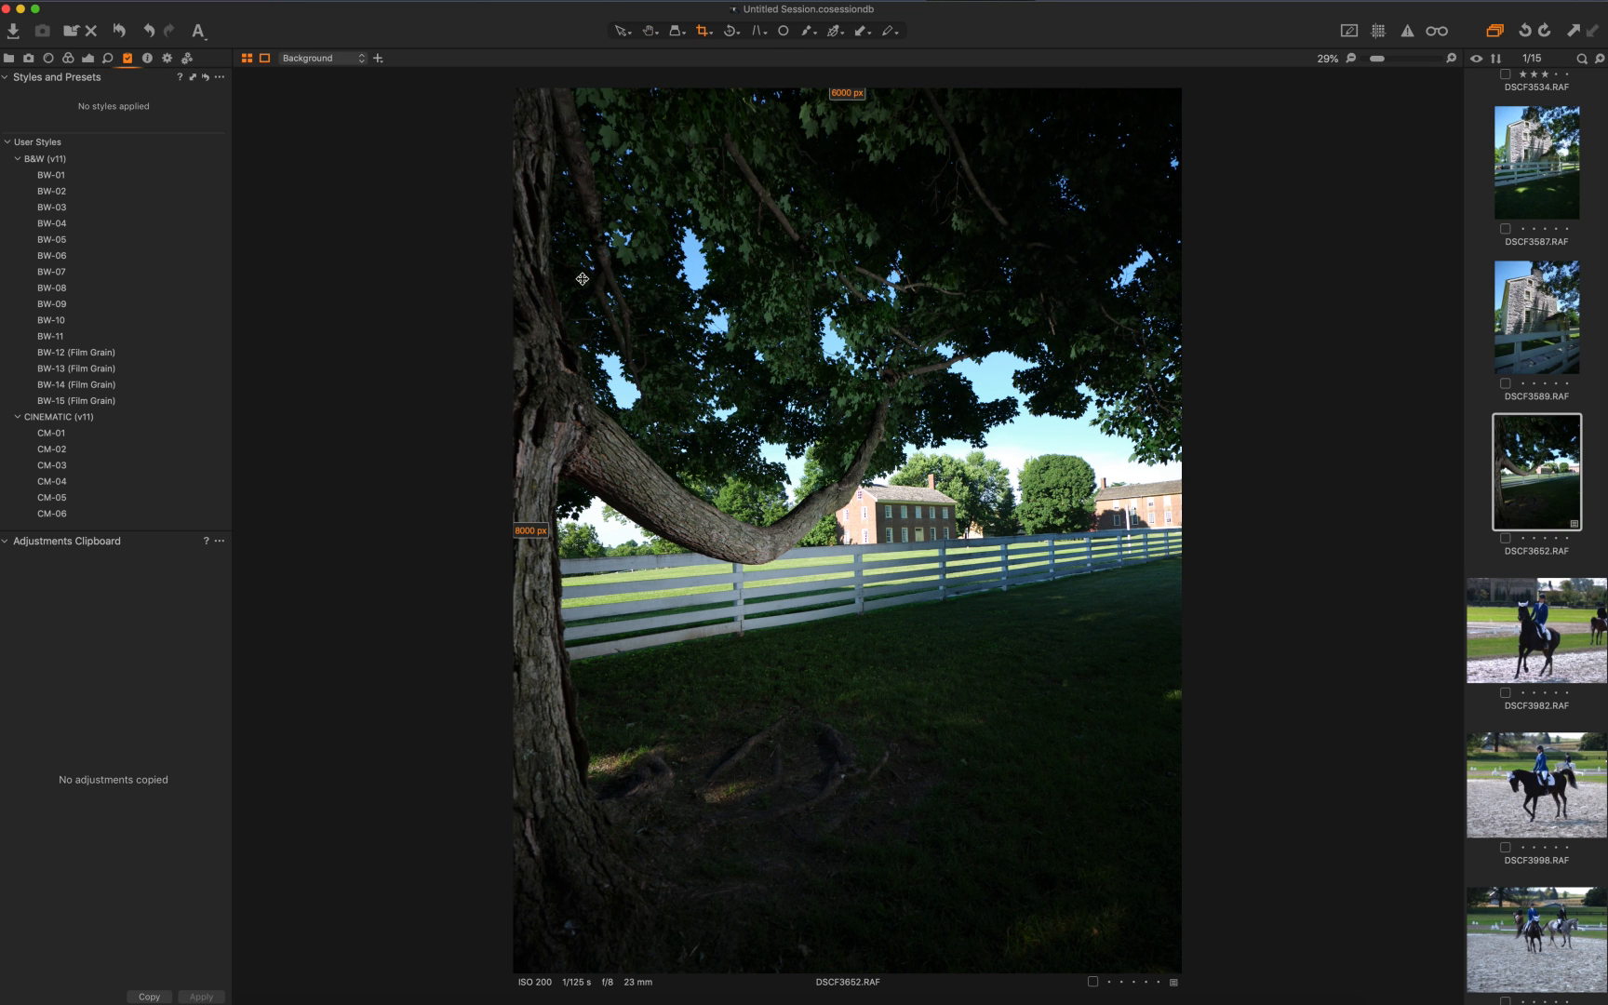
Briefly pick the Crop tool on the tree photo, then switch to DSCF3982, the dressage rider
click(703, 30)
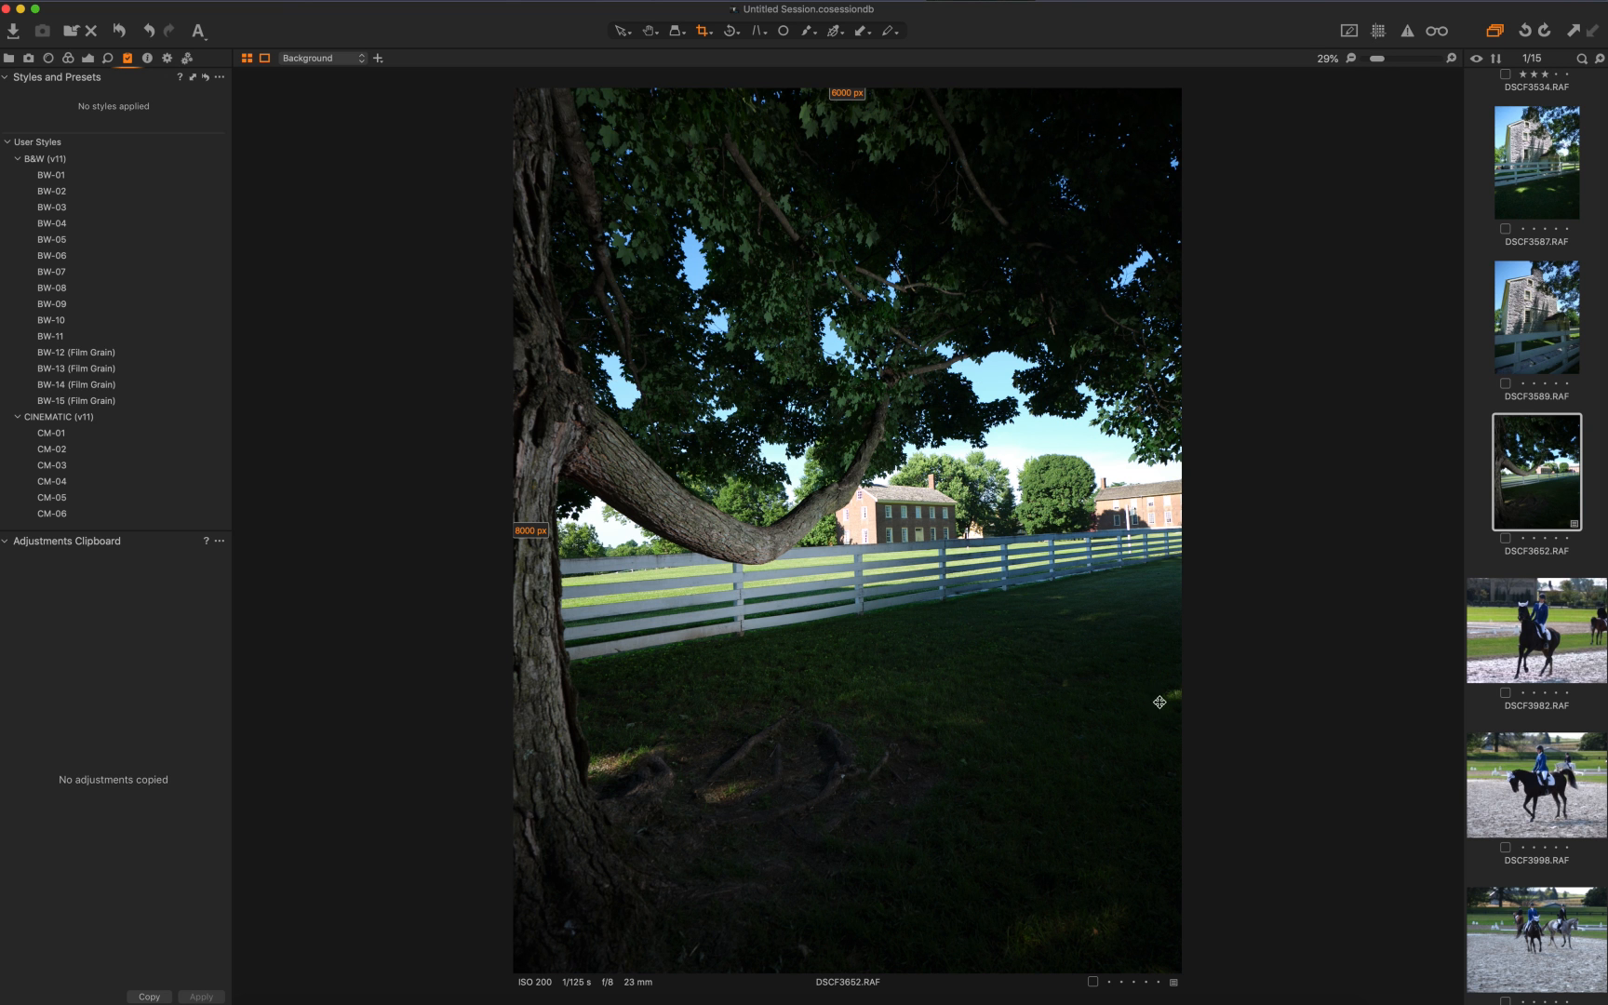
mouse_move(1117, 275)
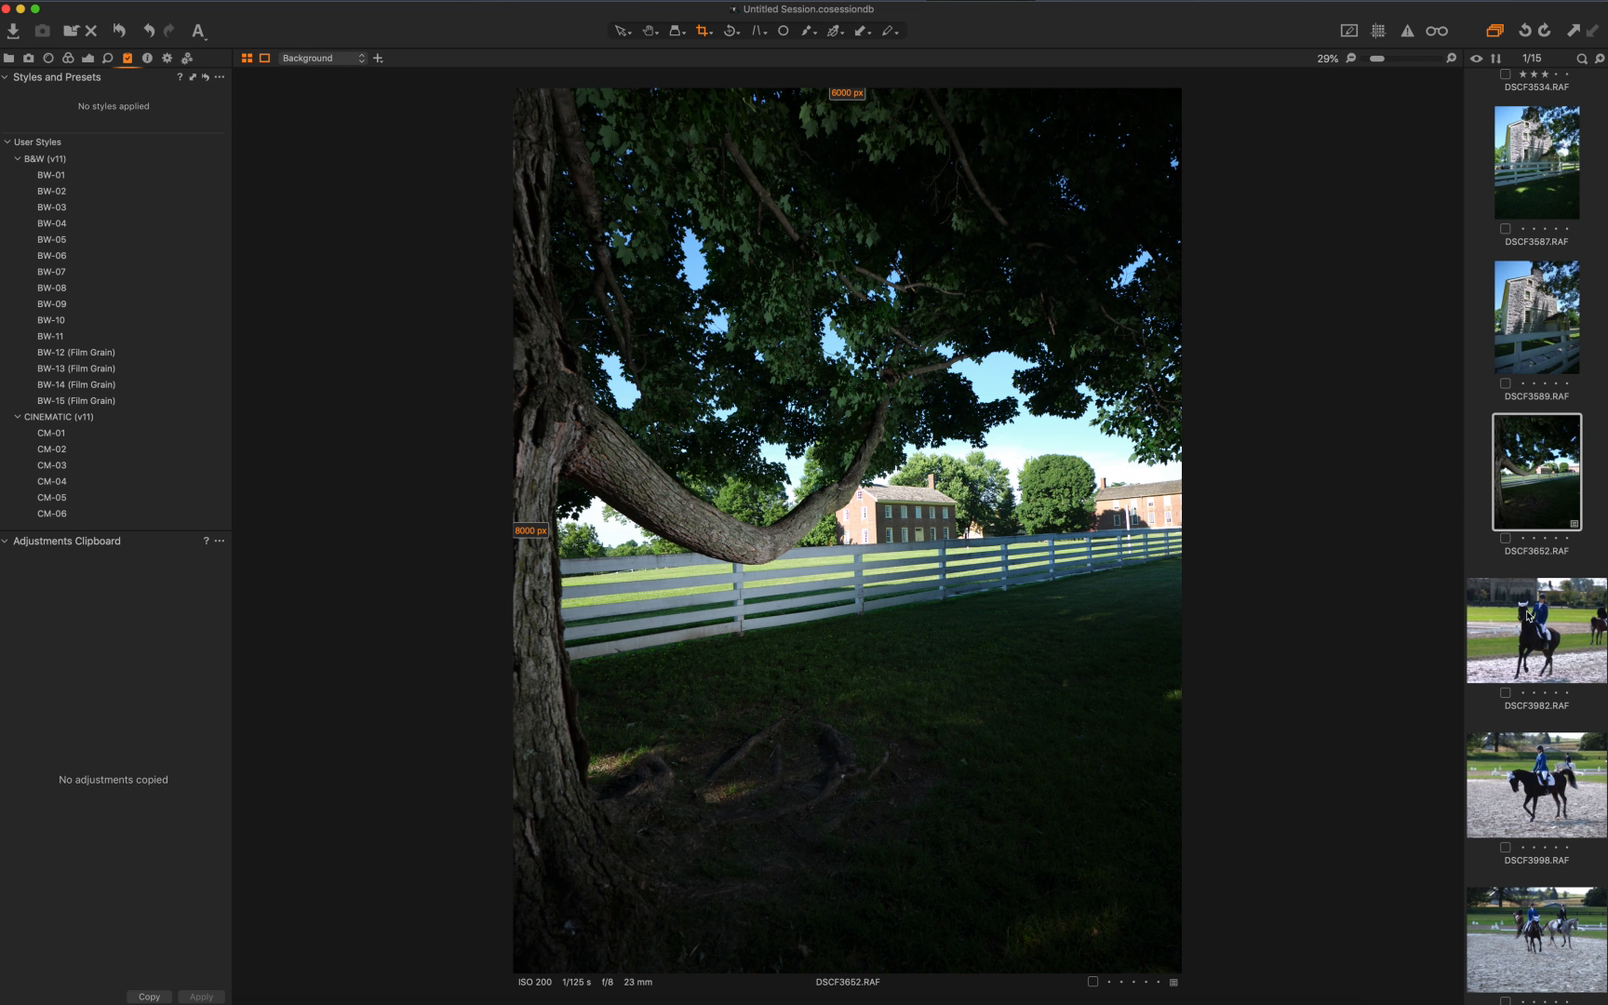
click(1535, 629)
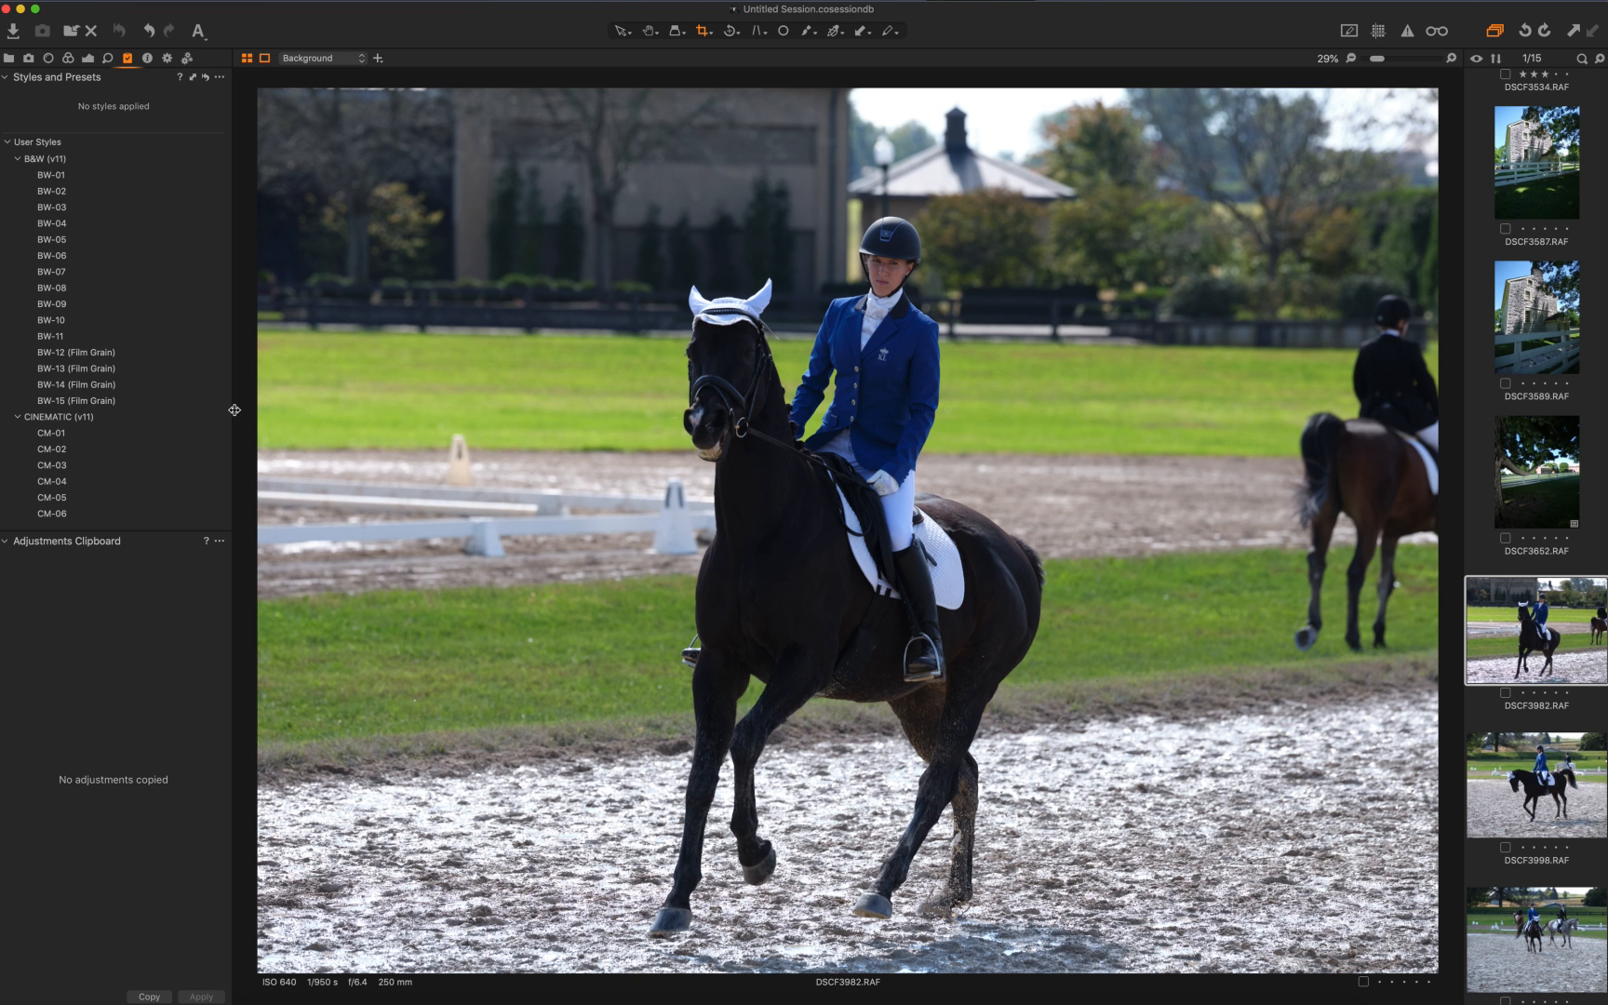
Hover the CM-01 user style, then magnify DSCF3982 to about 105% on the rider and horse's head
click(52, 432)
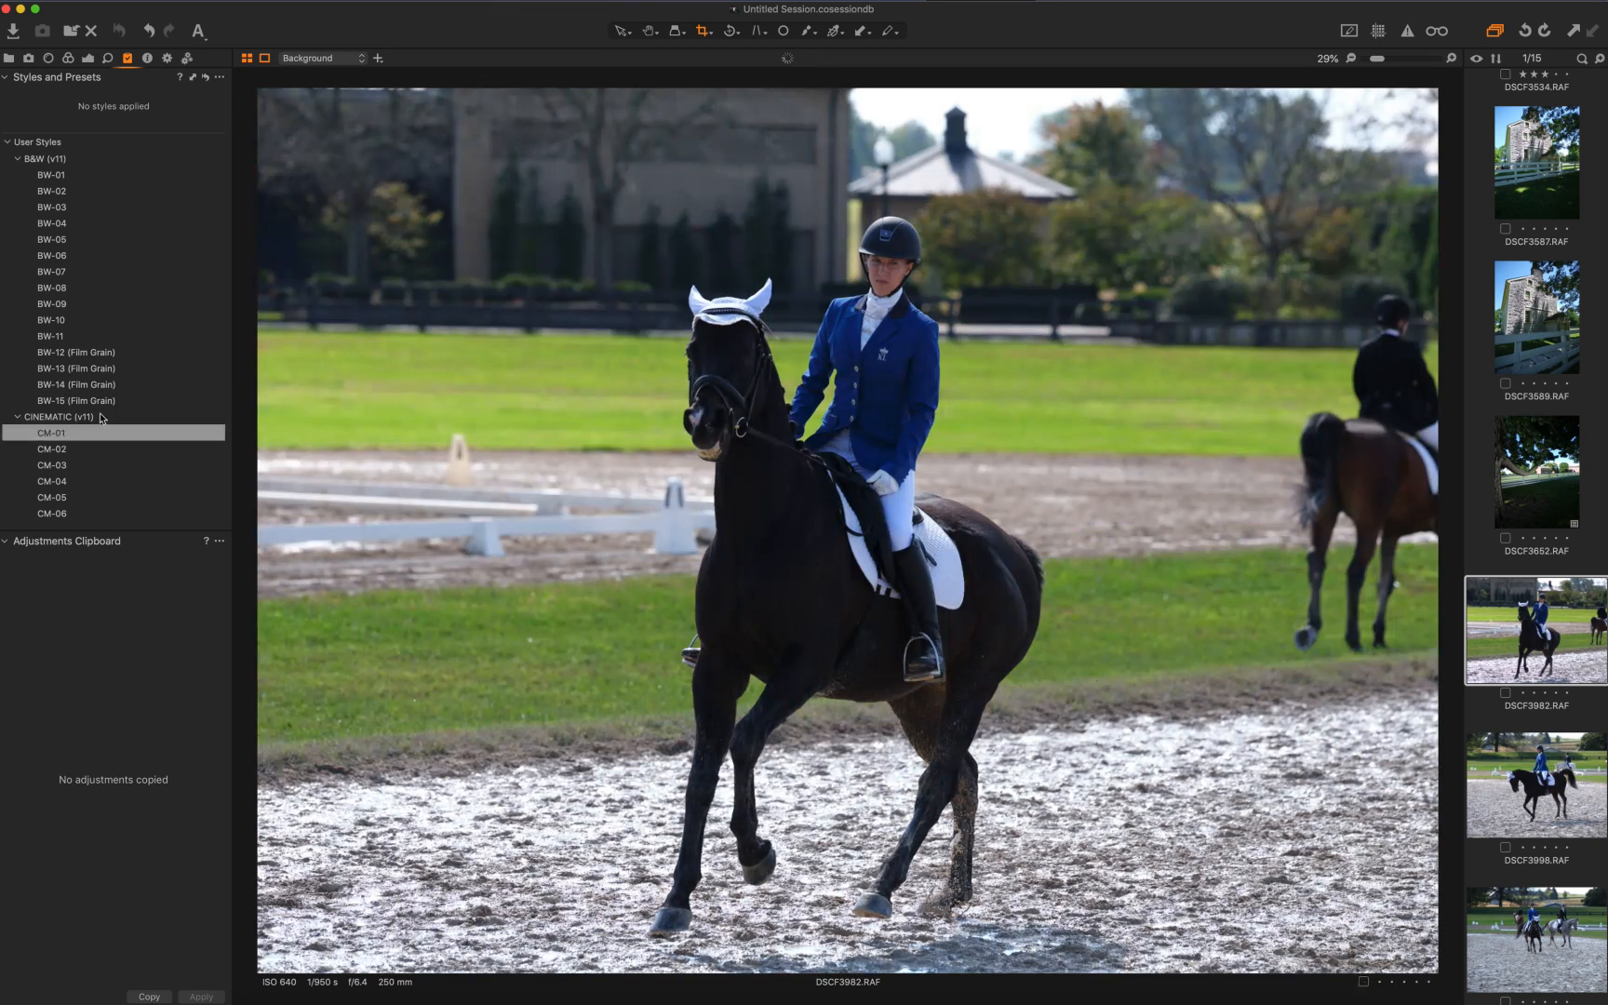
click(53, 318)
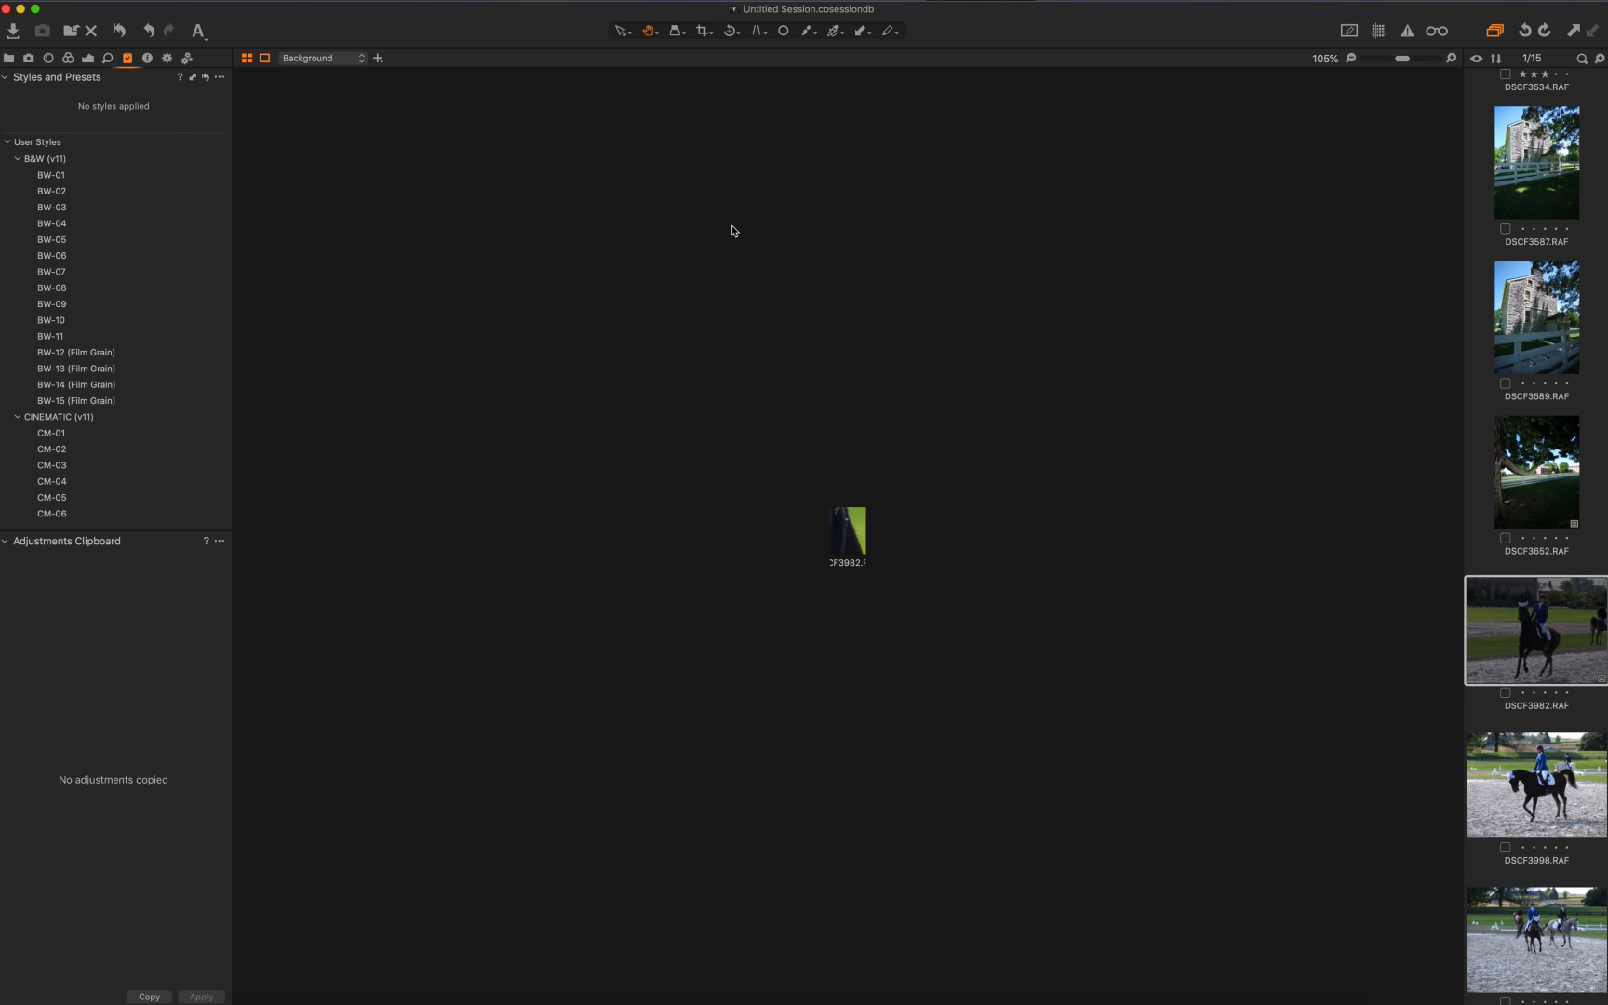
right_click(847, 534)
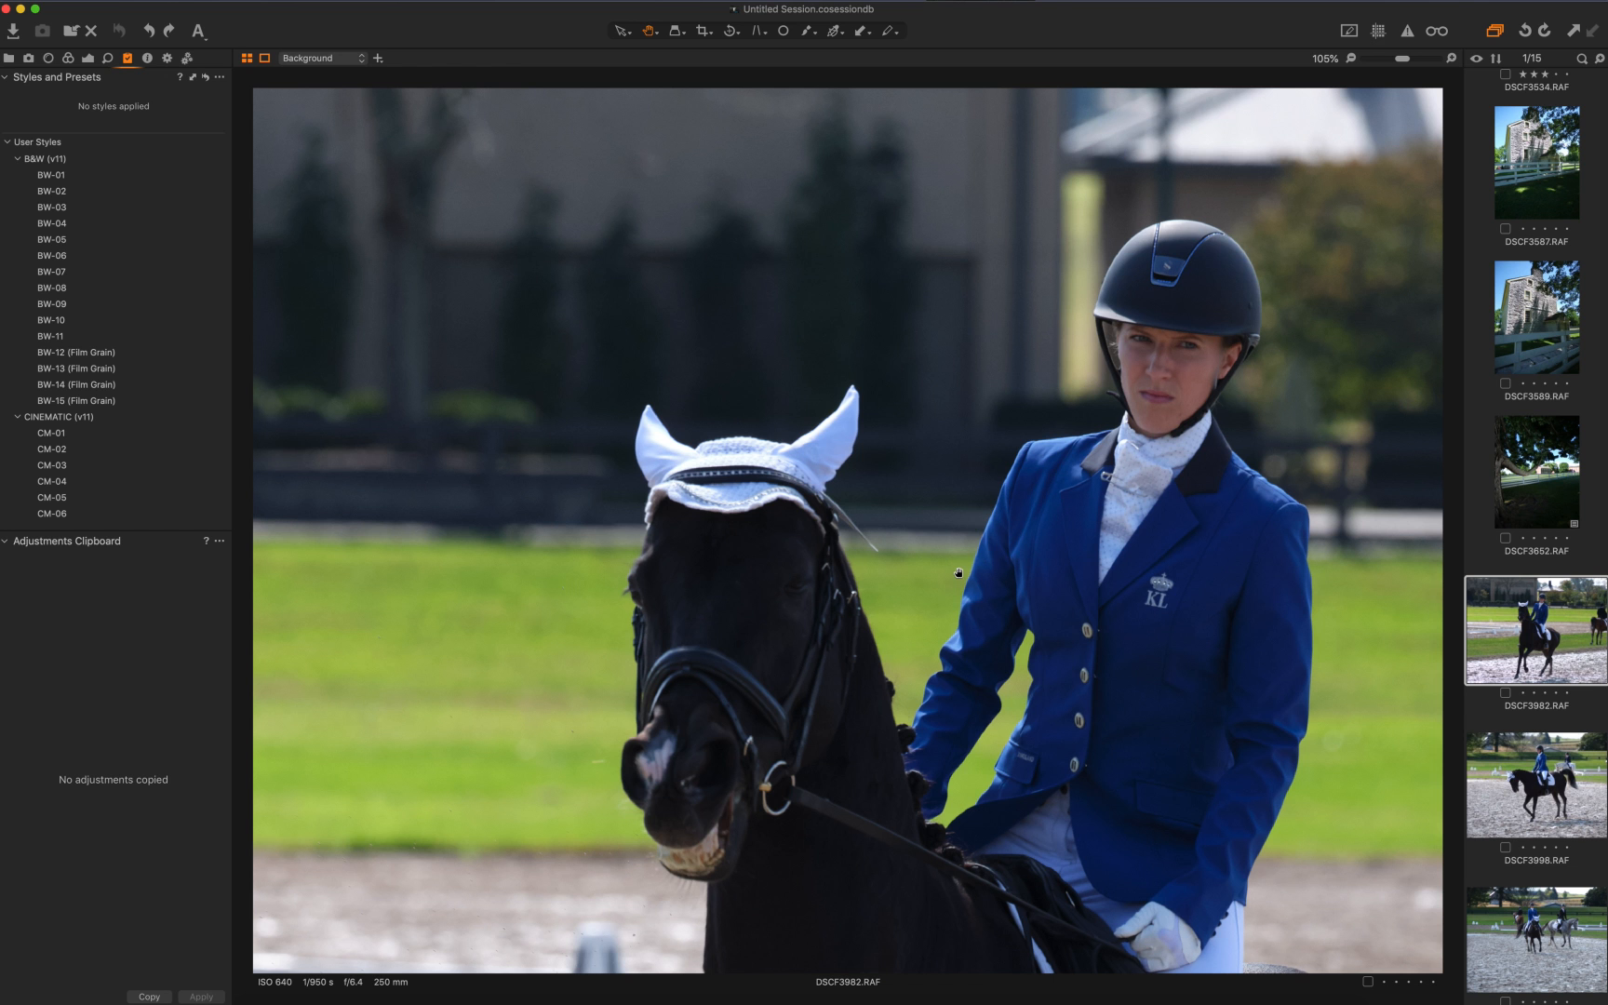
mouse_move(1061, 80)
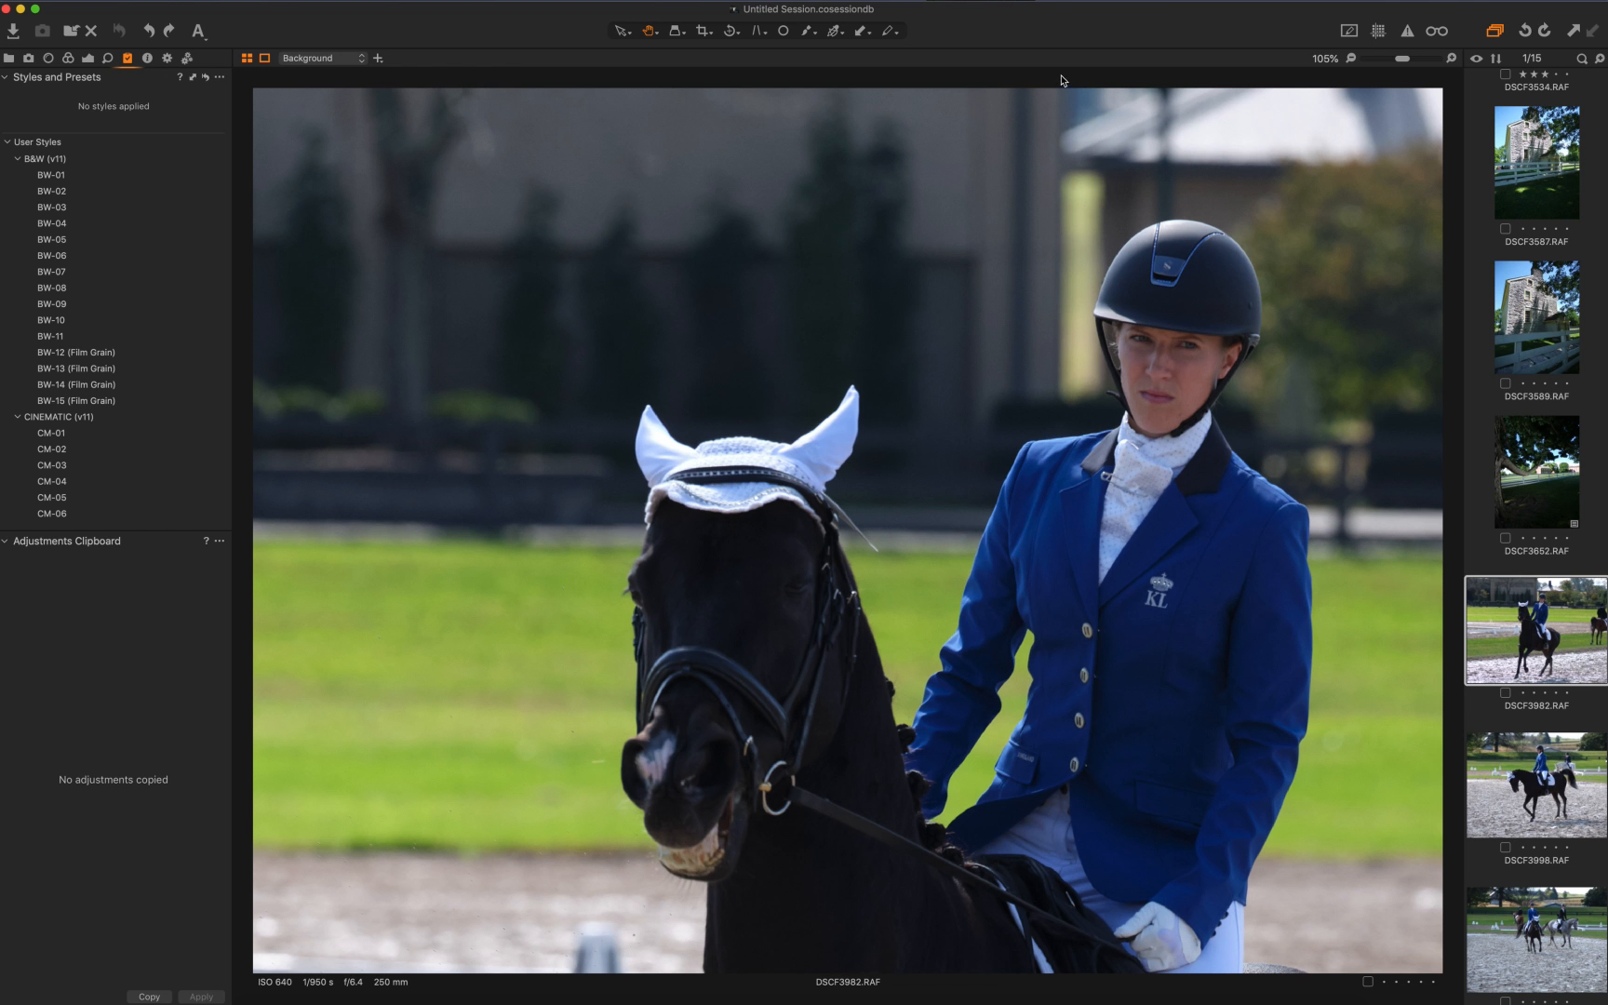